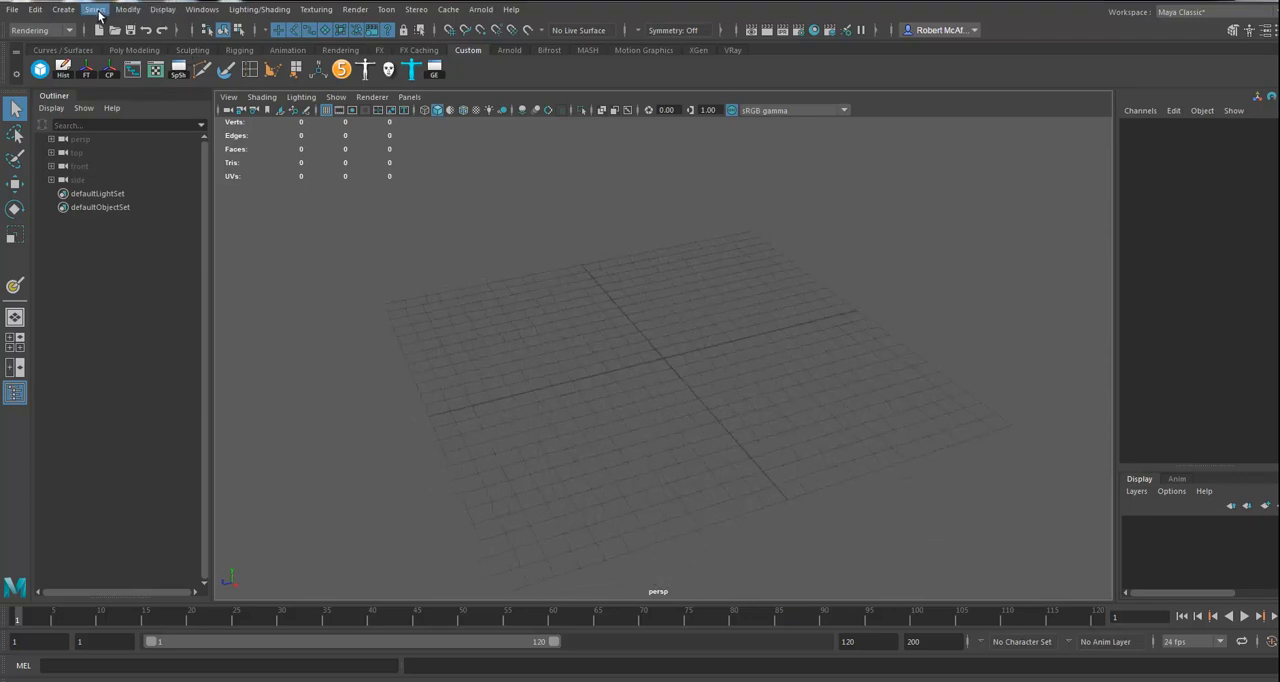
Step: Resize the viewport grid to 12 units long and wide, with lines every 5 units
{"action": "left_click", "coordinate": [62, 9]}
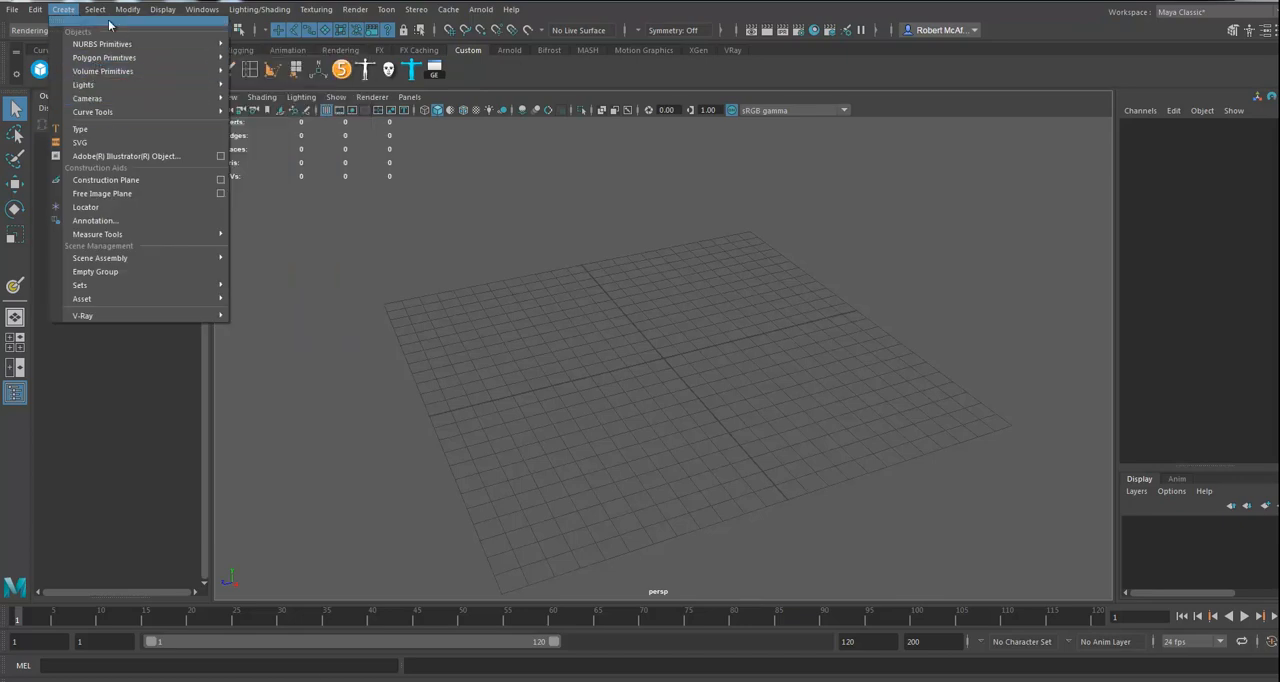
{"action": "left_click", "coordinate": [162, 9]}
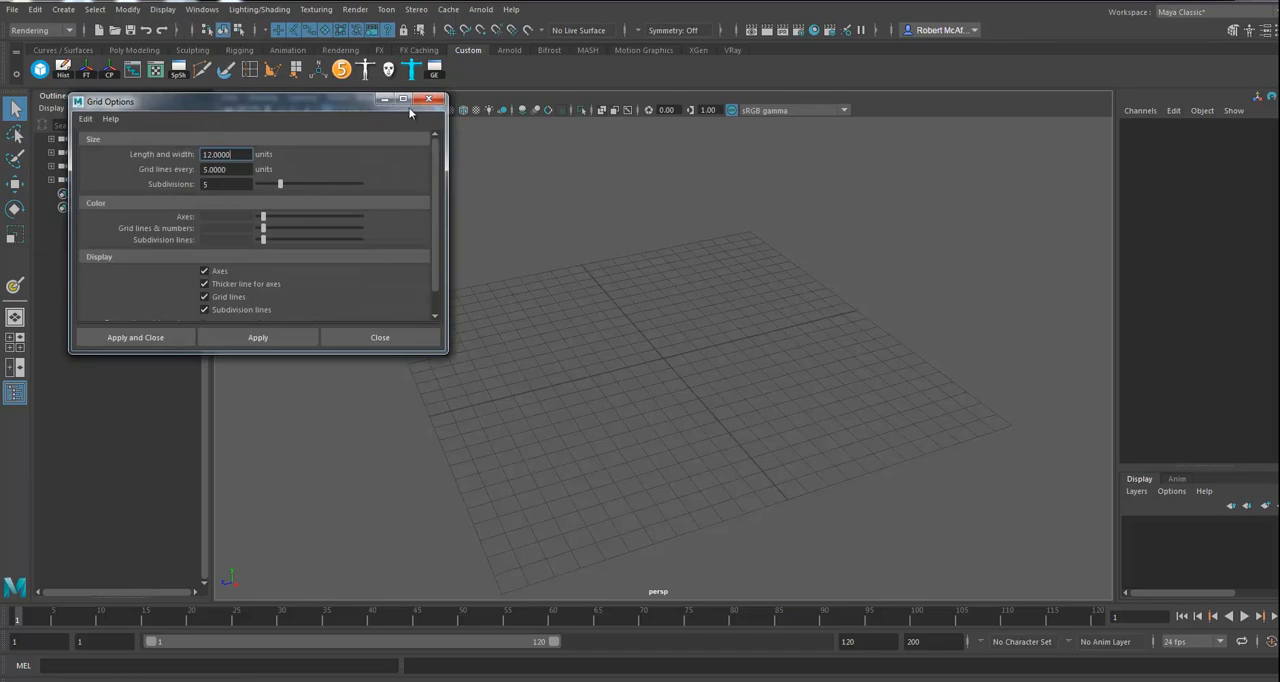
{"action": "left_click", "coordinate": [379, 337]}
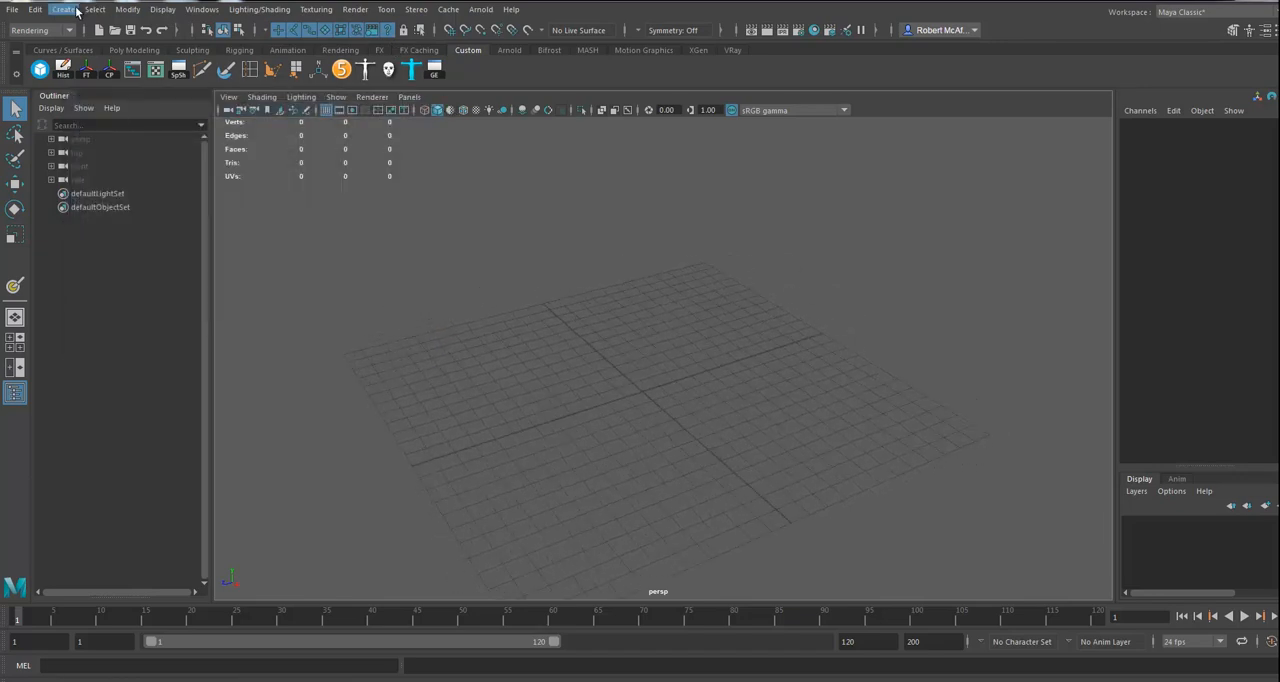
Step: Add the polygon plane pPlane1 to the scene and return to Object Mode
{"action": "left_click", "coordinate": [63, 9]}
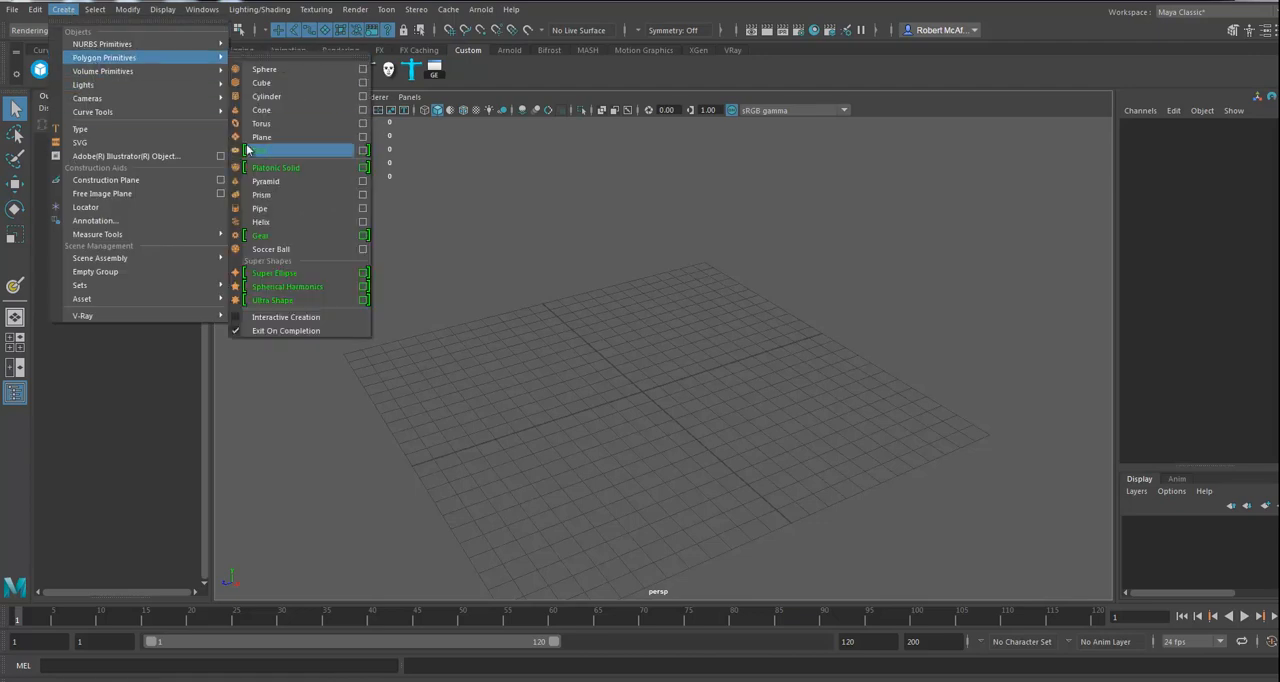
{"action": "left_click", "coordinate": [262, 137]}
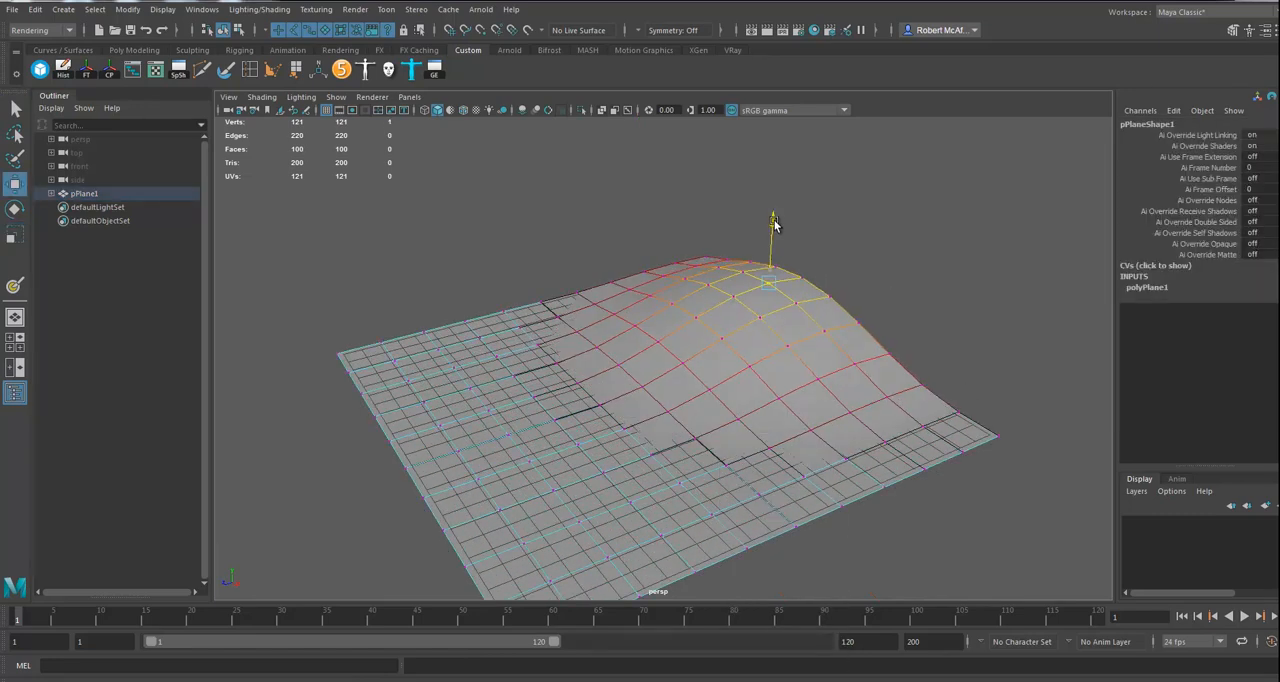
{"action": "right_click", "coordinate": [735, 316]}
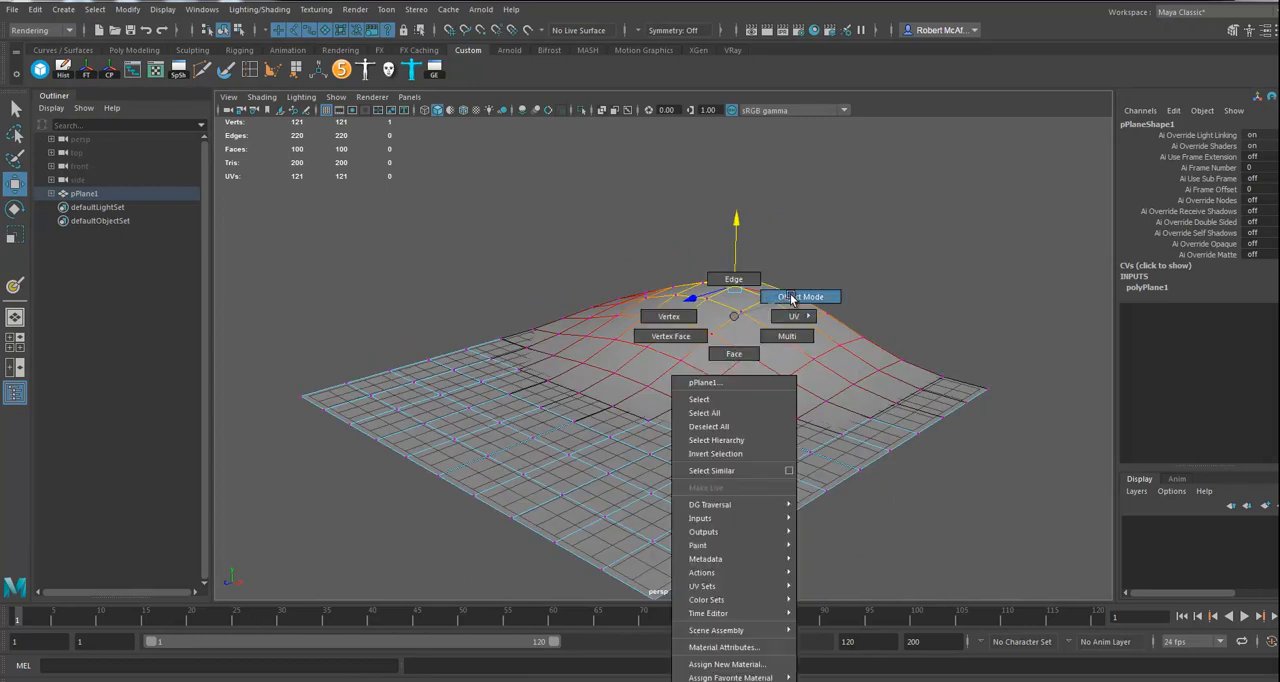
{"action": "left_click", "coordinate": [800, 296]}
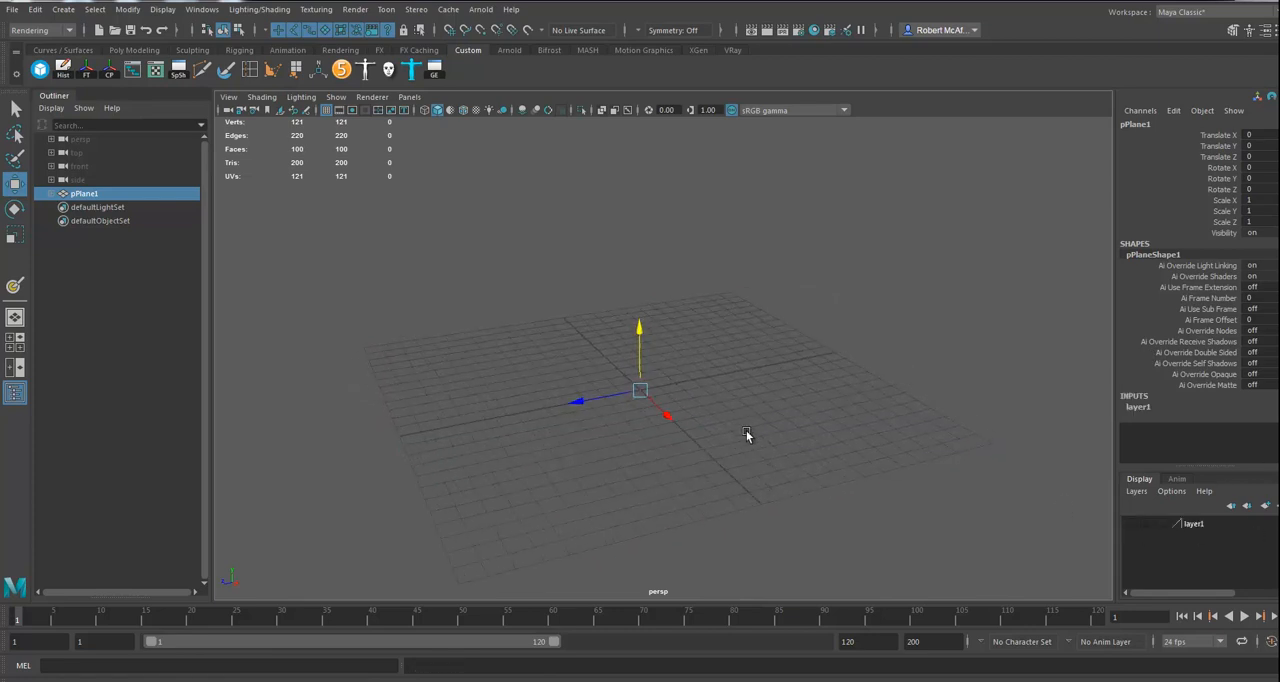
Step: Load the roseRed brush from the Content Browser's Paint_Effects FlowersMesh examples
{"action": "left_click", "coordinate": [202, 9]}
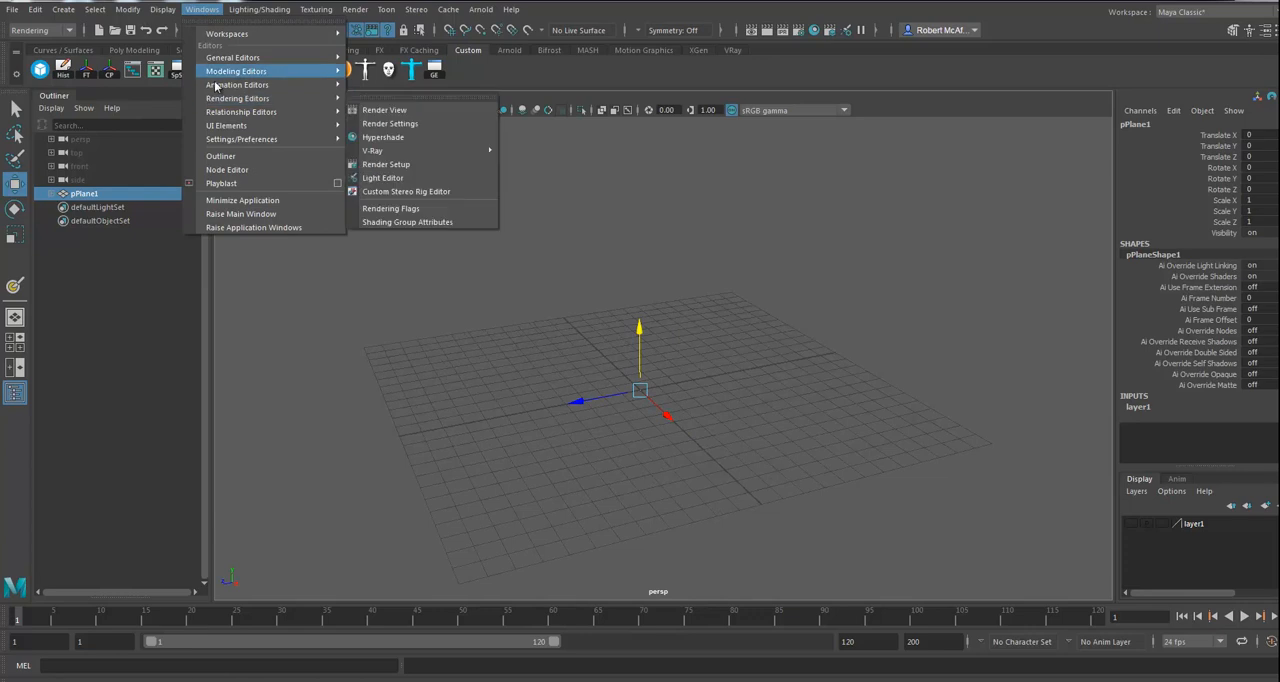
{"action": "mouse_move", "coordinate": [233, 57]}
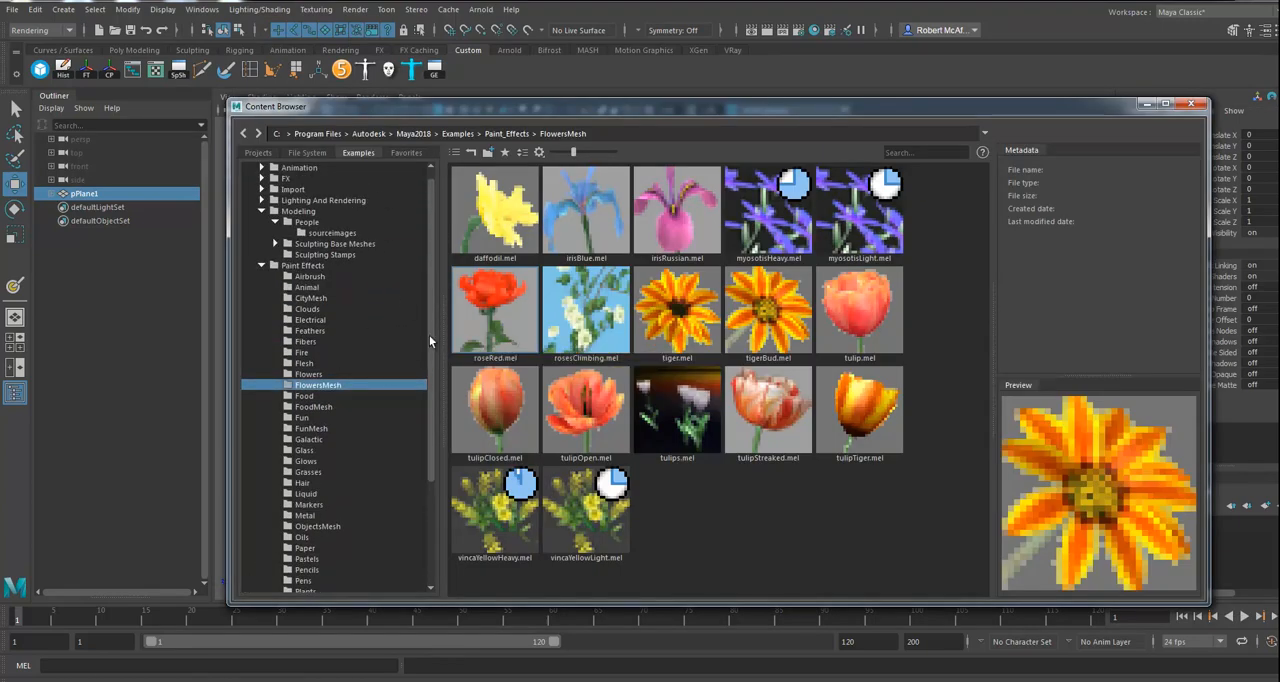
{"action": "mouse_move", "coordinate": [677, 410]}
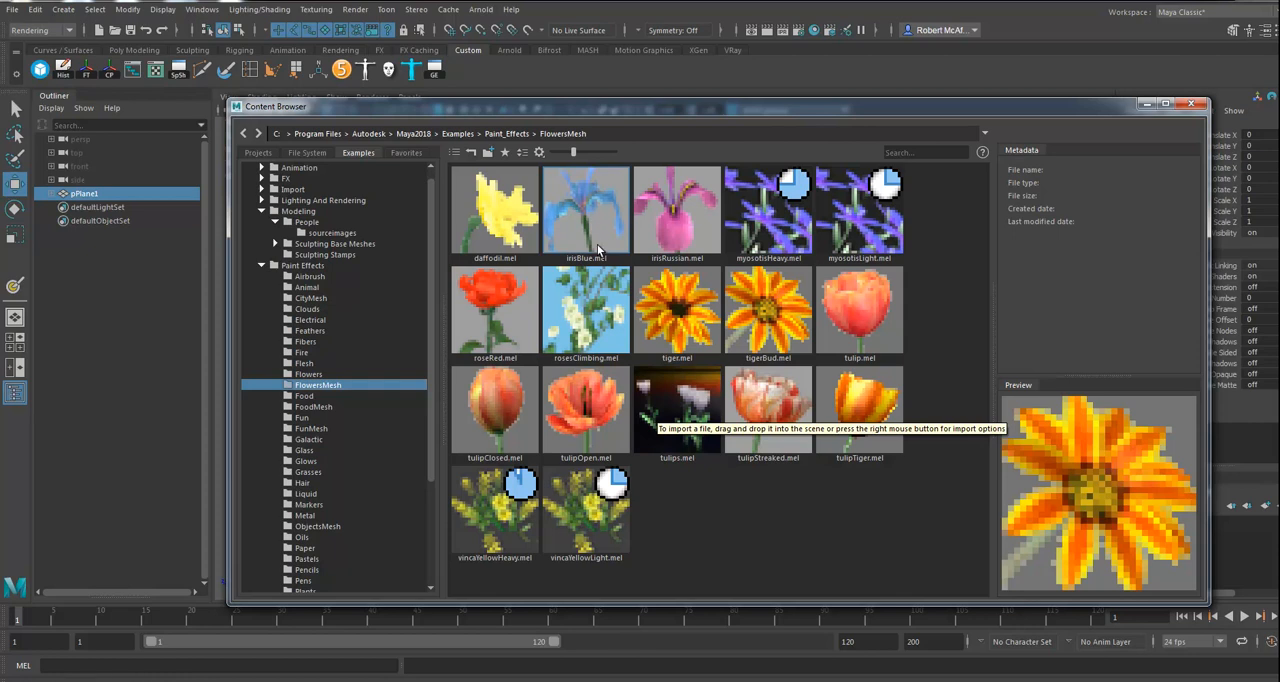
{"action": "mouse_move", "coordinate": [860, 420]}
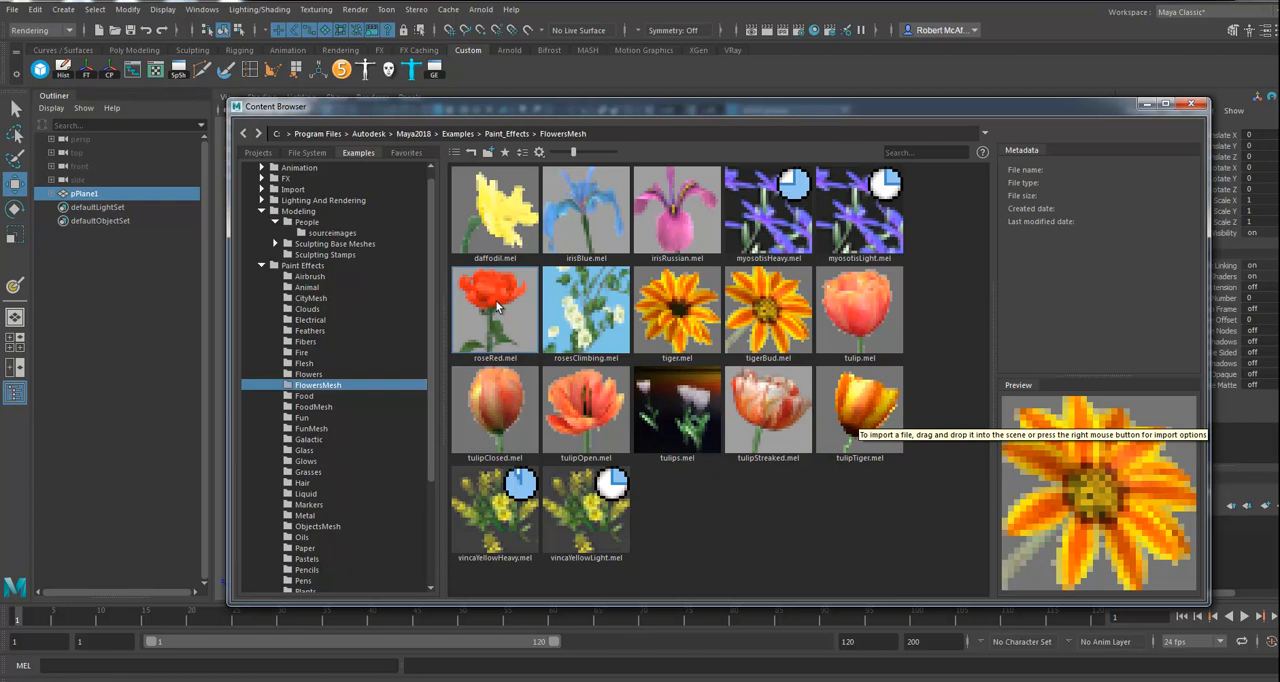
{"action": "left_click", "coordinate": [494, 310]}
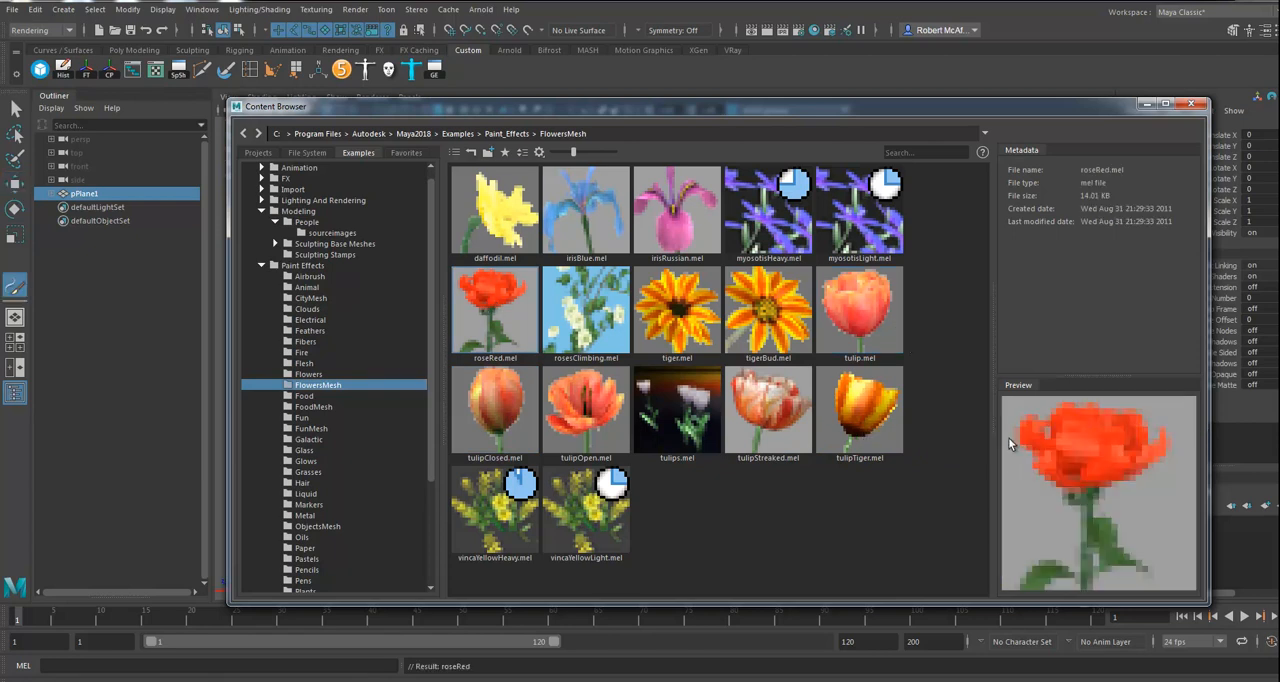
{"action": "mouse_move", "coordinate": [538, 119]}
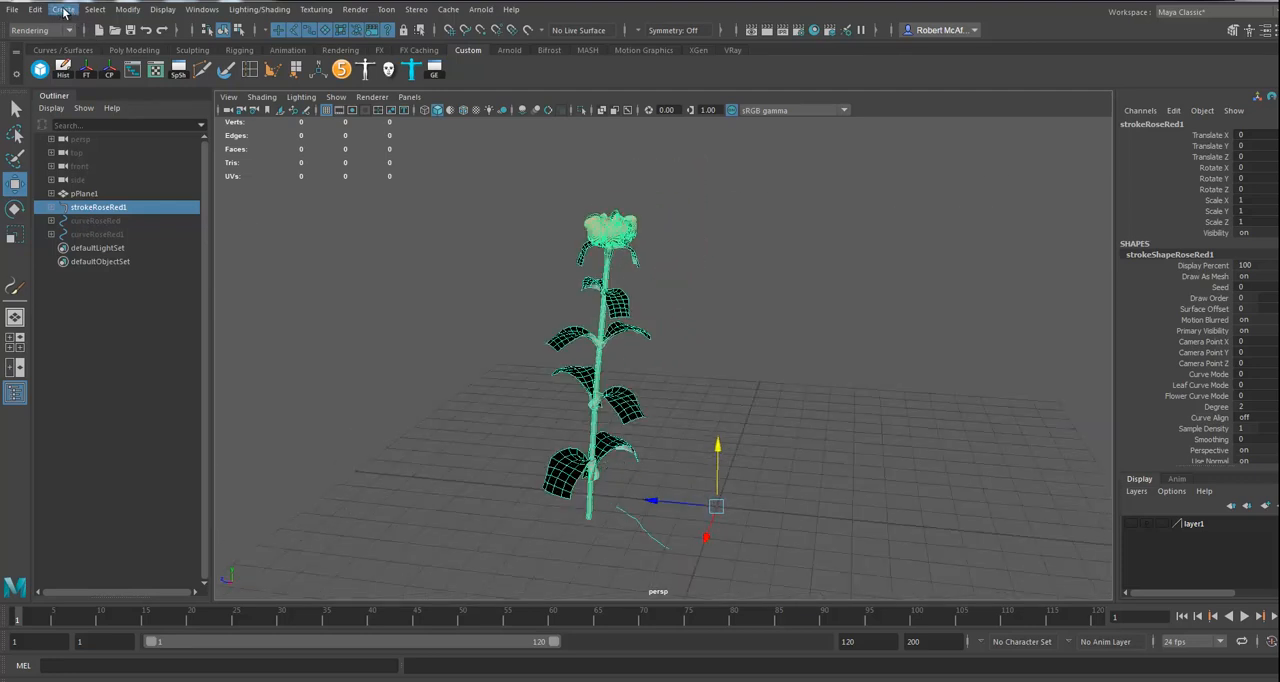
Step: Convert the roseRed stroke to polygons, producing roseRed1MeshGroup
{"action": "left_click", "coordinate": [127, 9]}
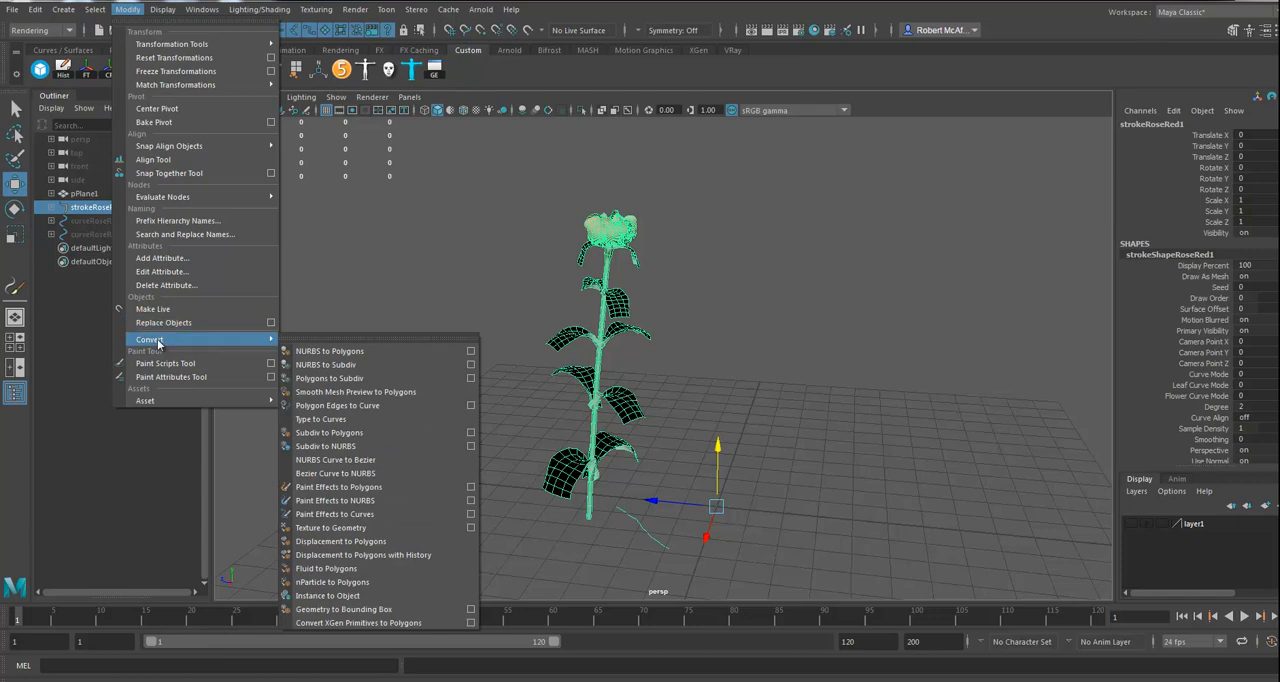
{"action": "mouse_move", "coordinate": [370, 487]}
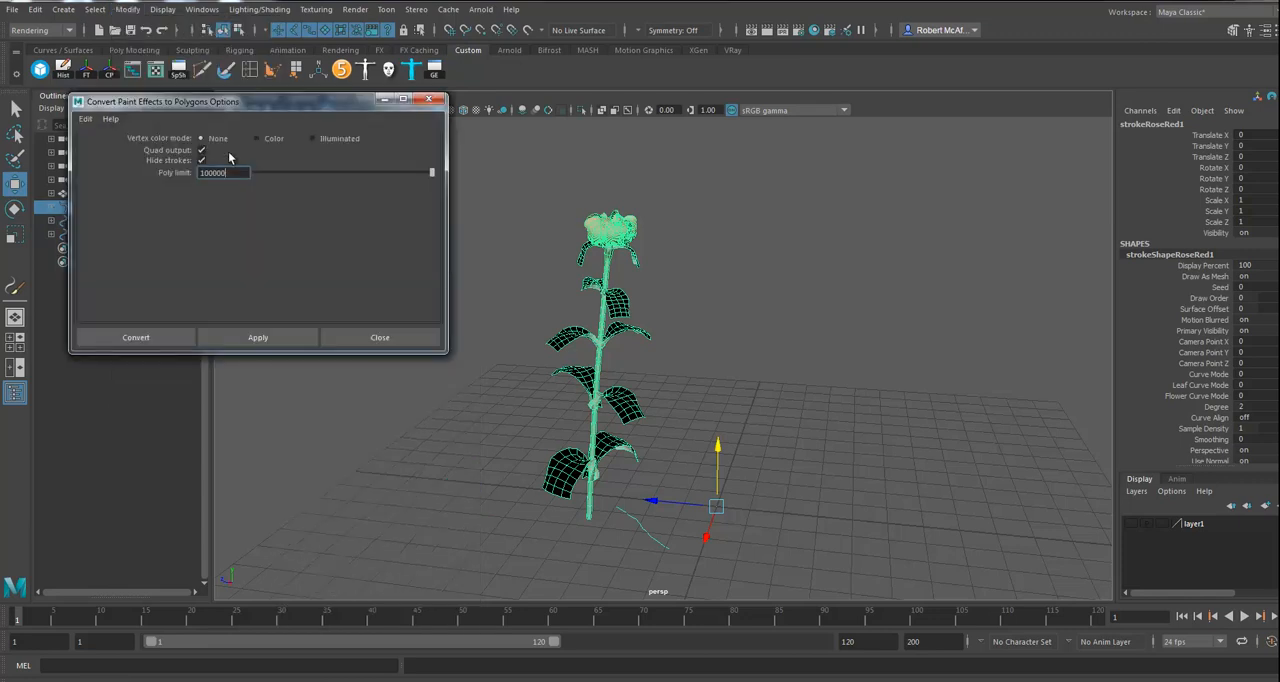
{"action": "left_click", "coordinate": [135, 337]}
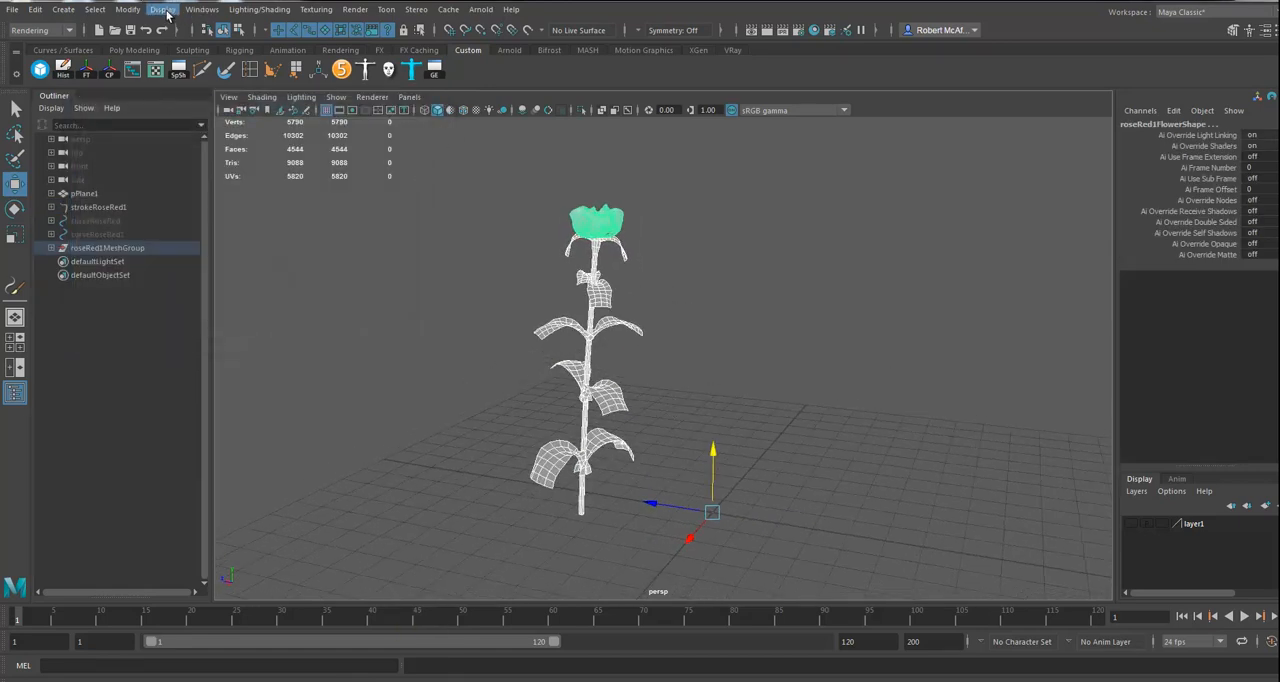
Step: Switch to the Modeling menu set and combine the rose mesh pieces
{"action": "left_click", "coordinate": [40, 30]}
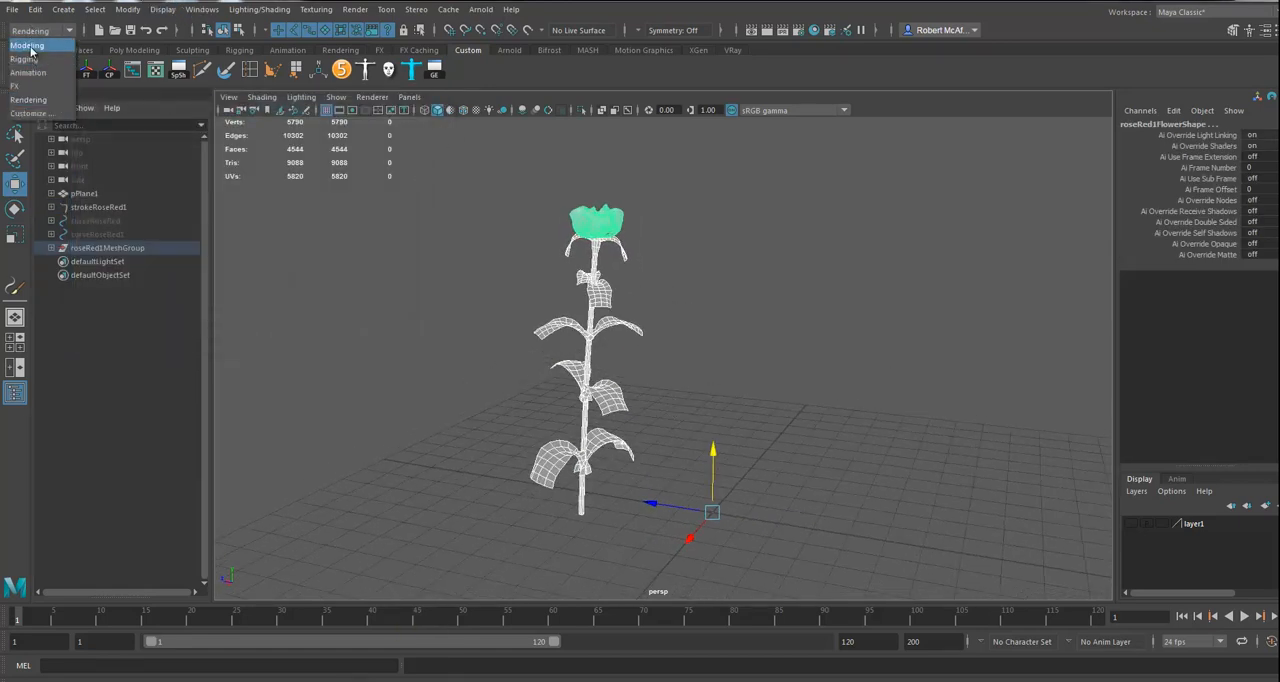
{"action": "left_click", "coordinate": [238, 9]}
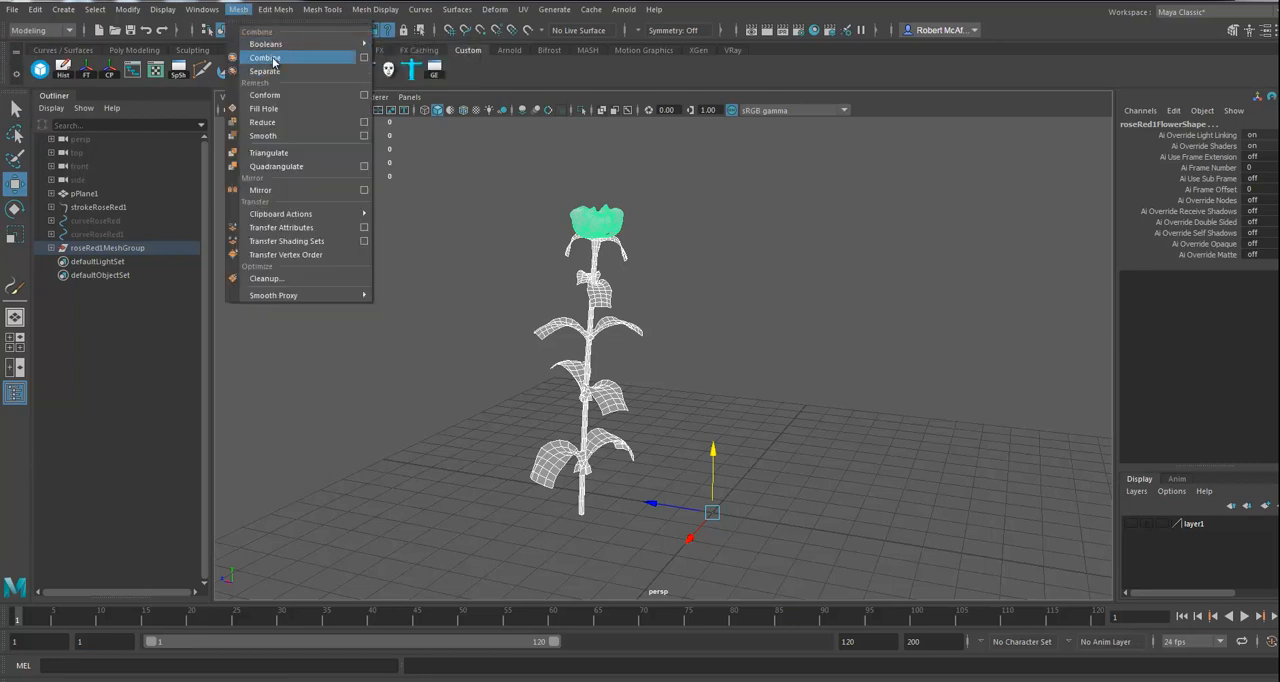
{"action": "left_click", "coordinate": [264, 57]}
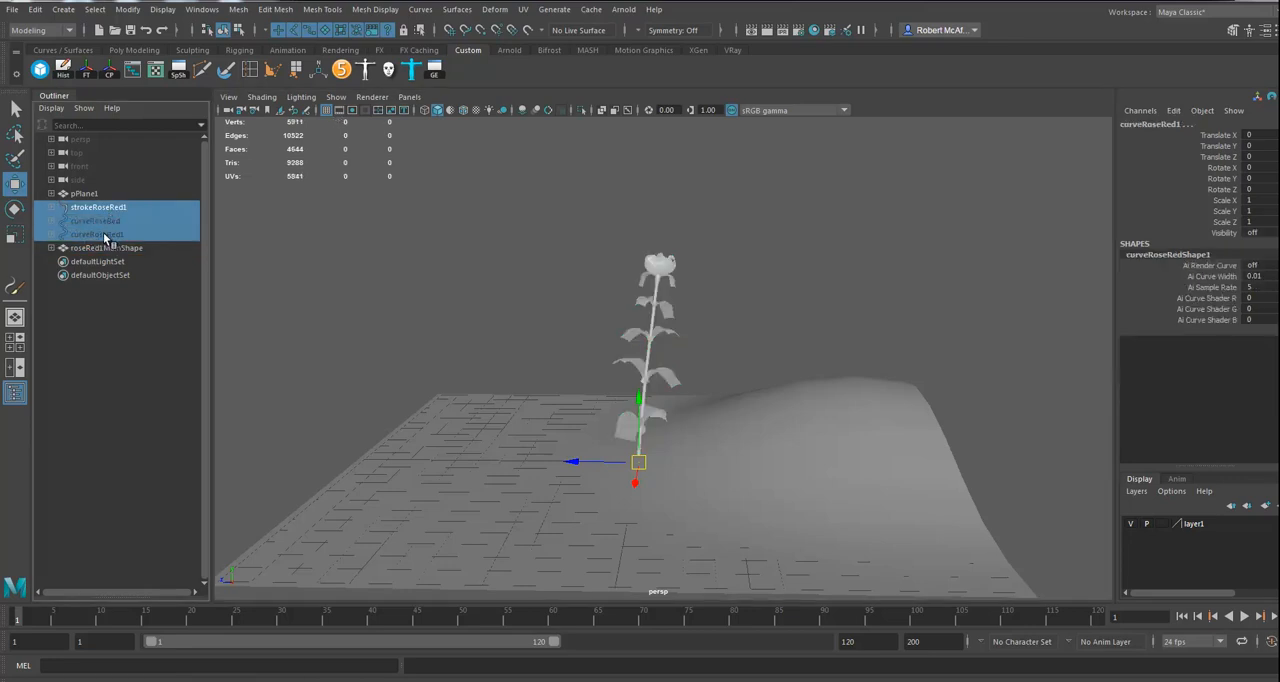
Step: Rename the combined rose mesh to 'rose' and select pPlane1
{"action": "left_click", "coordinate": [115, 207]}
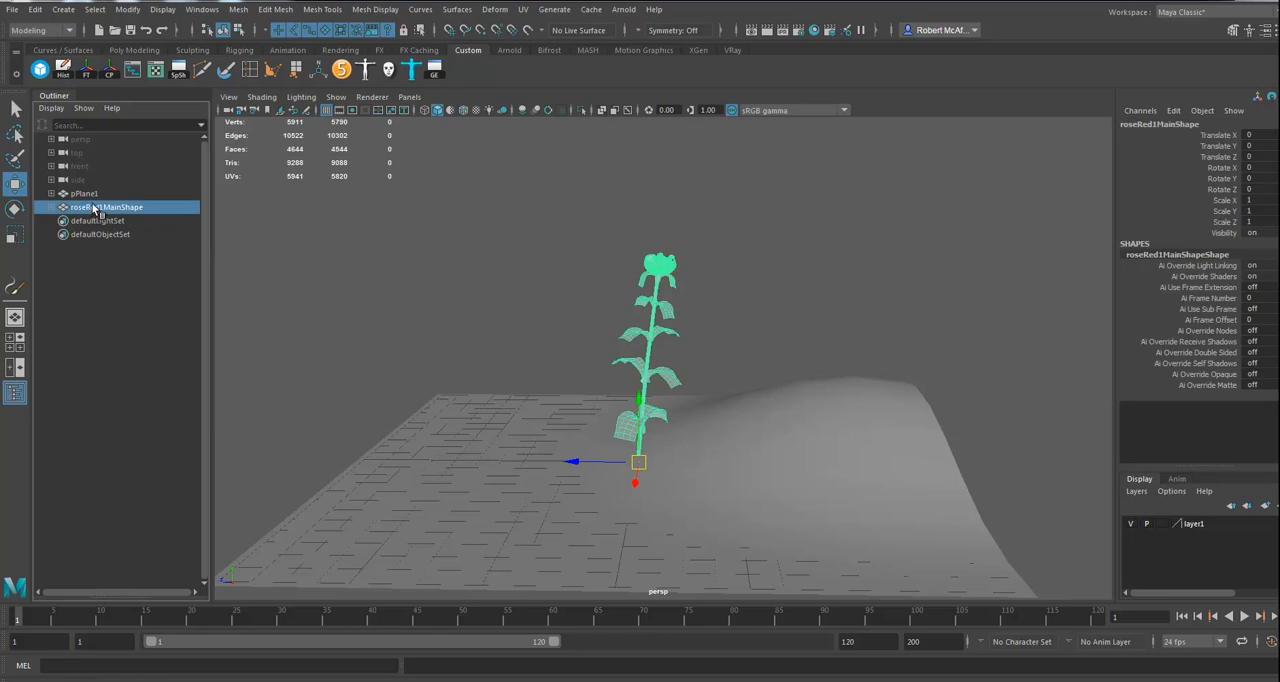
{"action": "double_click", "coordinate": [1160, 123]}
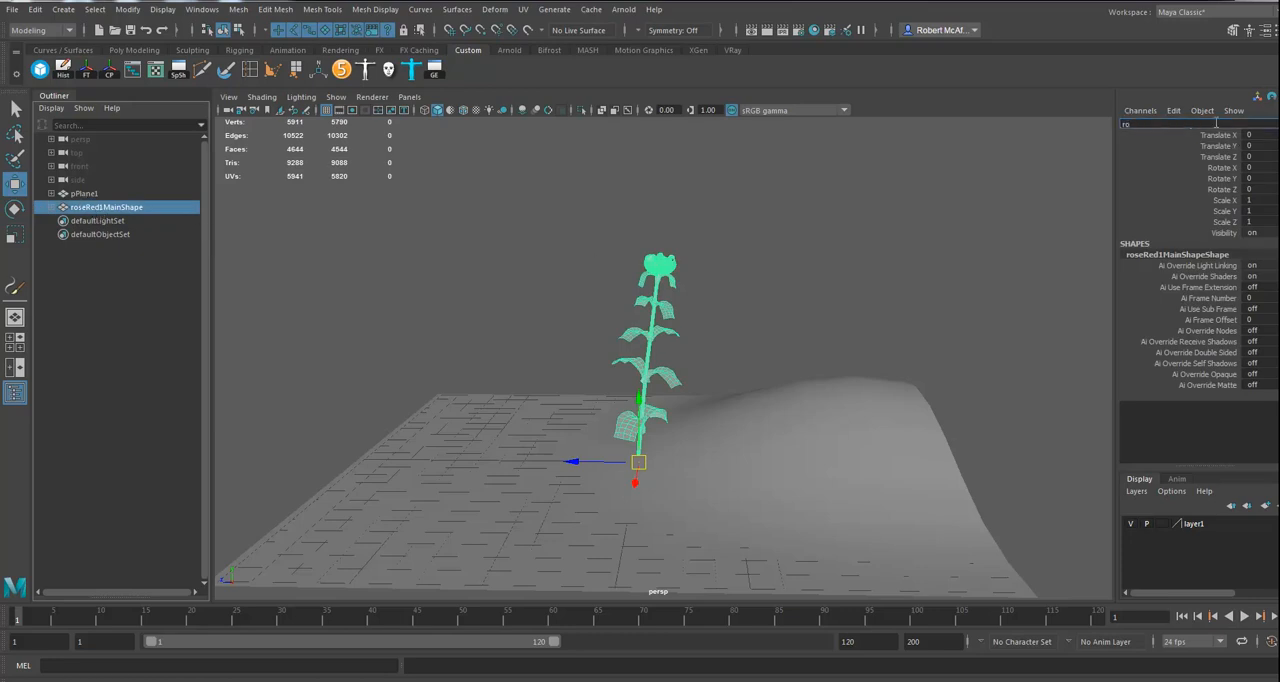
{"action": "type", "text": "rose"}
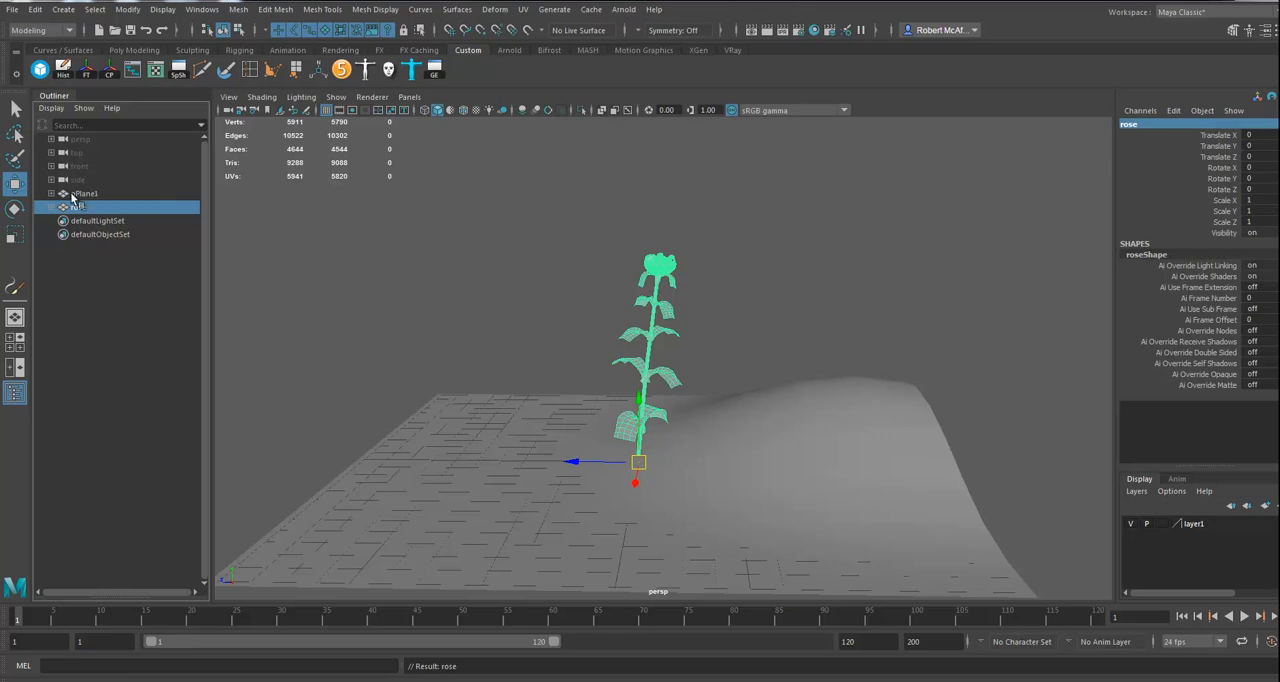
{"action": "left_click", "coordinate": [84, 193]}
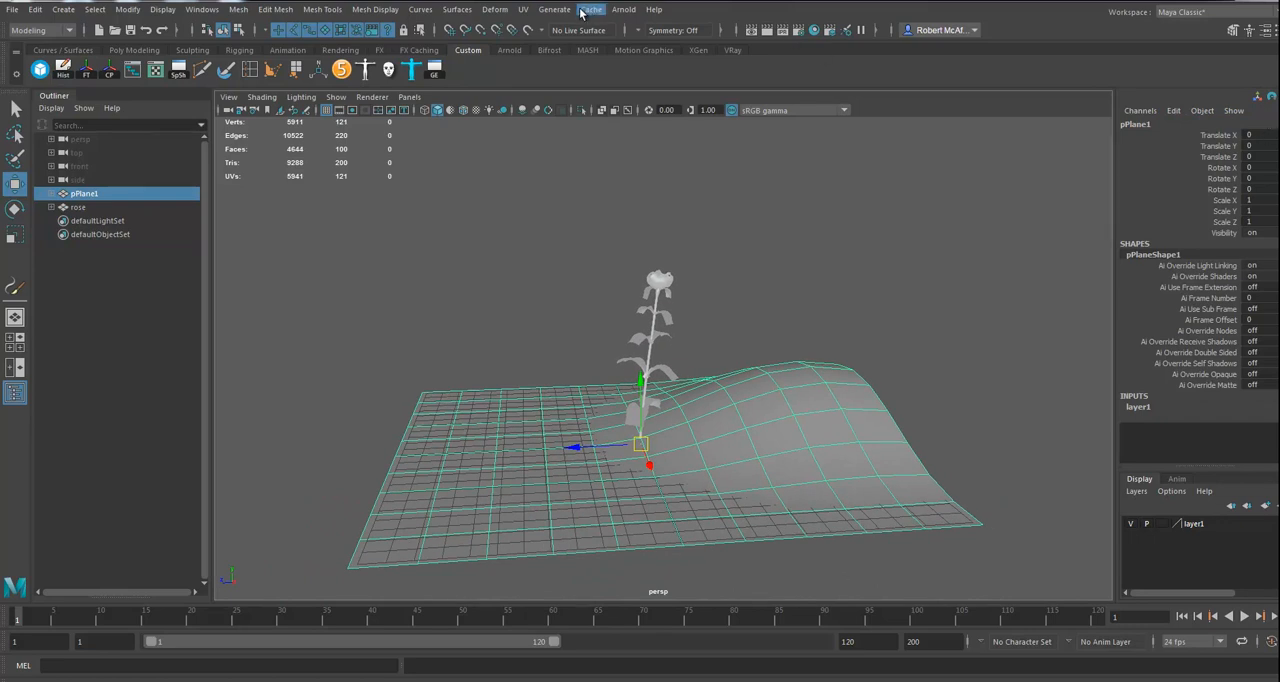
Step: In the XGen editor, define Demo_description in Demo_collection using Custom Geometry/Archives
{"action": "left_click", "coordinate": [554, 9]}
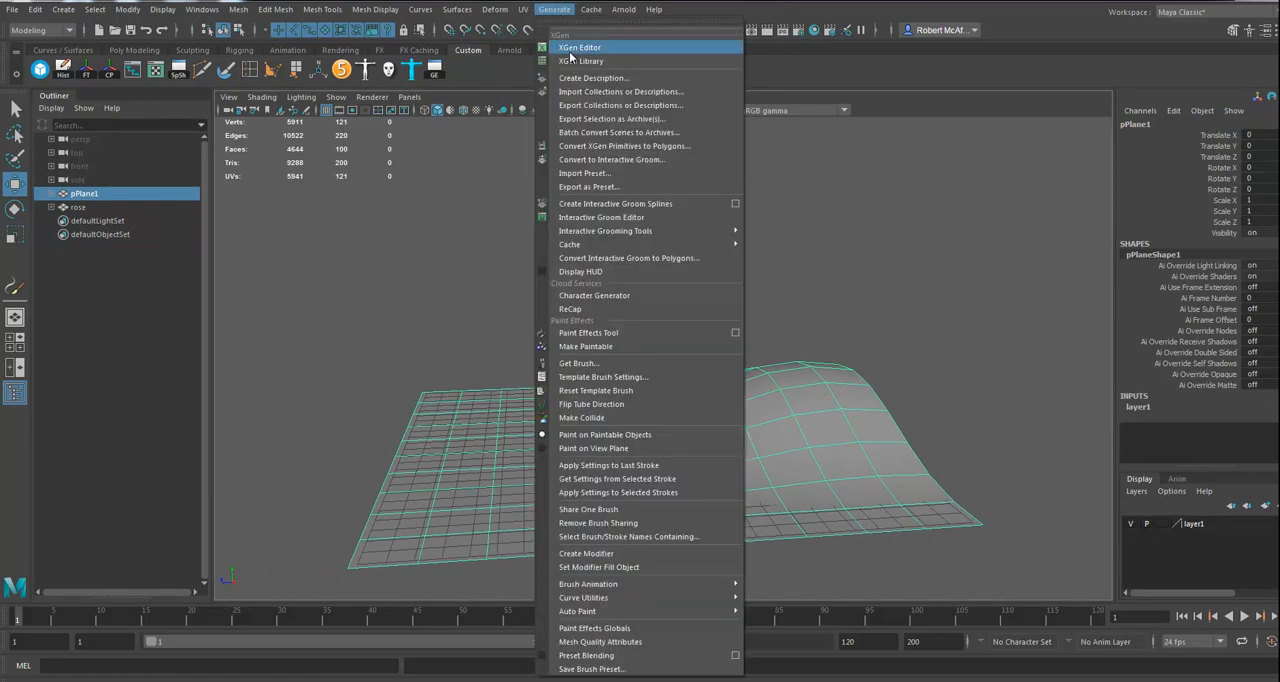
{"action": "left_click", "coordinate": [580, 47]}
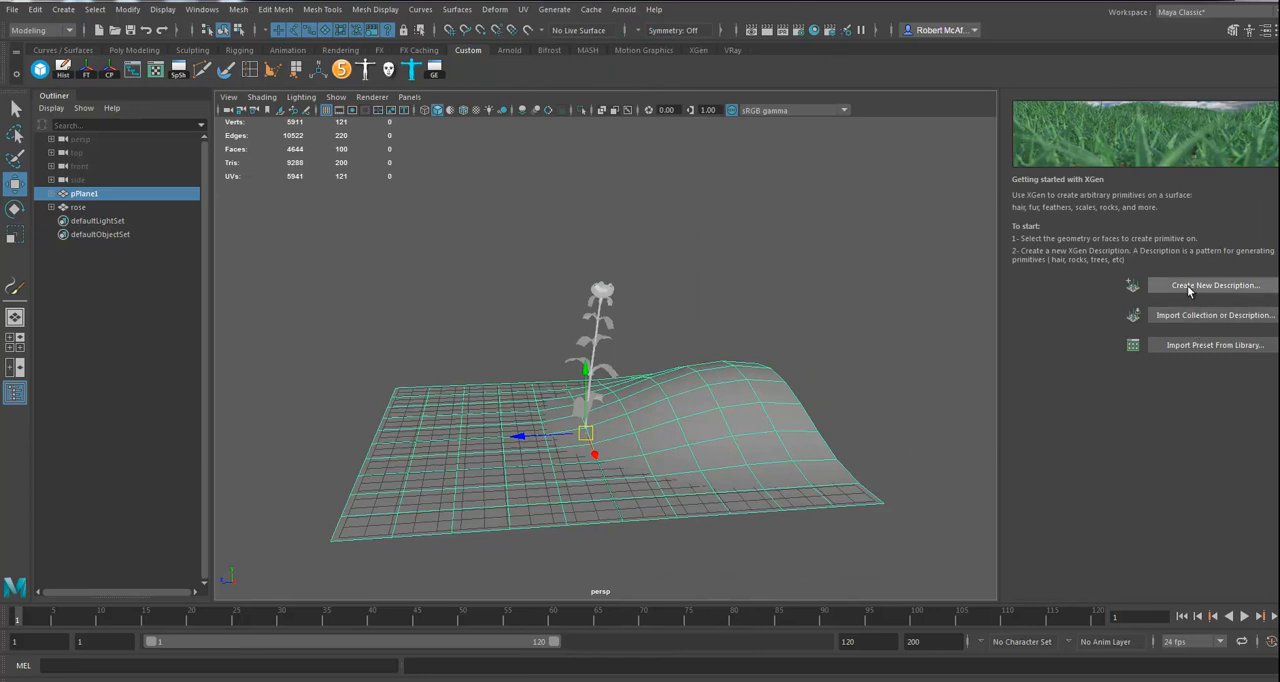
{"action": "left_click", "coordinate": [1214, 285]}
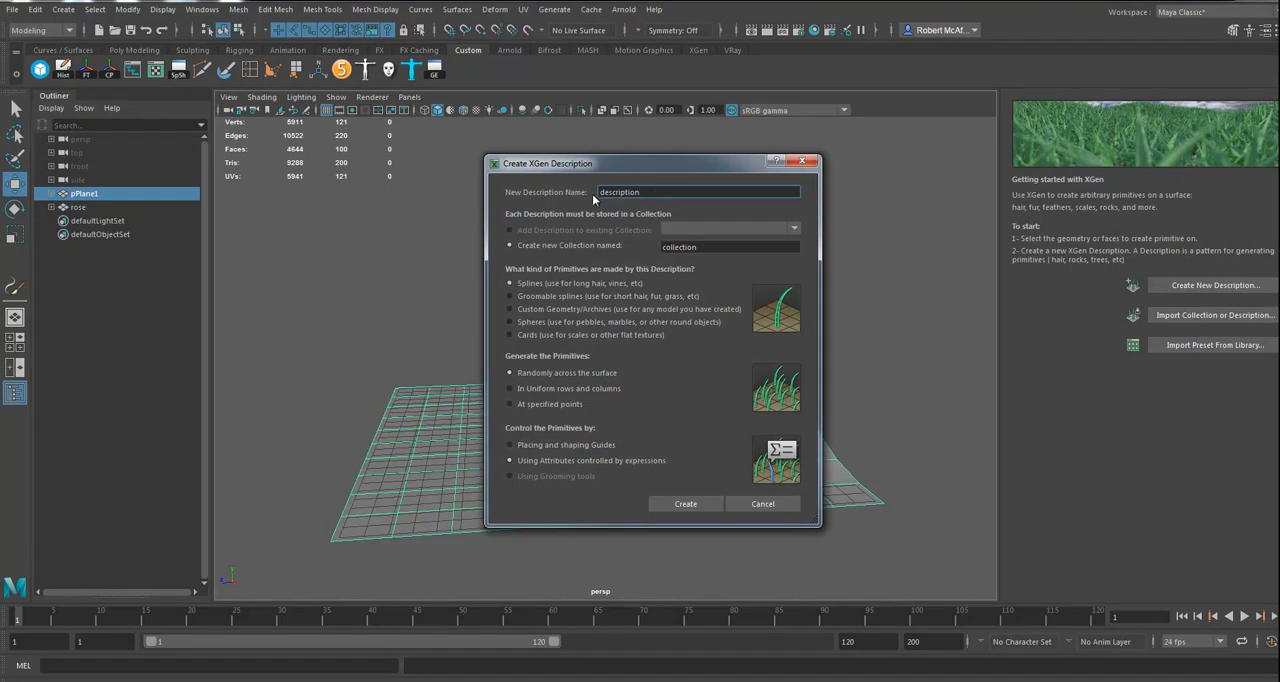
{"action": "mouse_move", "coordinate": [717, 358]}
{"action": "type", "text": "Demo_"}
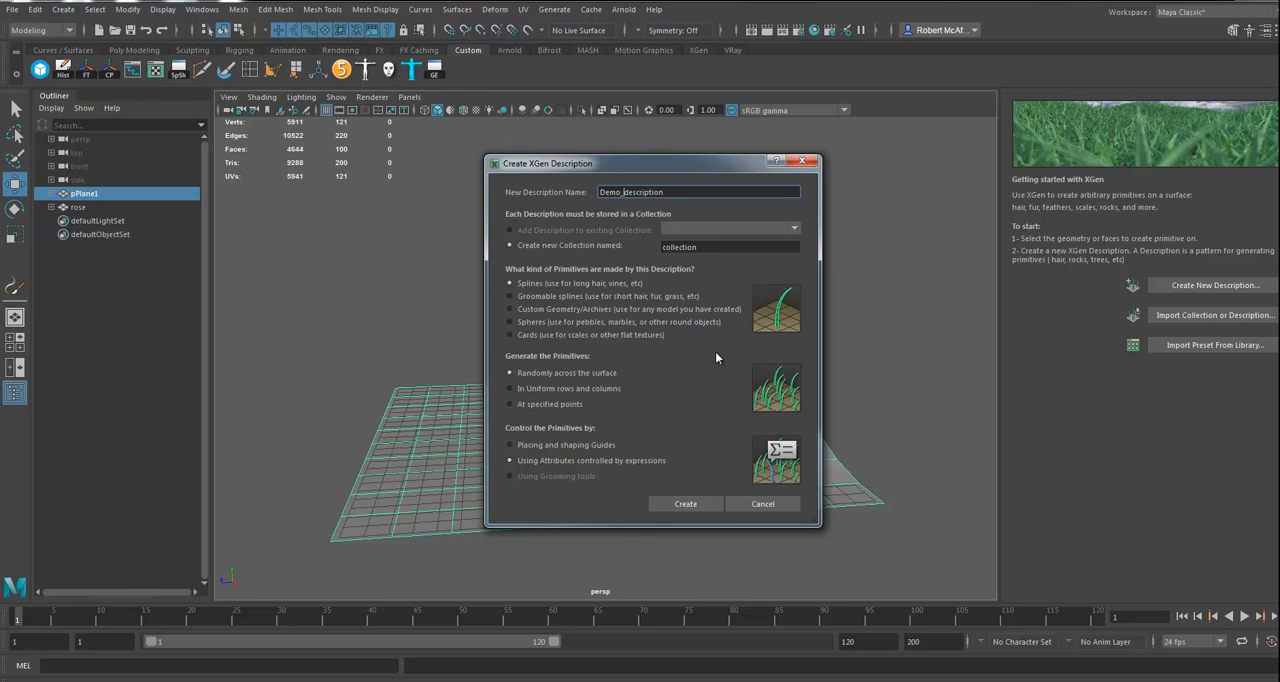
{"action": "left_click", "coordinate": [730, 247]}
{"action": "type", "text": "Demo_"}
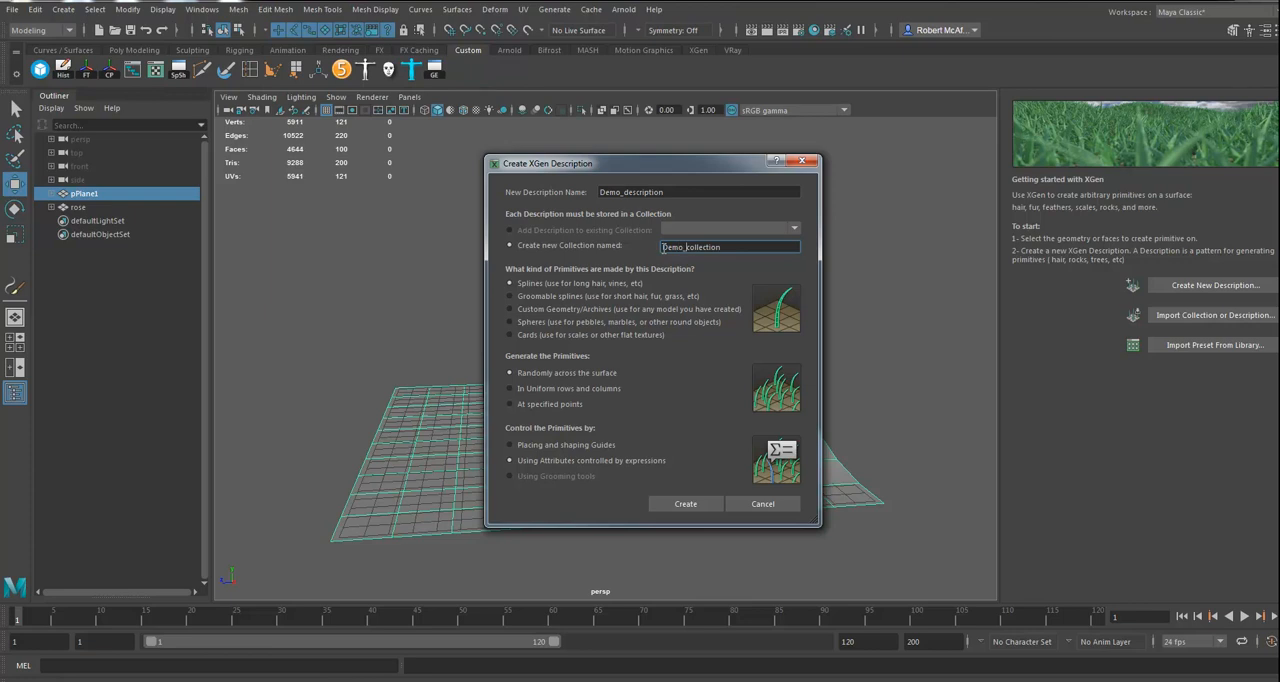
{"action": "mouse_move", "coordinate": [538, 318]}
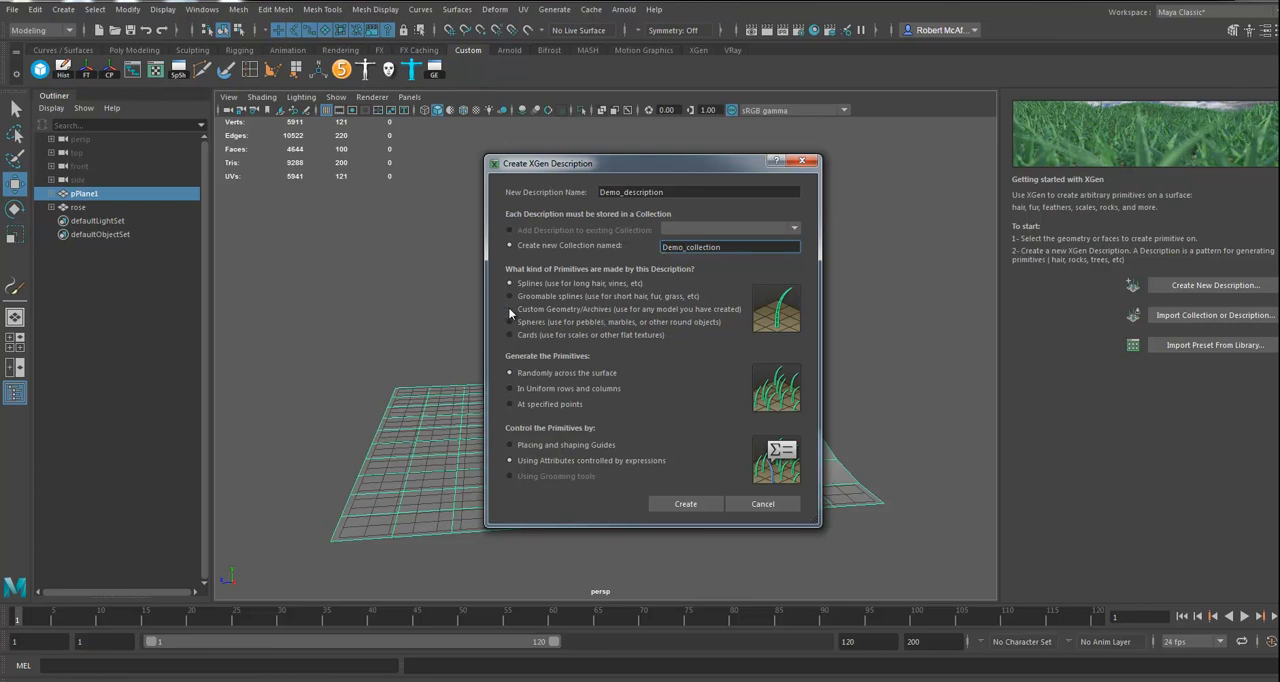
{"action": "left_click", "coordinate": [511, 309]}
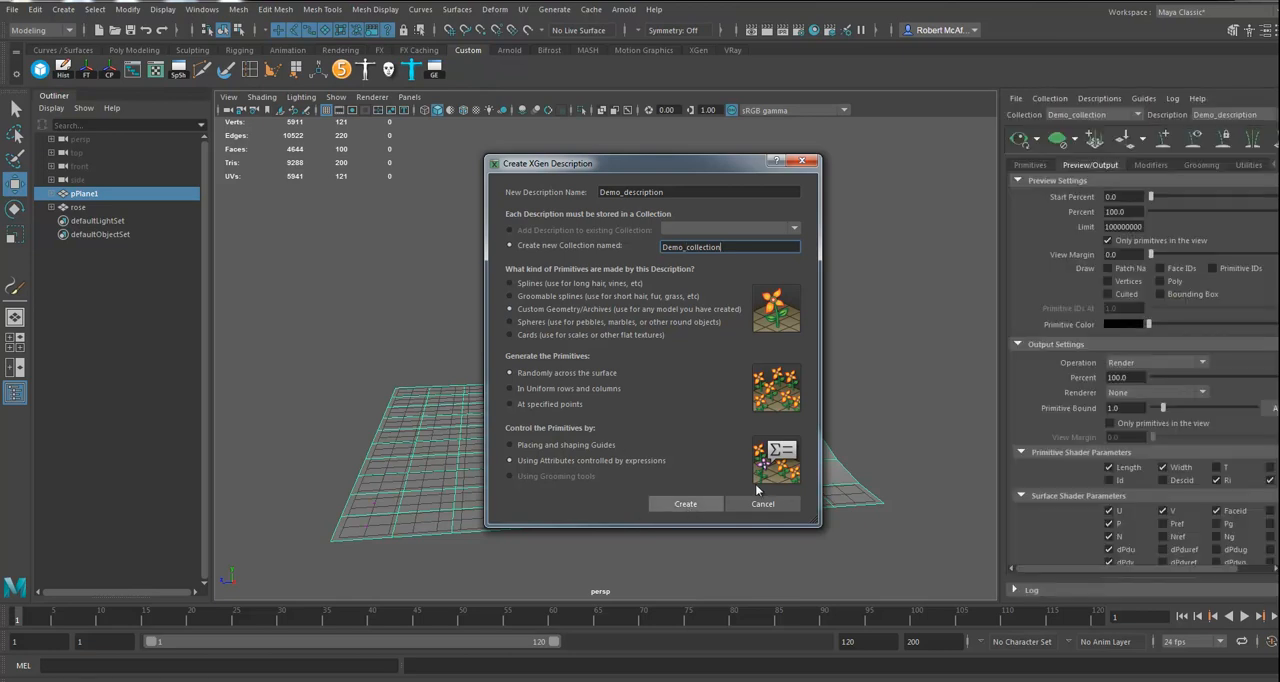
Step: Create the Demo_description archive description and select the rose mesh
{"action": "left_click", "coordinate": [685, 503]}
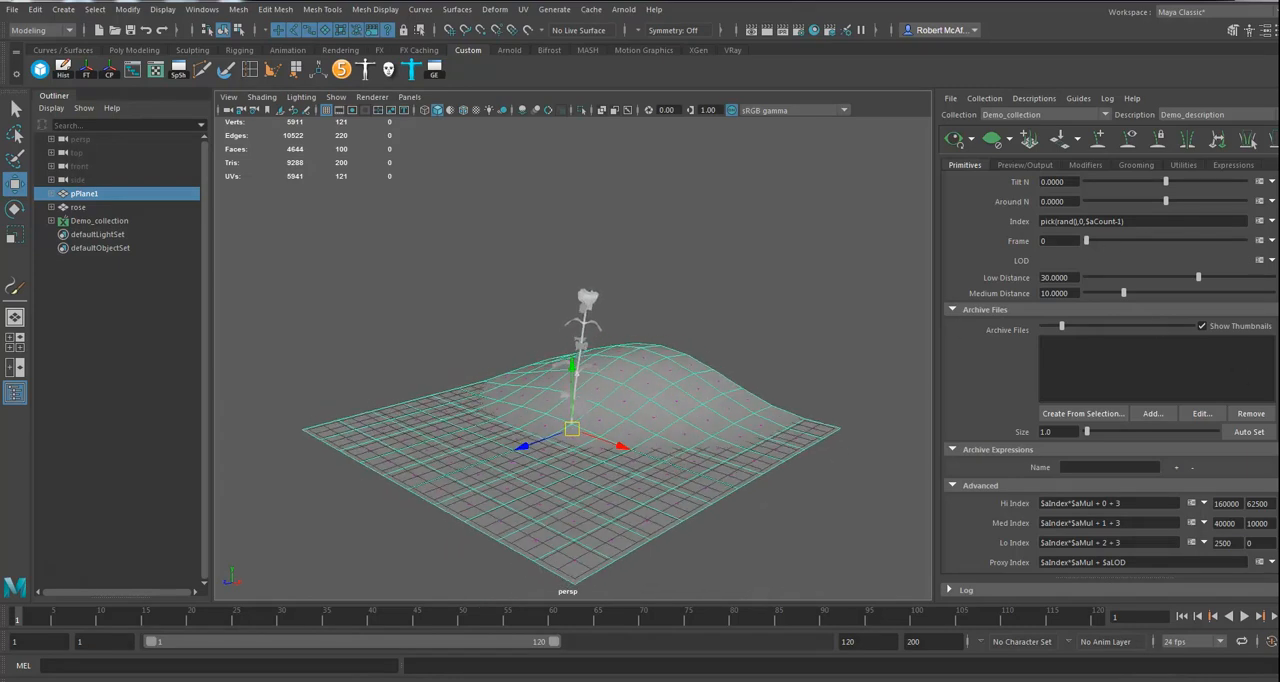
{"action": "mouse_move", "coordinate": [1035, 237]}
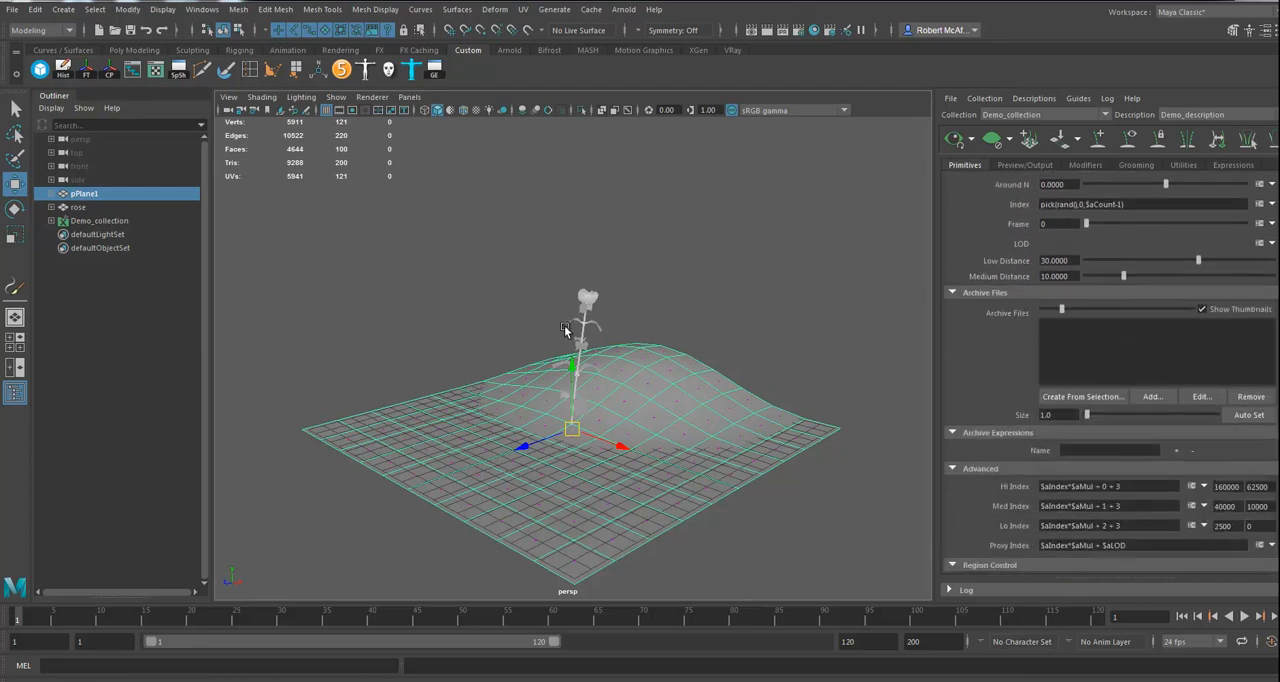
{"action": "left_click", "coordinate": [77, 207]}
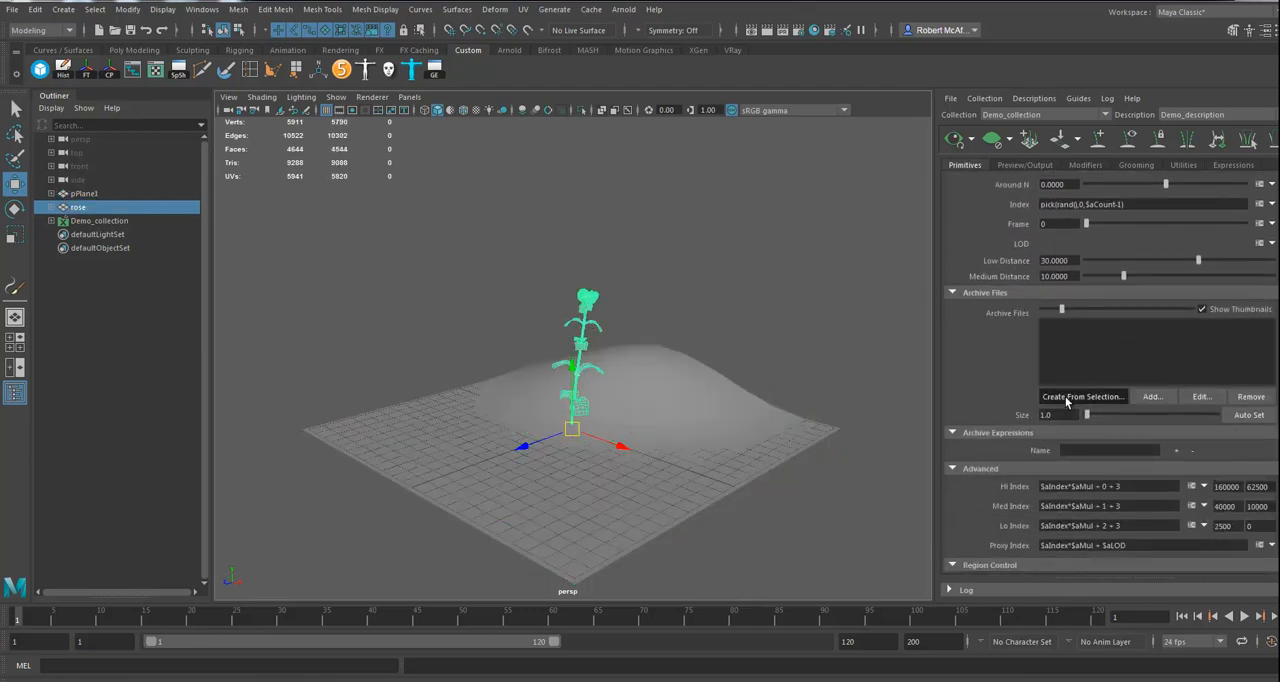
Step: Start an archive export from the selected rose, named Rose_Archive
{"action": "left_click", "coordinate": [1083, 396]}
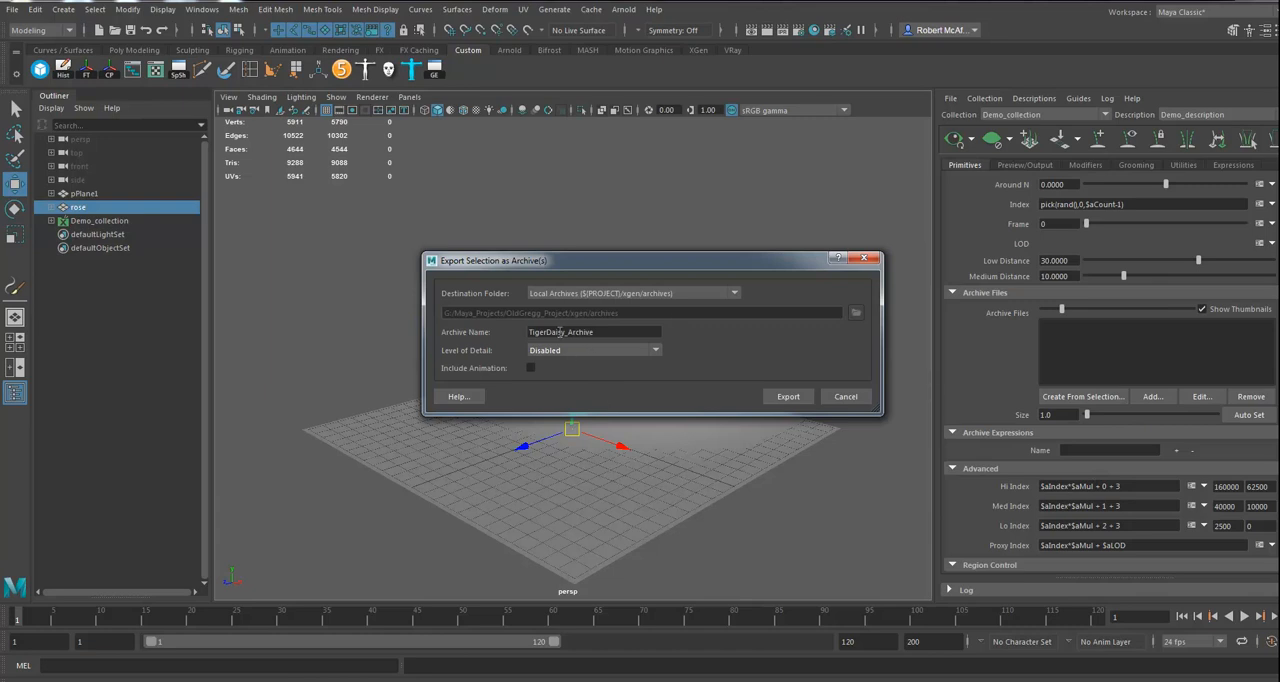
{"action": "double_click", "coordinate": [546, 331]}
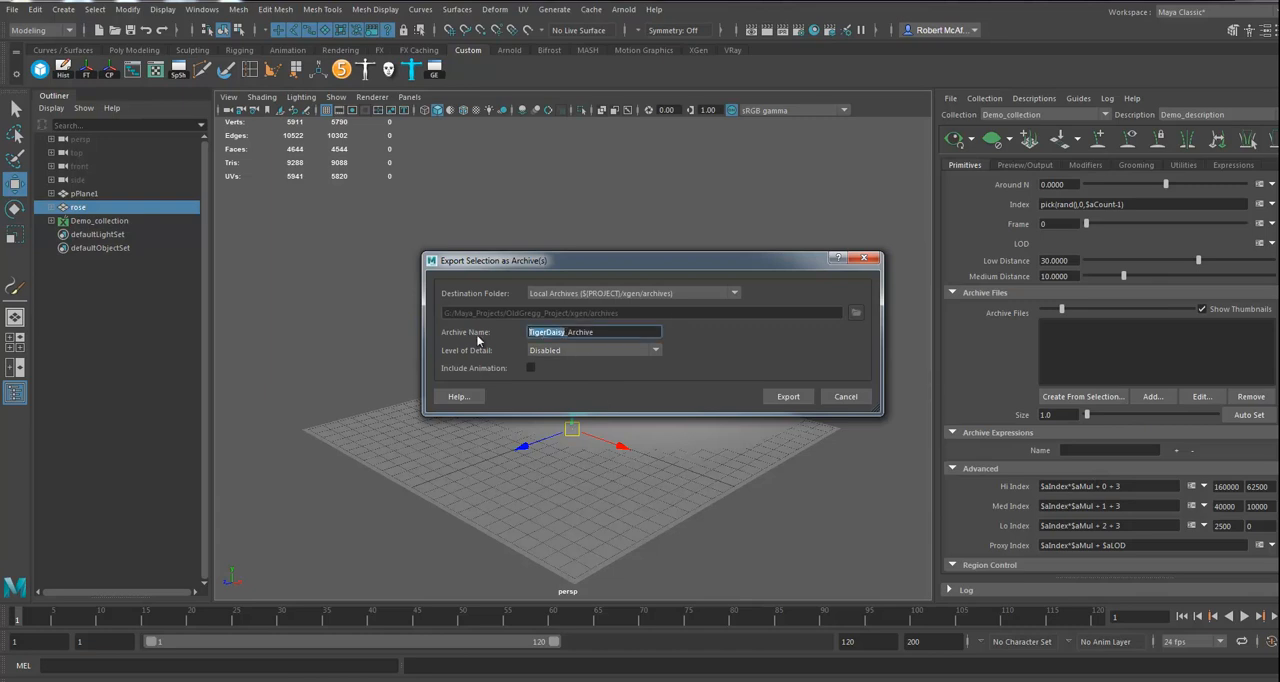
{"action": "type", "text": "Rose_Archive"}
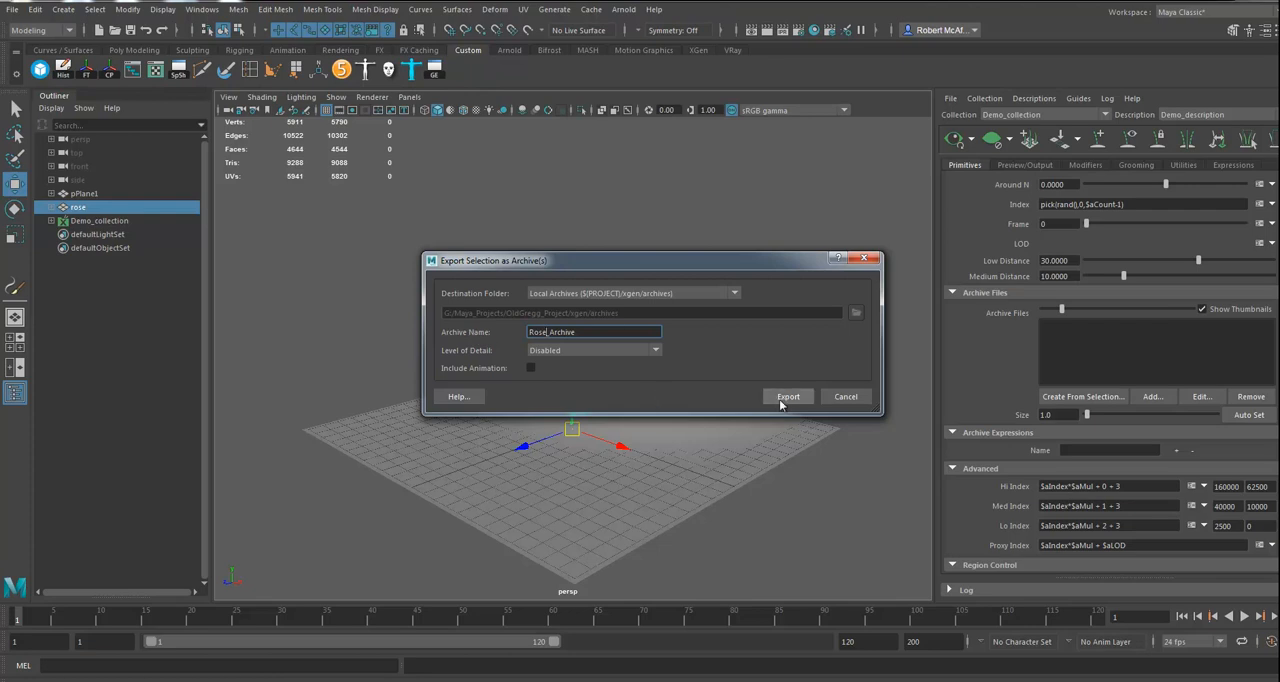
Step: Export Rose_Archive, first saving the scene over test.ma in the scenes folder
{"action": "left_click", "coordinate": [788, 396]}
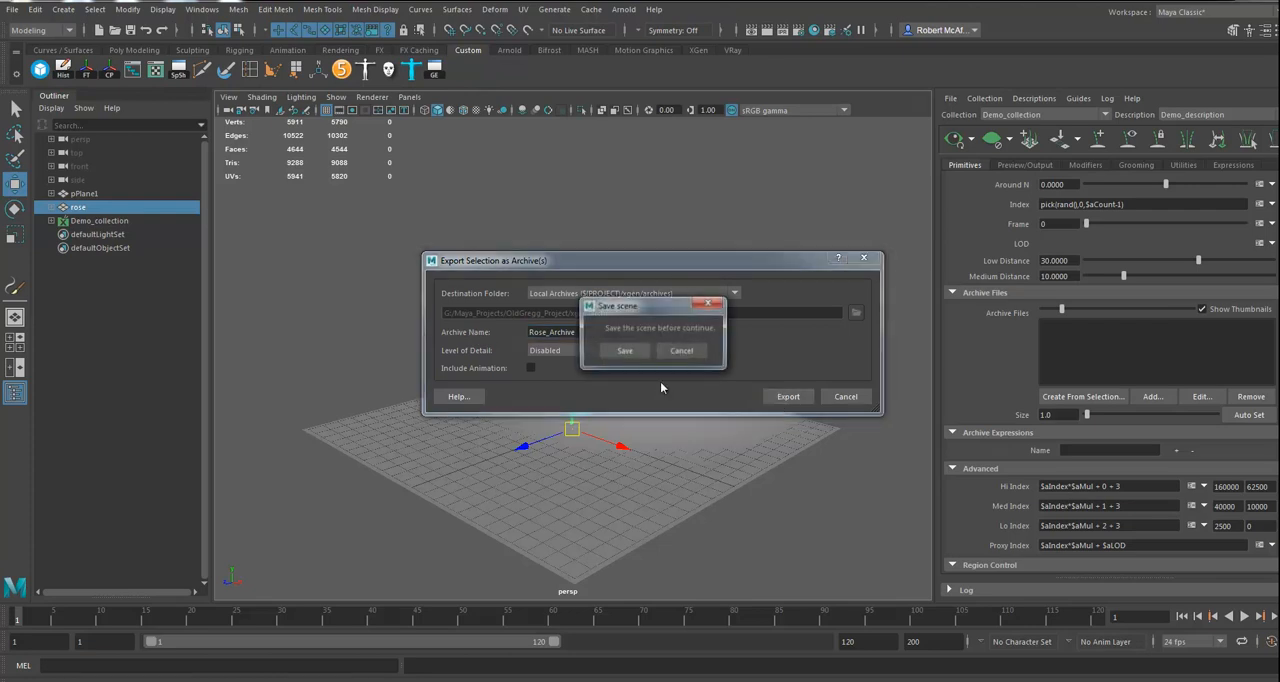
{"action": "left_click", "coordinate": [624, 350]}
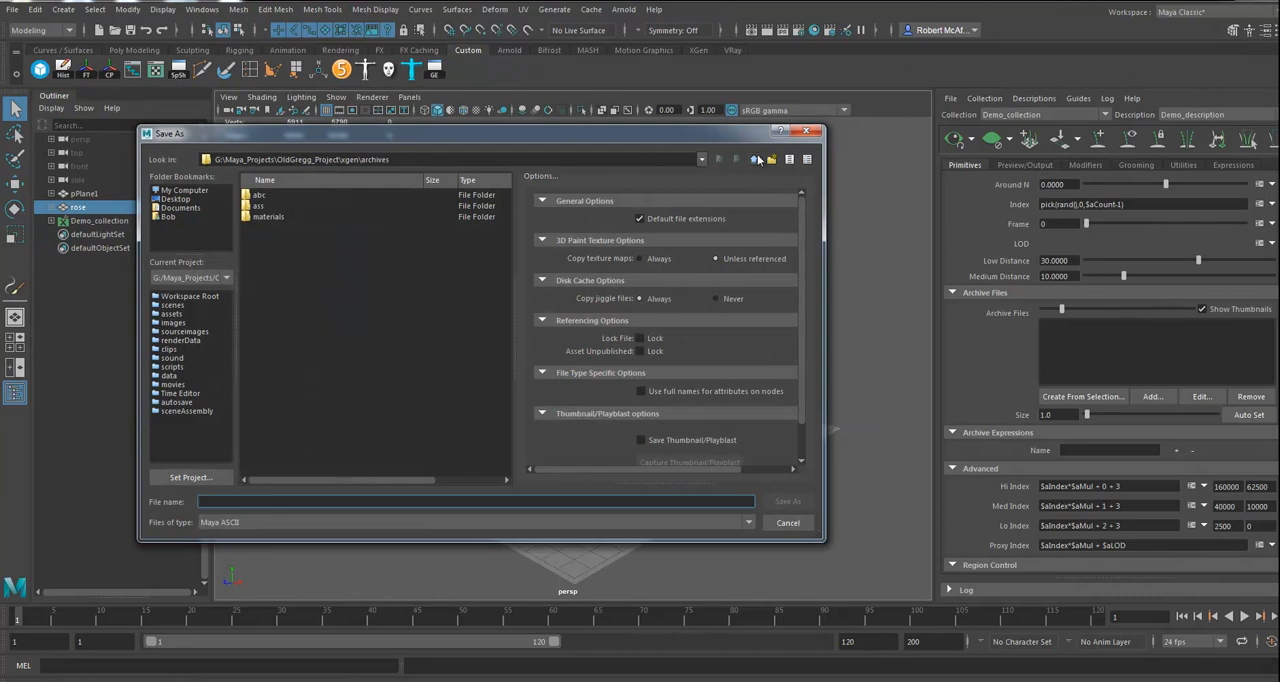
{"action": "left_click", "coordinate": [755, 159]}
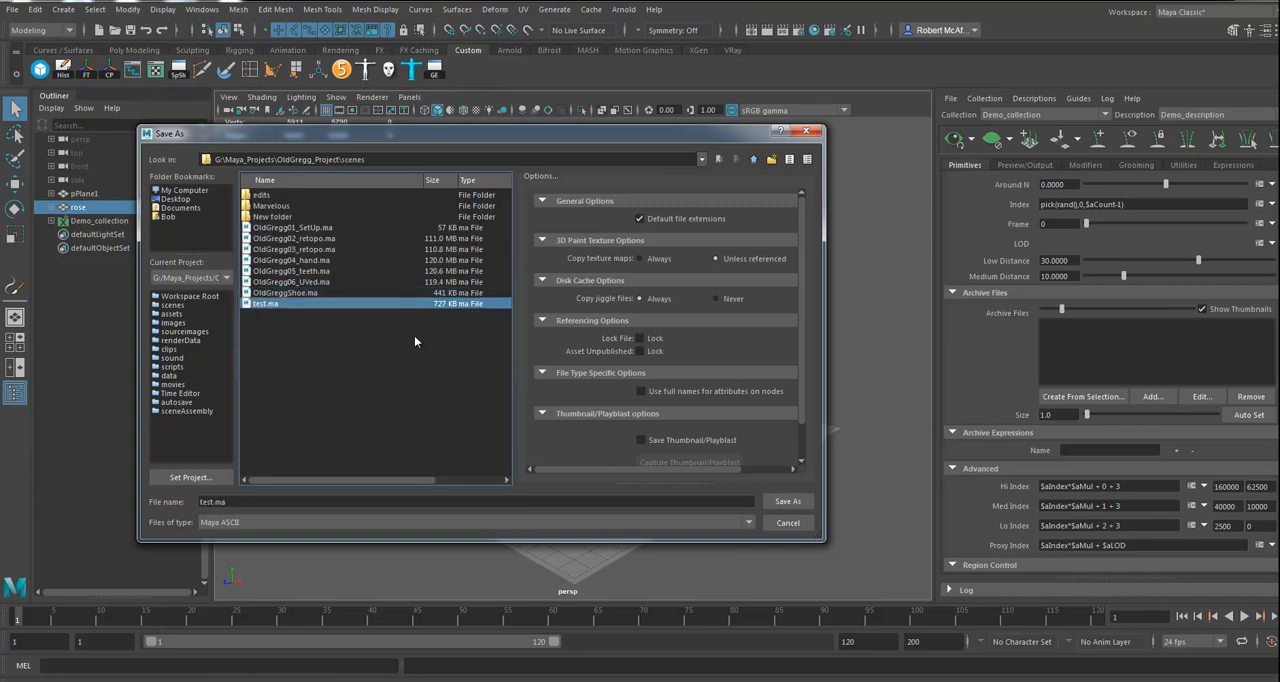
{"action": "left_click", "coordinate": [787, 501]}
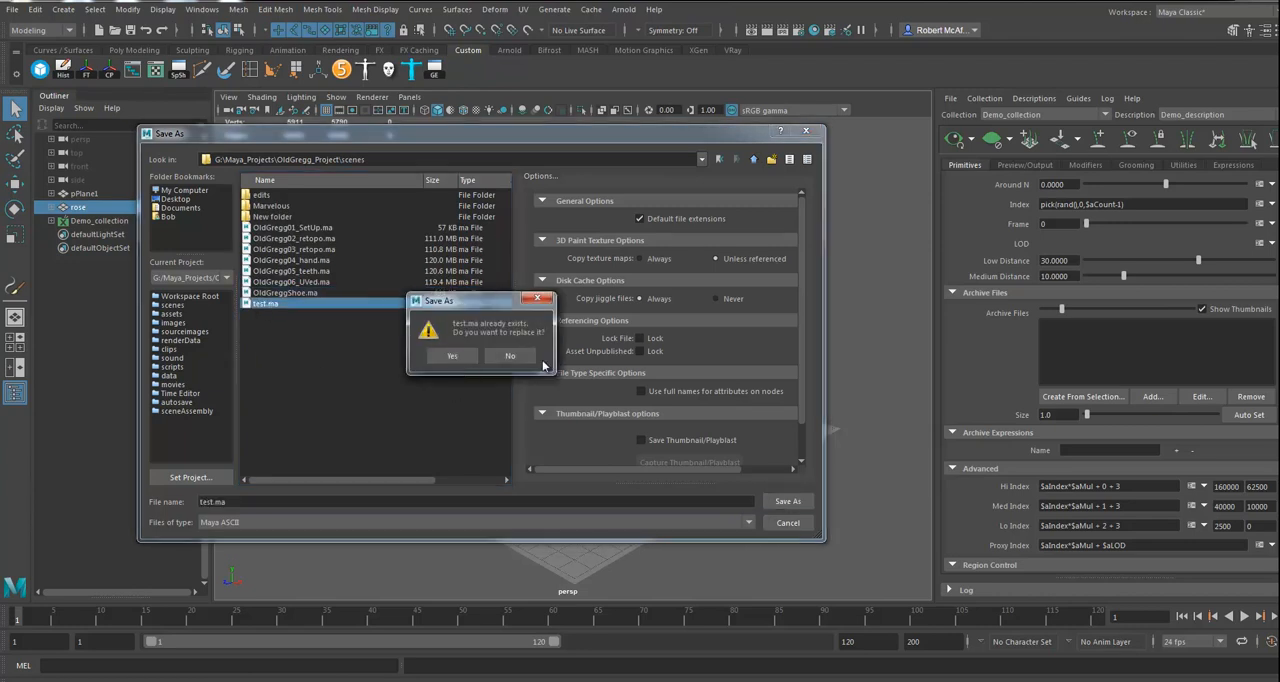
{"action": "left_click", "coordinate": [452, 356]}
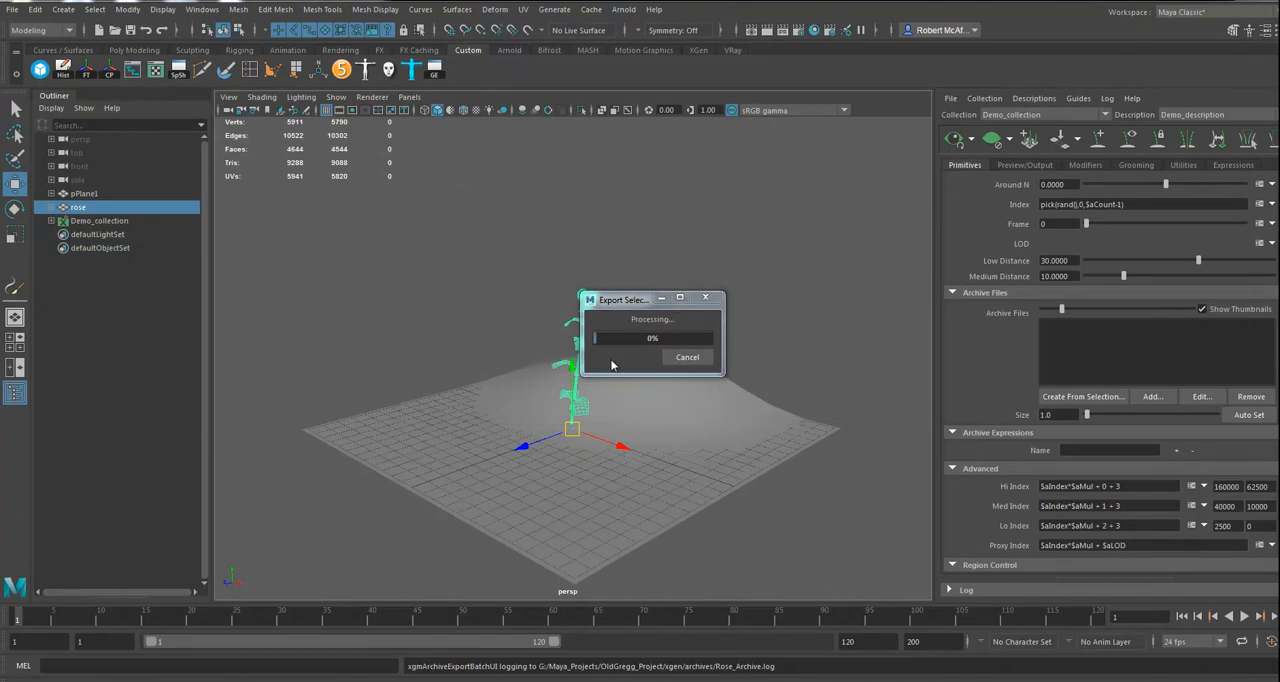
{"action": "mouse_move", "coordinate": [627, 352]}
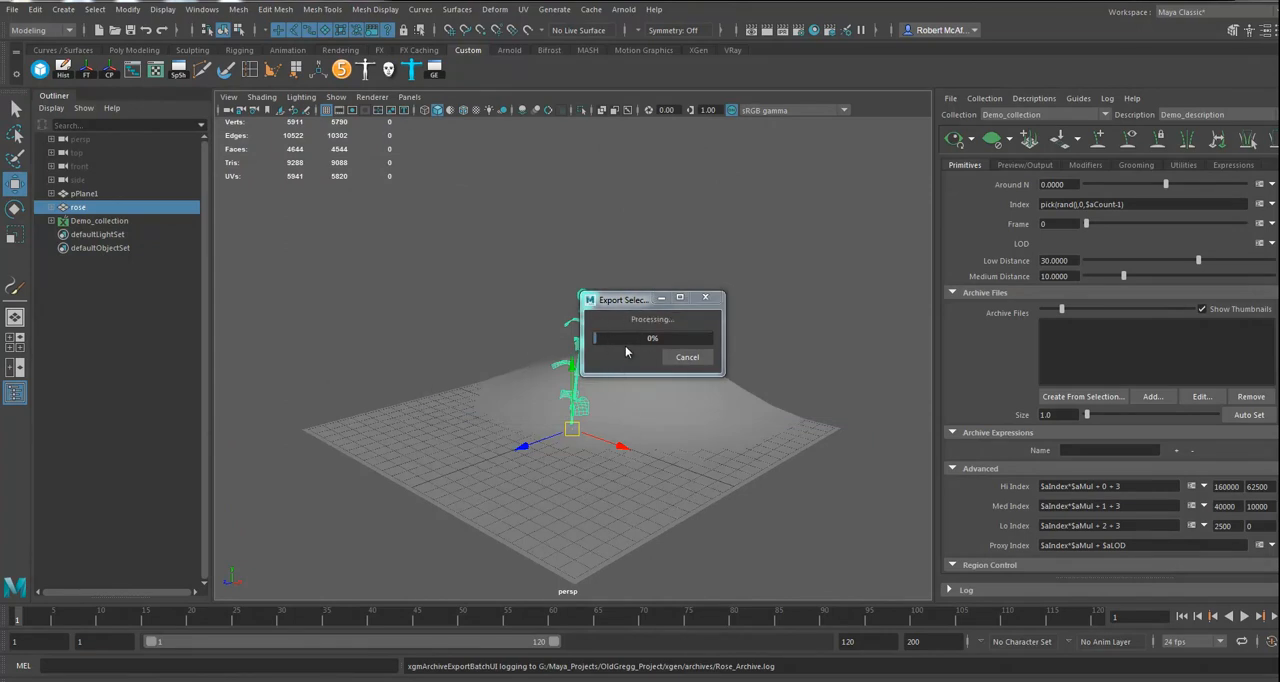
{"action": "mouse_move", "coordinate": [600, 342]}
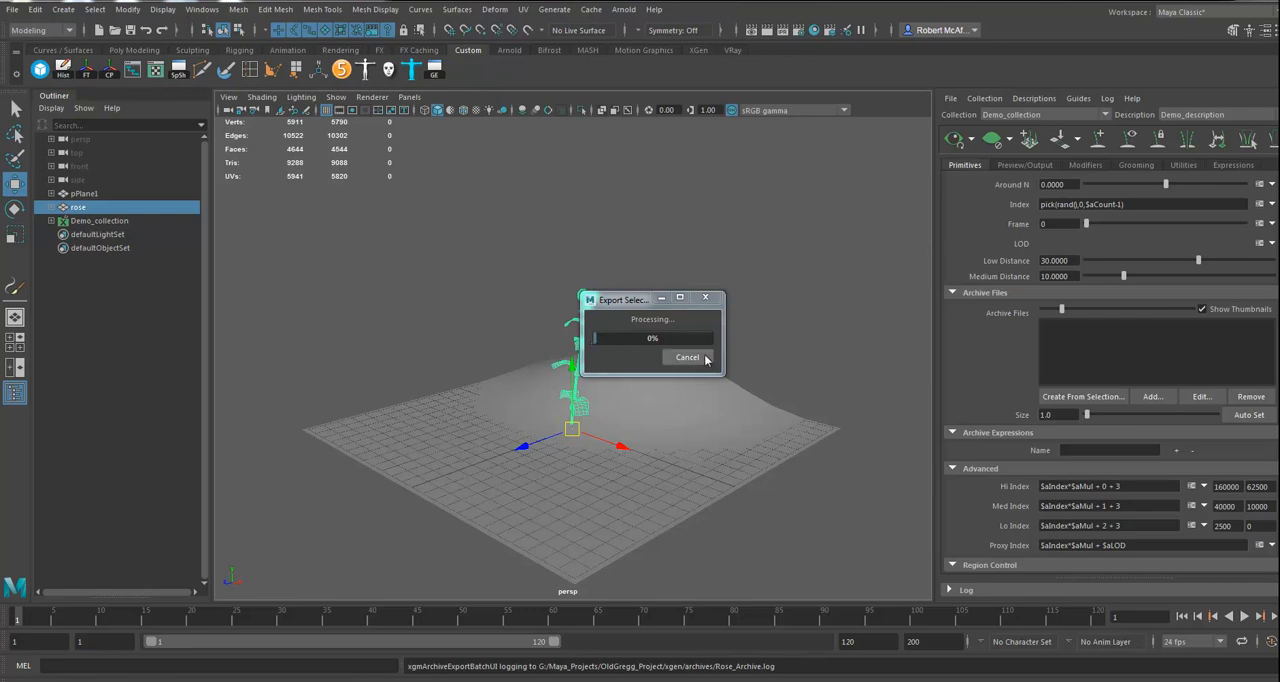
{"action": "mouse_move", "coordinate": [620, 352]}
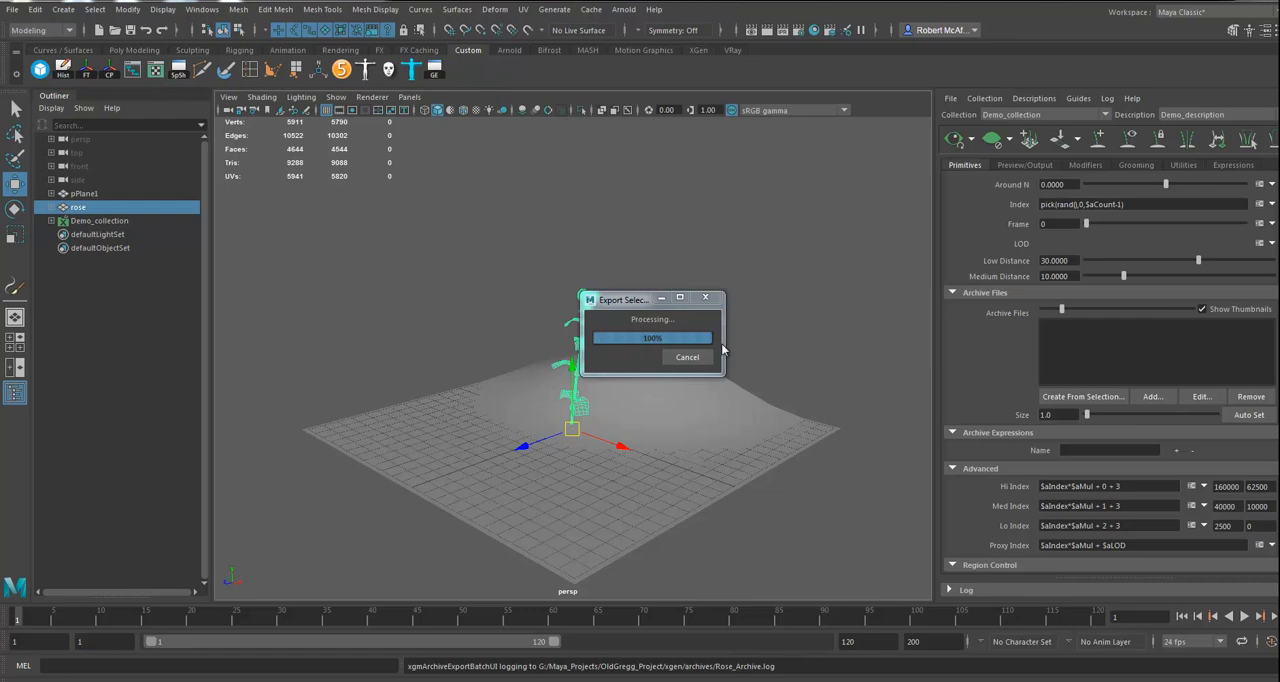
{"action": "mouse_move", "coordinate": [818, 390]}
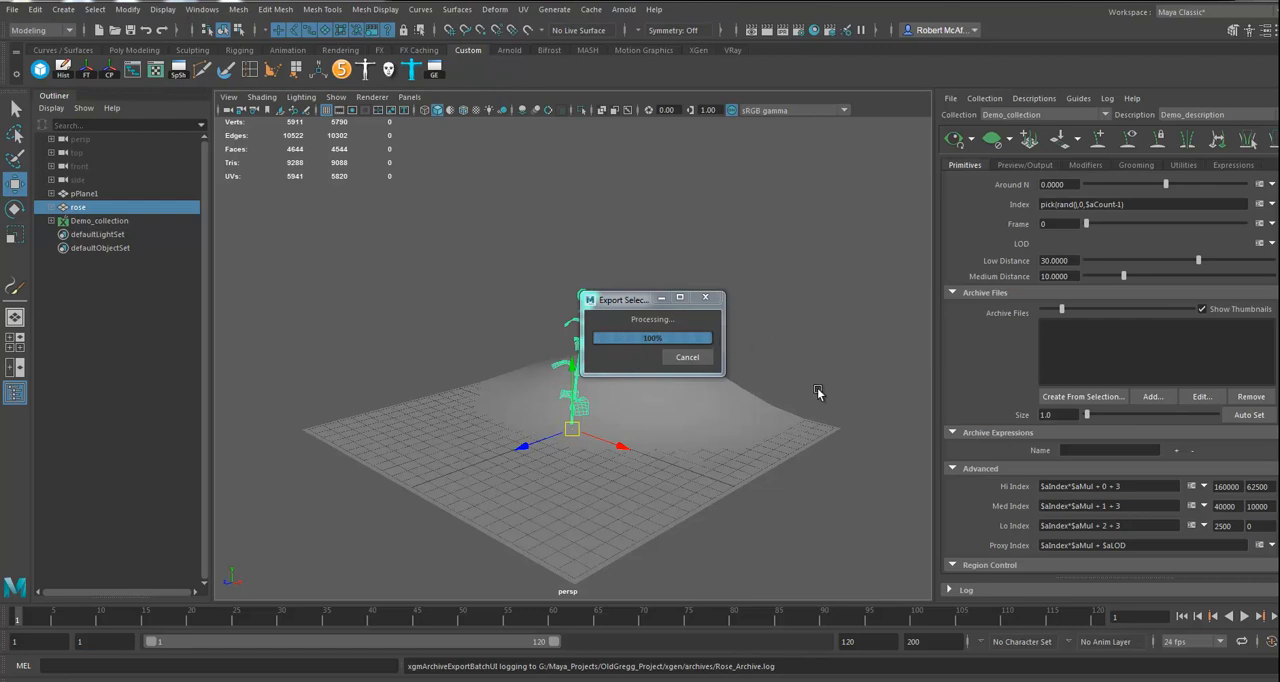
{"action": "mouse_move", "coordinate": [645, 335]}
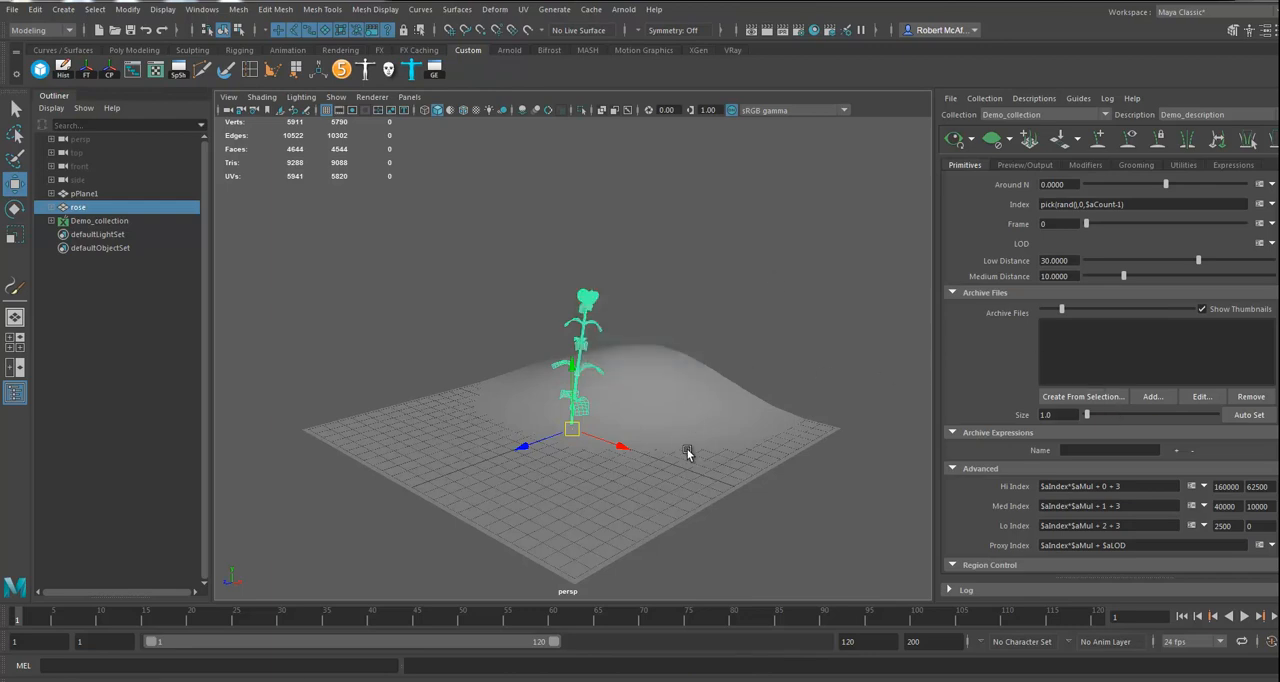
Step: With pPlane1 selected, add Rose_Archive.xarc from the archives folder and import its materials
{"action": "left_click", "coordinate": [85, 193]}
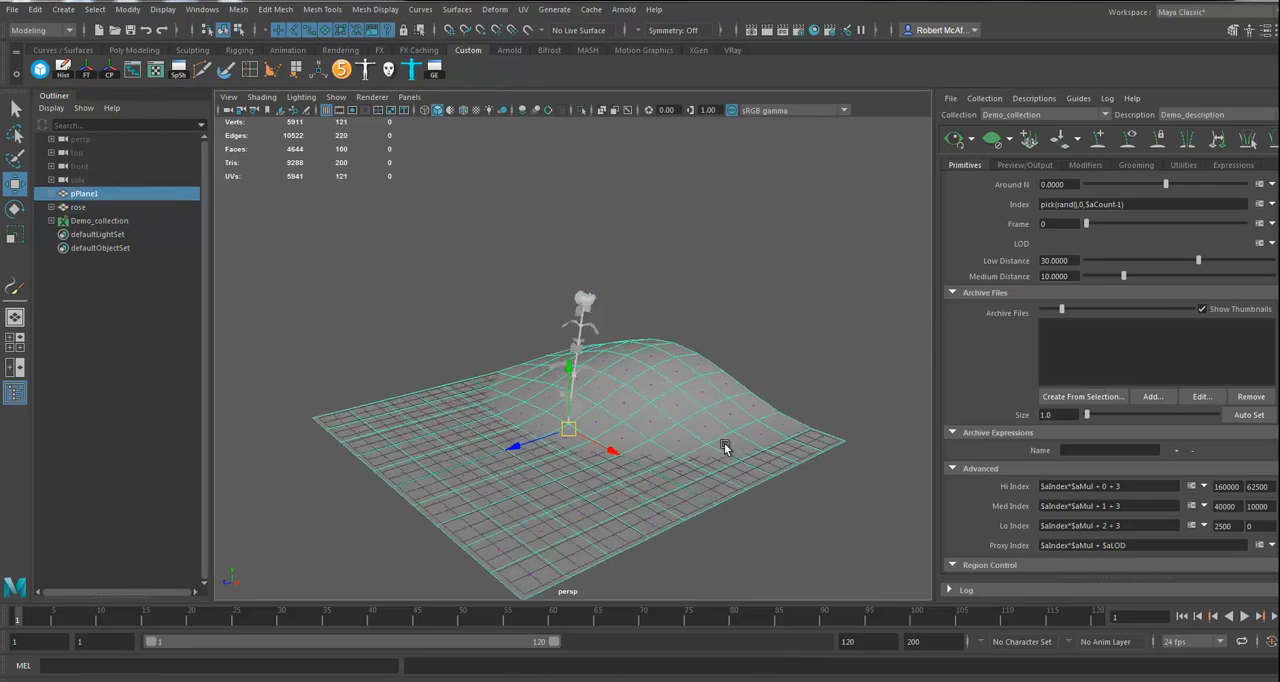
{"action": "left_click", "coordinate": [77, 207]}
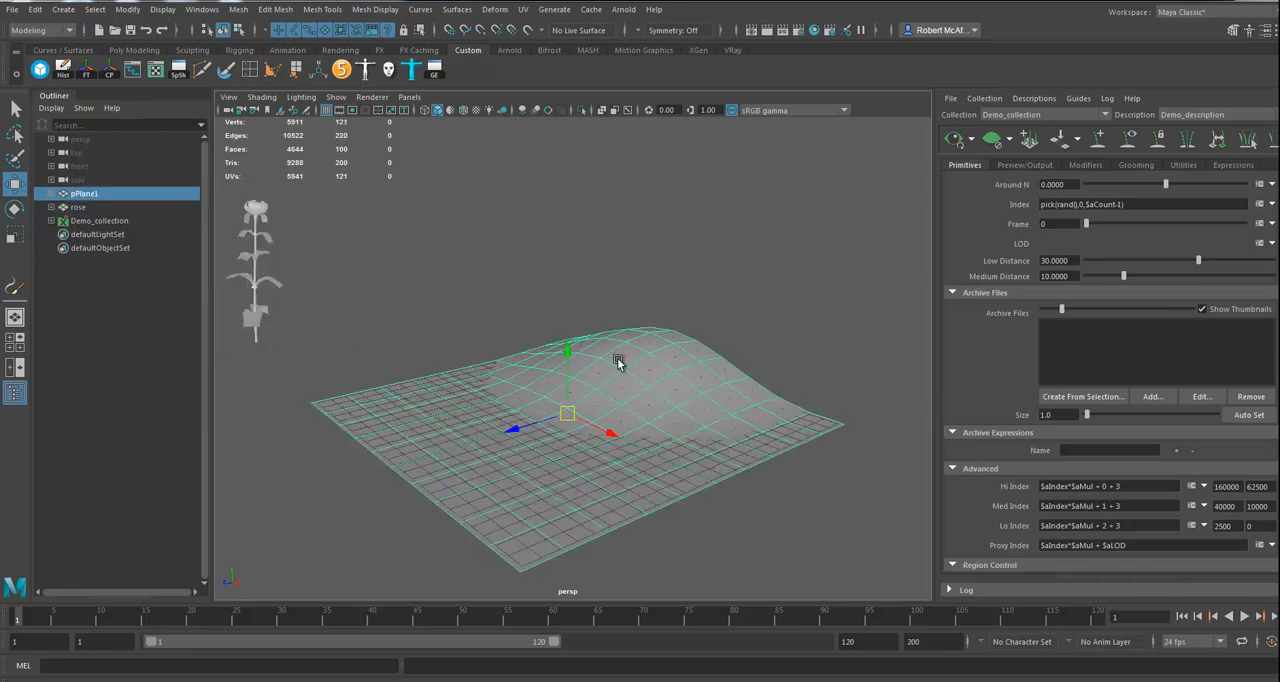
{"action": "left_click", "coordinate": [1152, 396]}
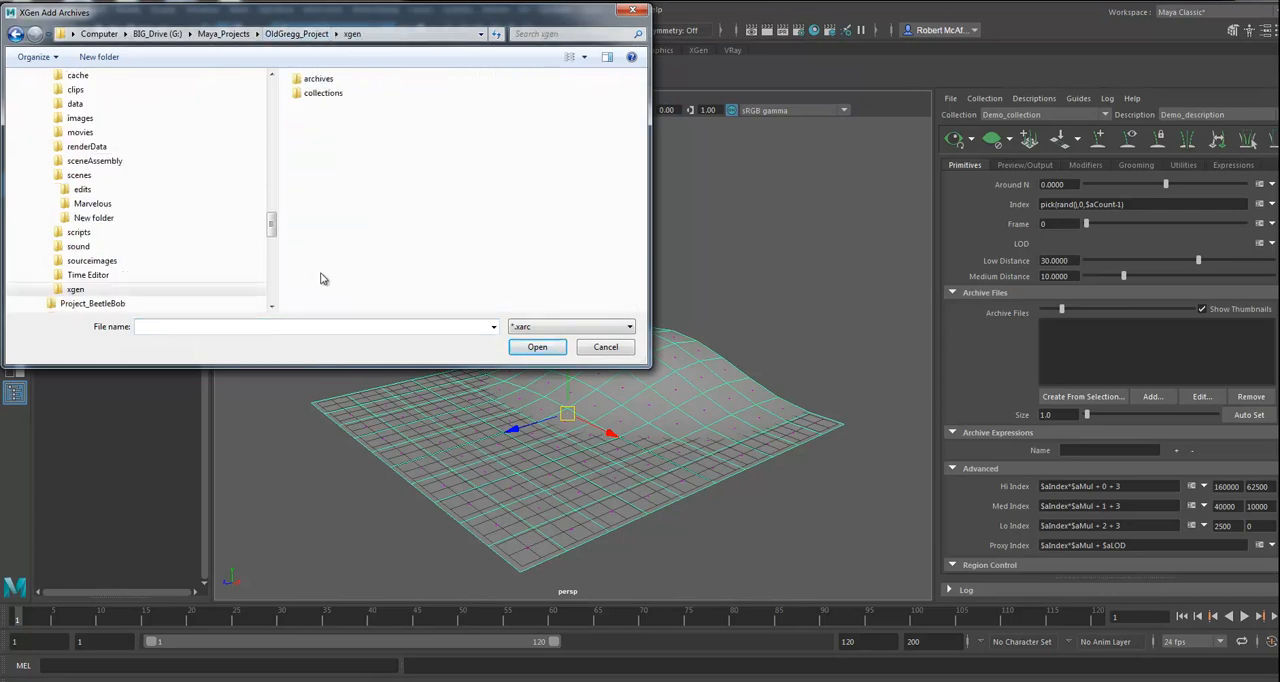
{"action": "double_click", "coordinate": [318, 78]}
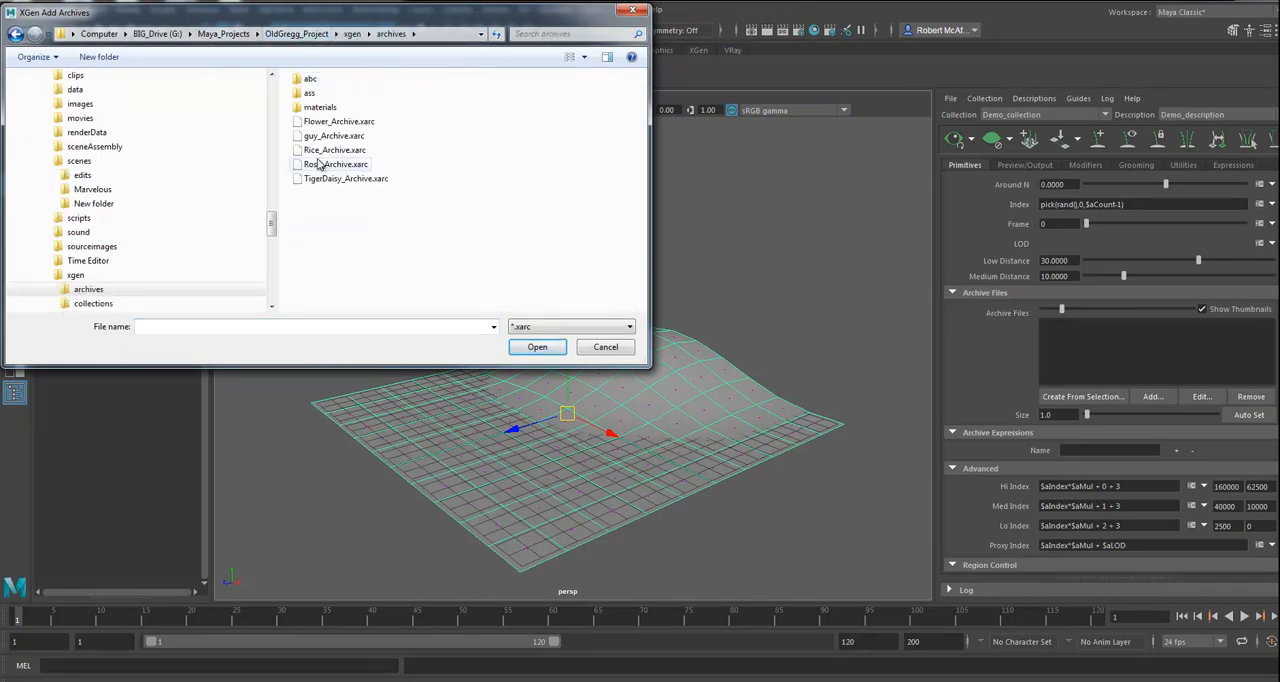
{"action": "left_click", "coordinate": [537, 347]}
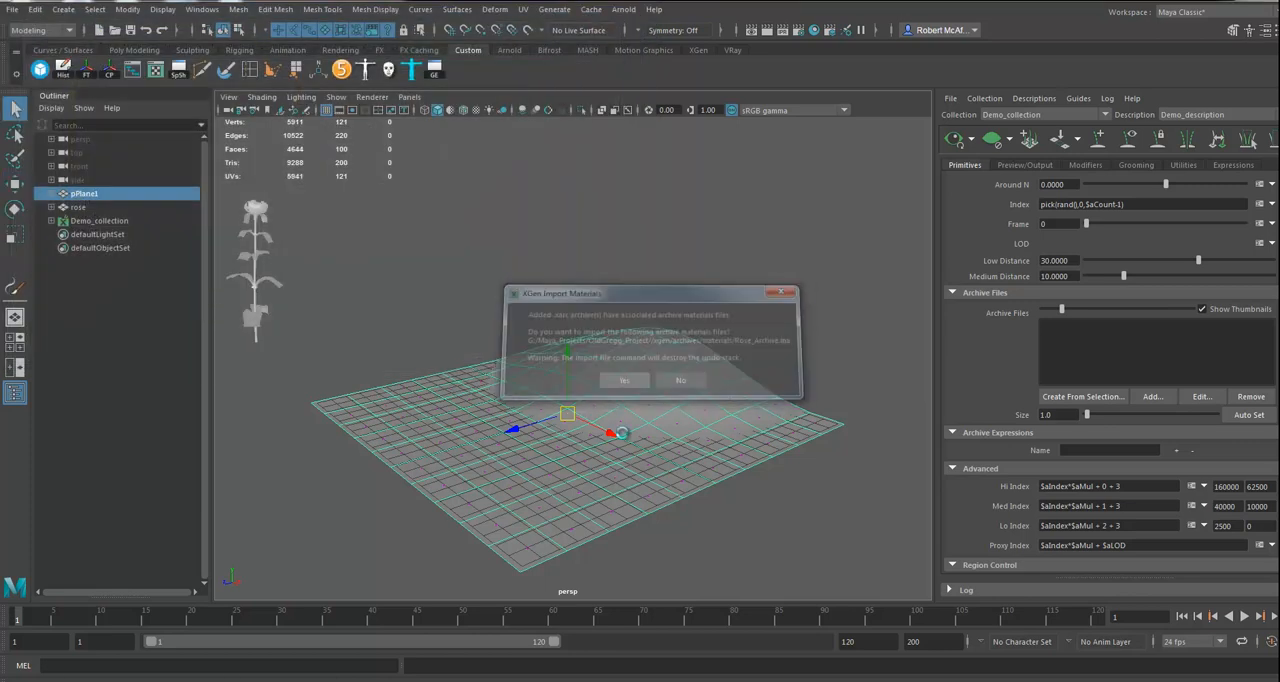
{"action": "left_click", "coordinate": [624, 380]}
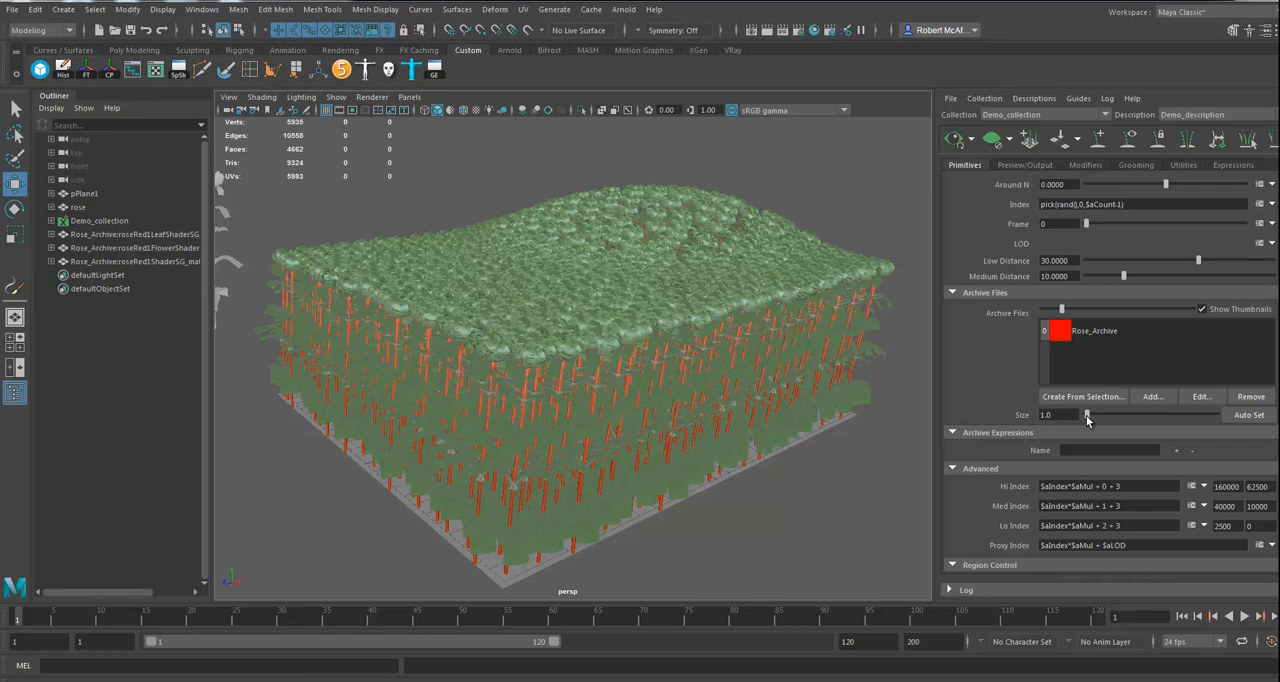
Step: Lower the Archive Files Size slider to shrink the roses into small scattered plants
{"action": "left_click_drag", "start_coordinate": [1087, 415], "coordinate": [1100, 415]}
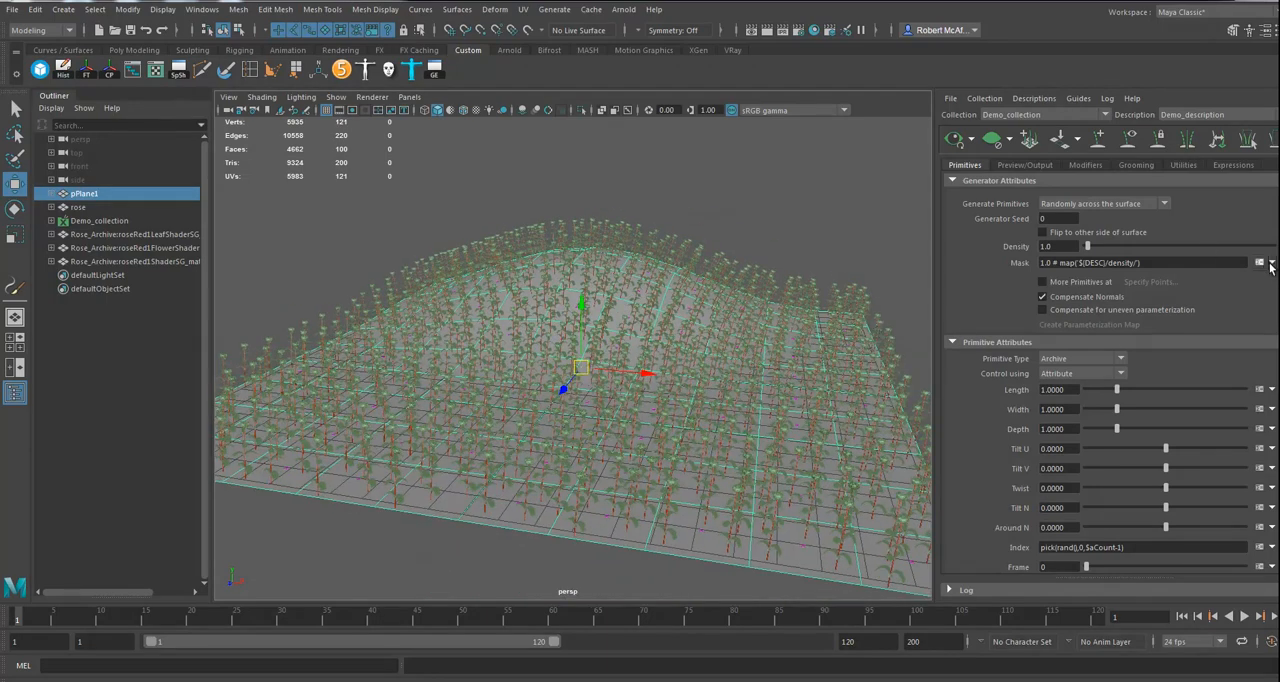
Step: Assign a new Lambert material, lambert3, to the hilly plane
{"action": "left_click", "coordinate": [1270, 263]}
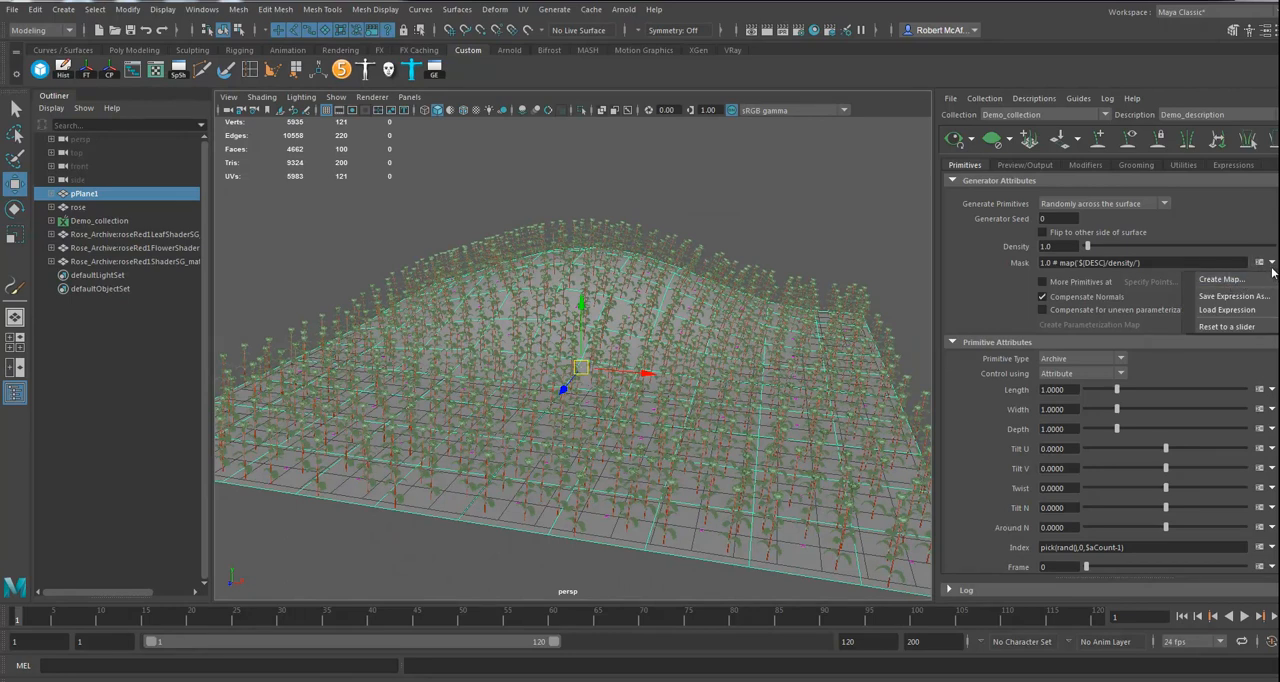
{"action": "left_click", "coordinate": [1270, 262]}
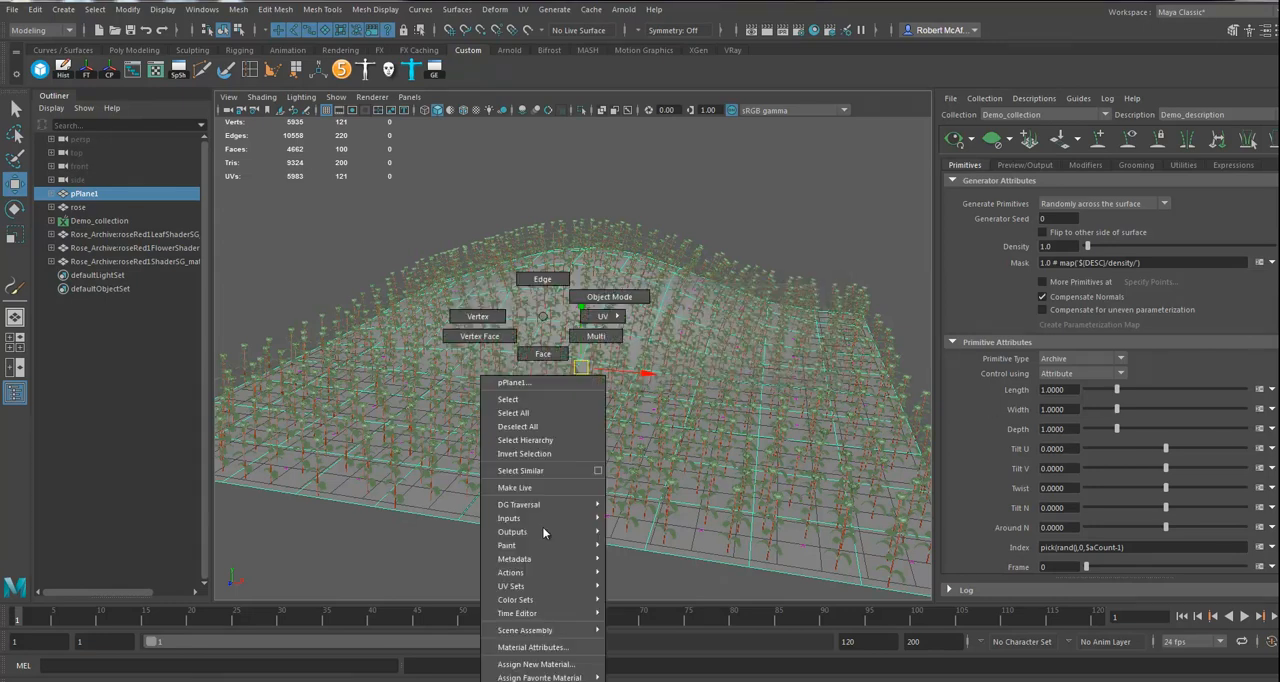
{"action": "mouse_move", "coordinate": [540, 677]}
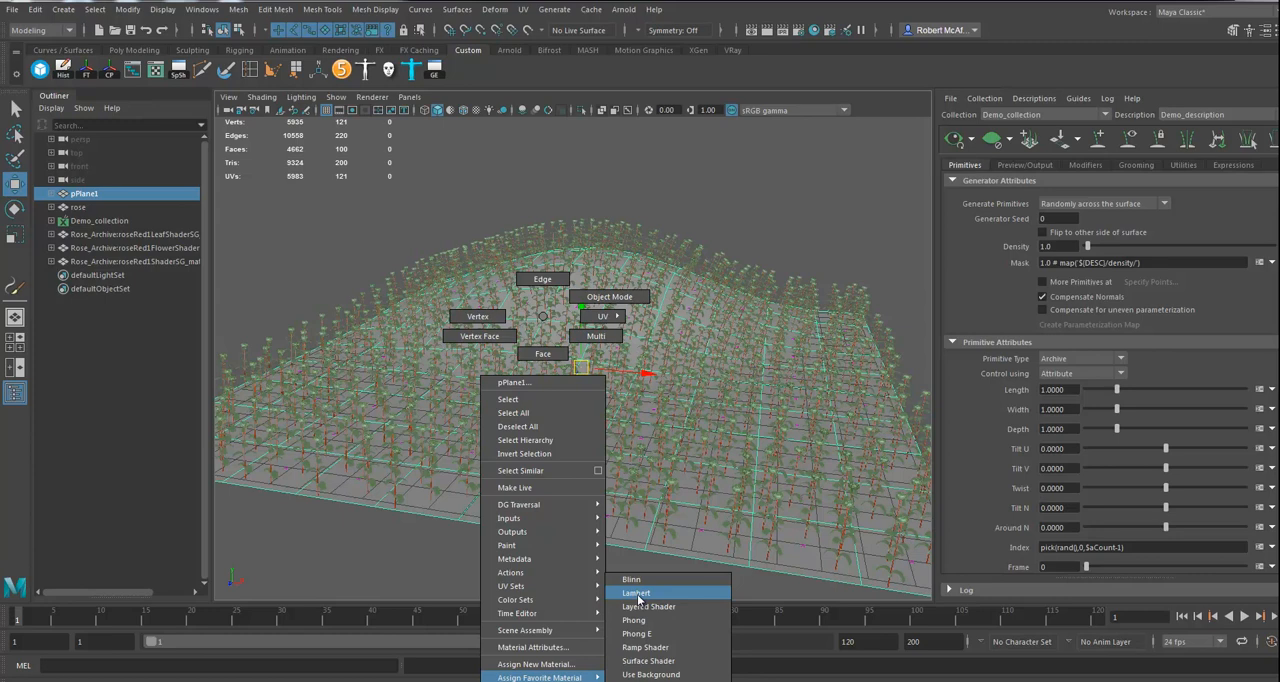
{"action": "left_click", "coordinate": [636, 592]}
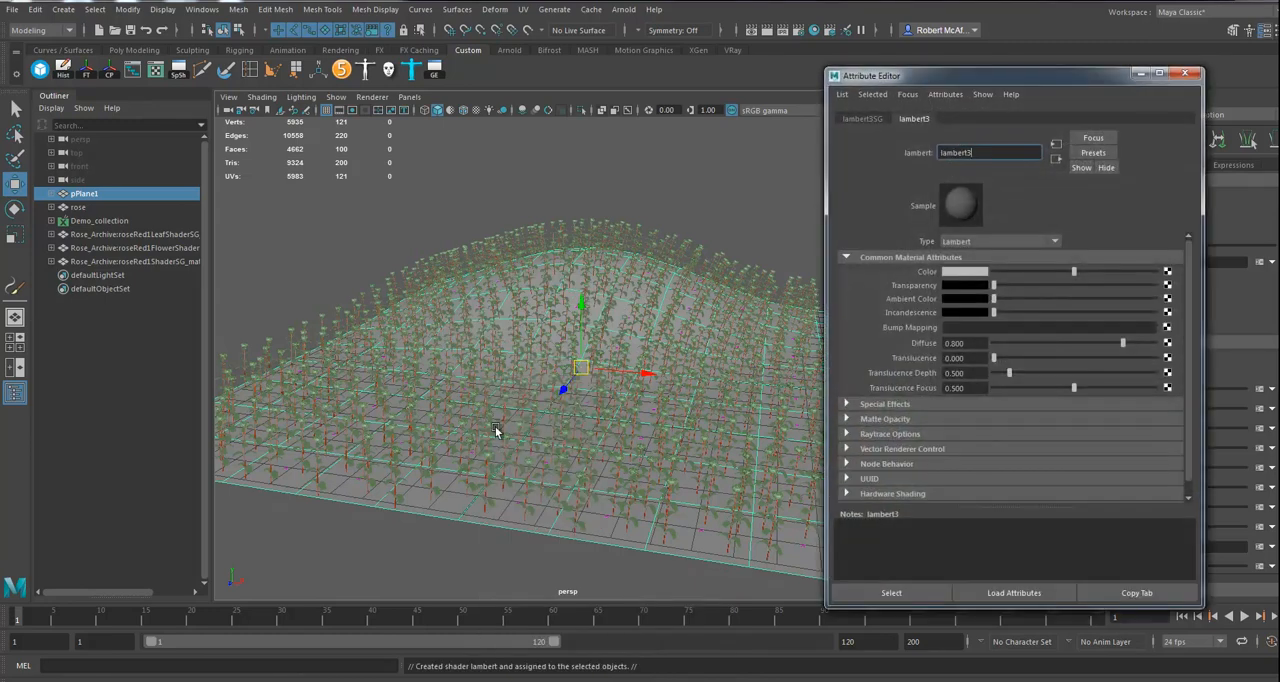
{"action": "mouse_move", "coordinate": [580, 473]}
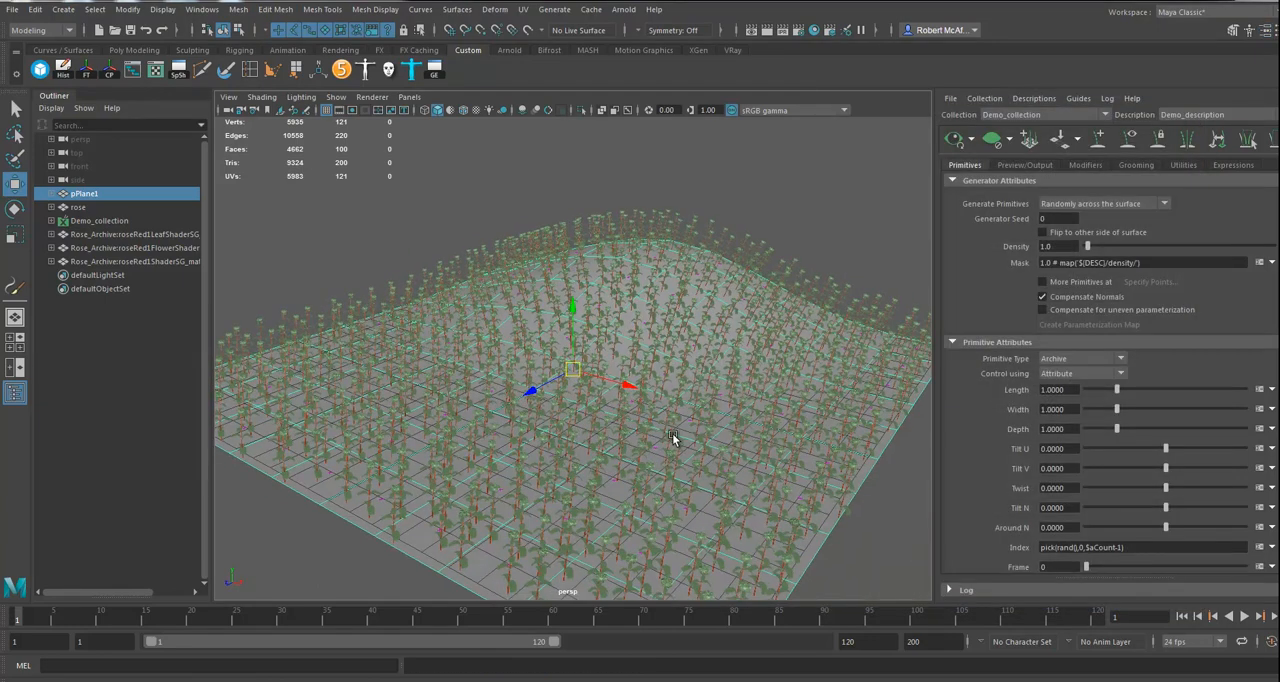
{"action": "left_click_drag", "start_coordinate": [675, 440], "coordinate": [635, 438]}
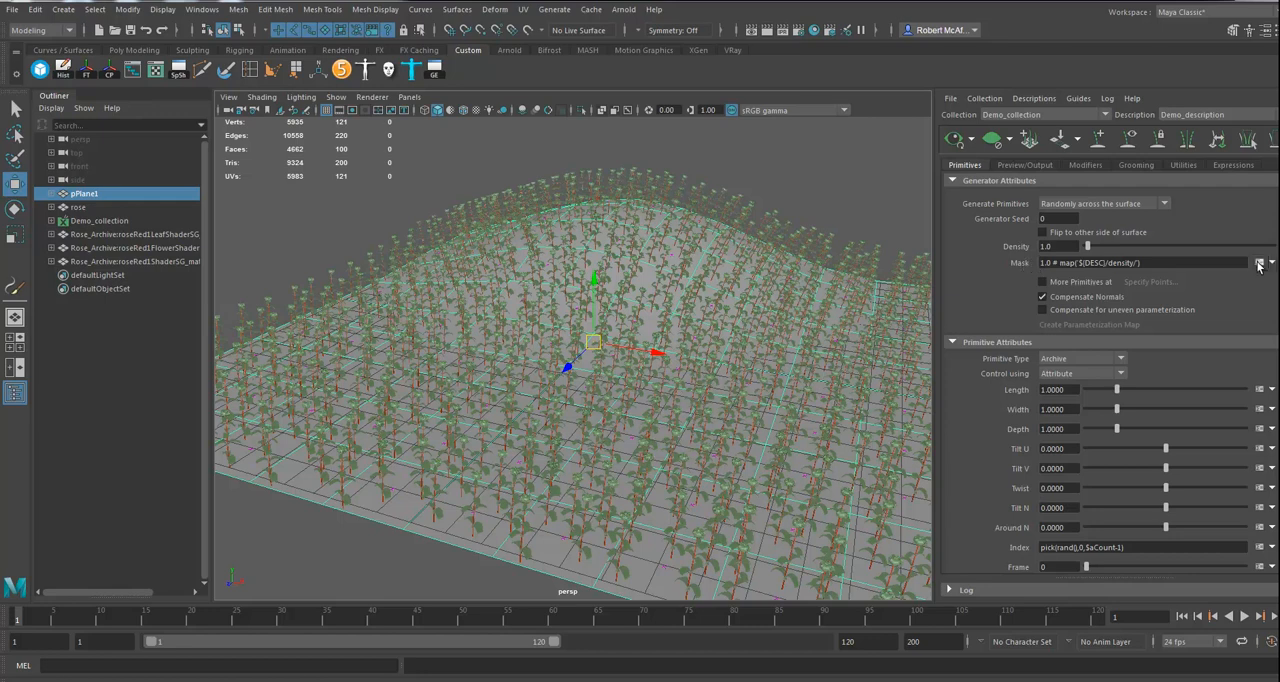
{"action": "mouse_move", "coordinate": [1268, 264]}
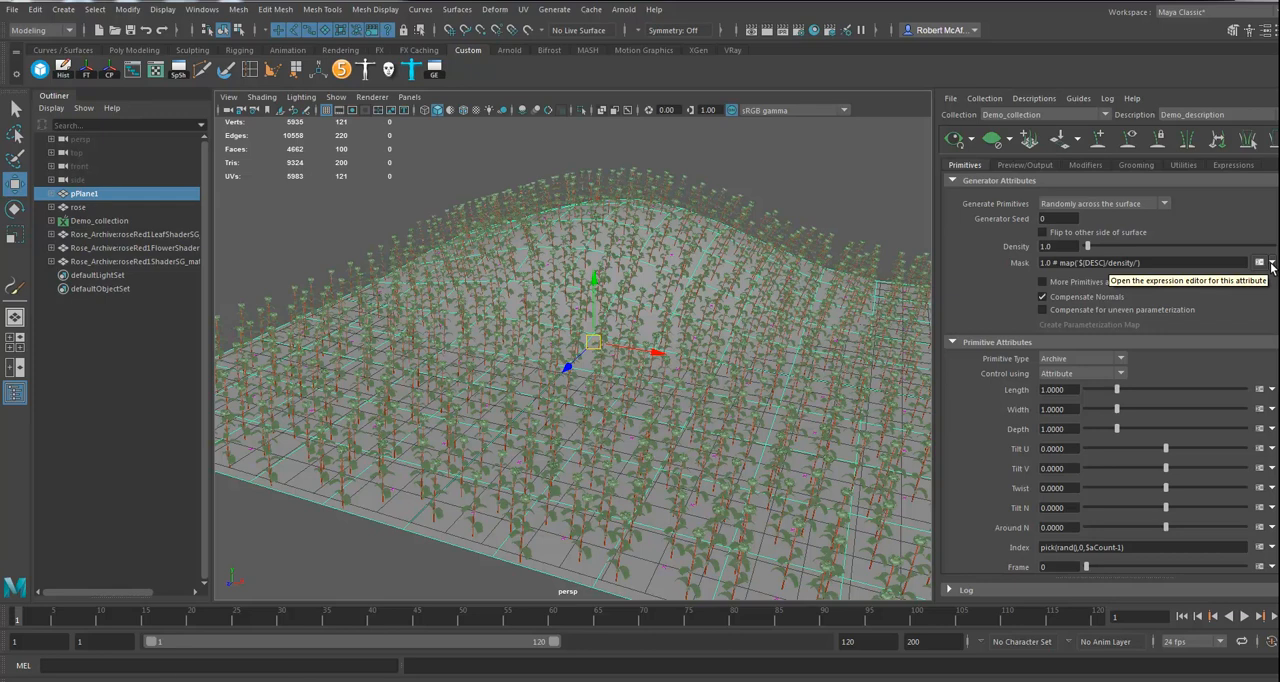
Step: Create a paint map named 'mask' from the Mask attribute's expression menu
{"action": "left_click", "coordinate": [1271, 263]}
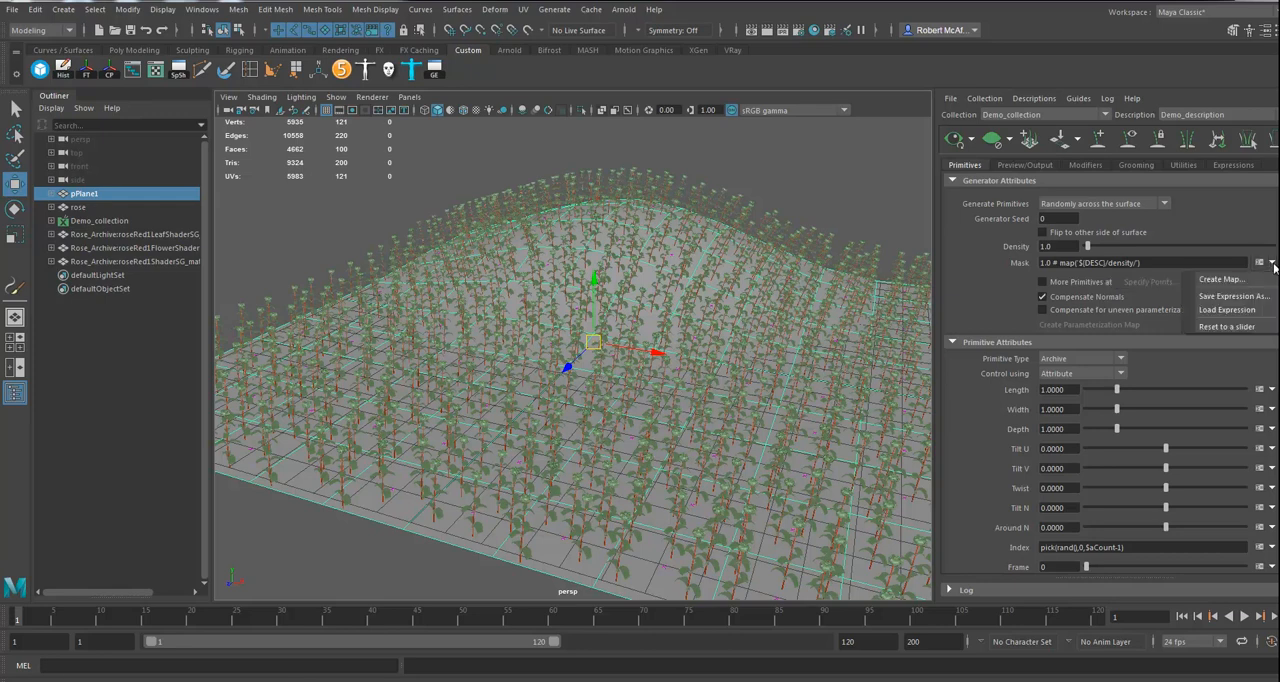
{"action": "left_click", "coordinate": [1220, 278]}
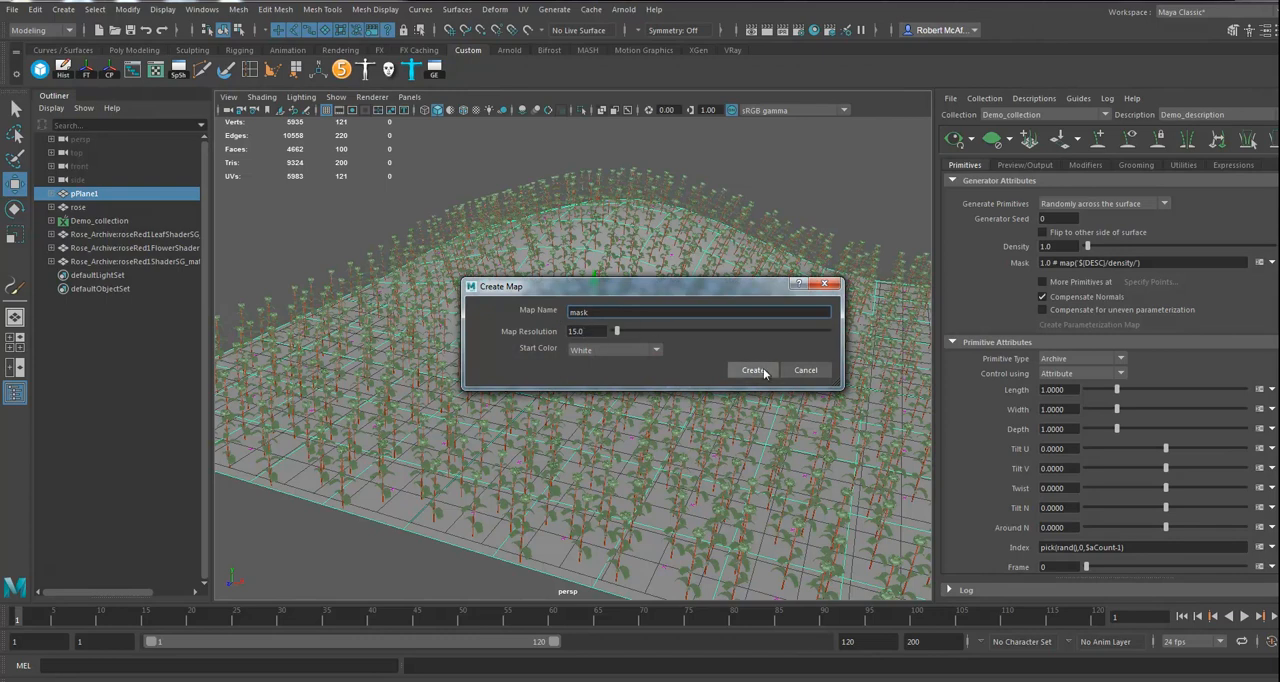
{"action": "left_click", "coordinate": [753, 370]}
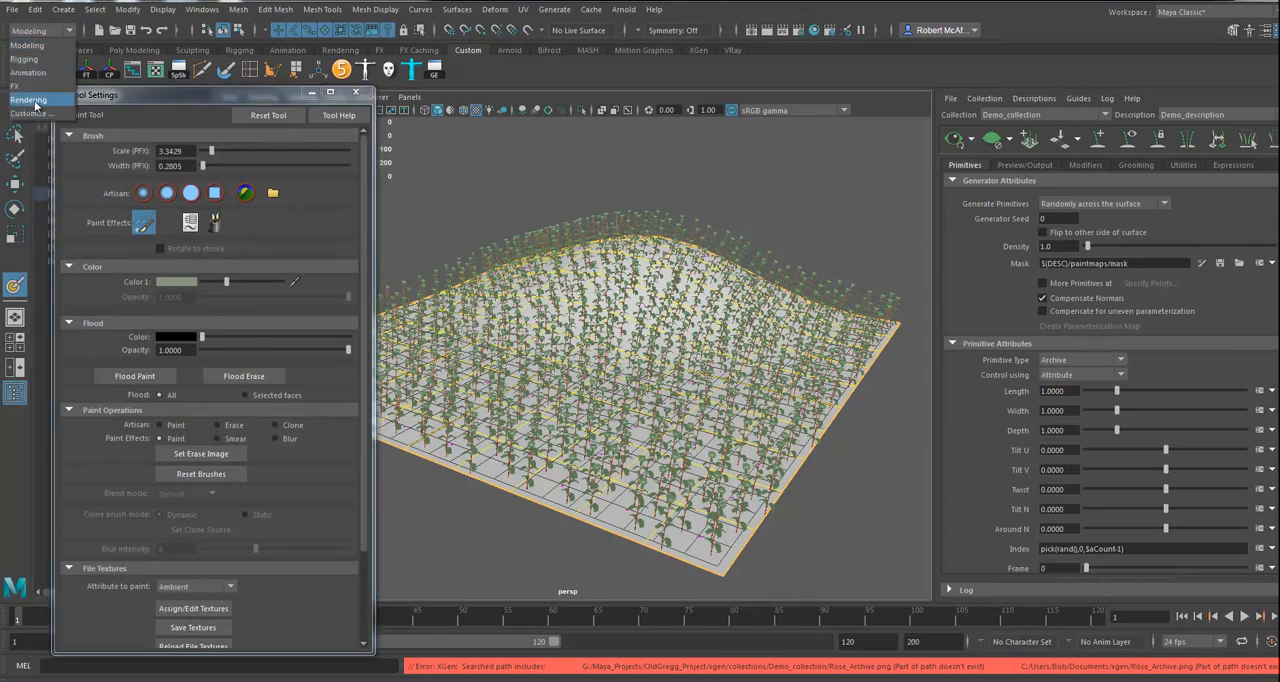
Step: Switch Maya's menu set to Rendering for painting the mask map
{"action": "left_click", "coordinate": [316, 9]}
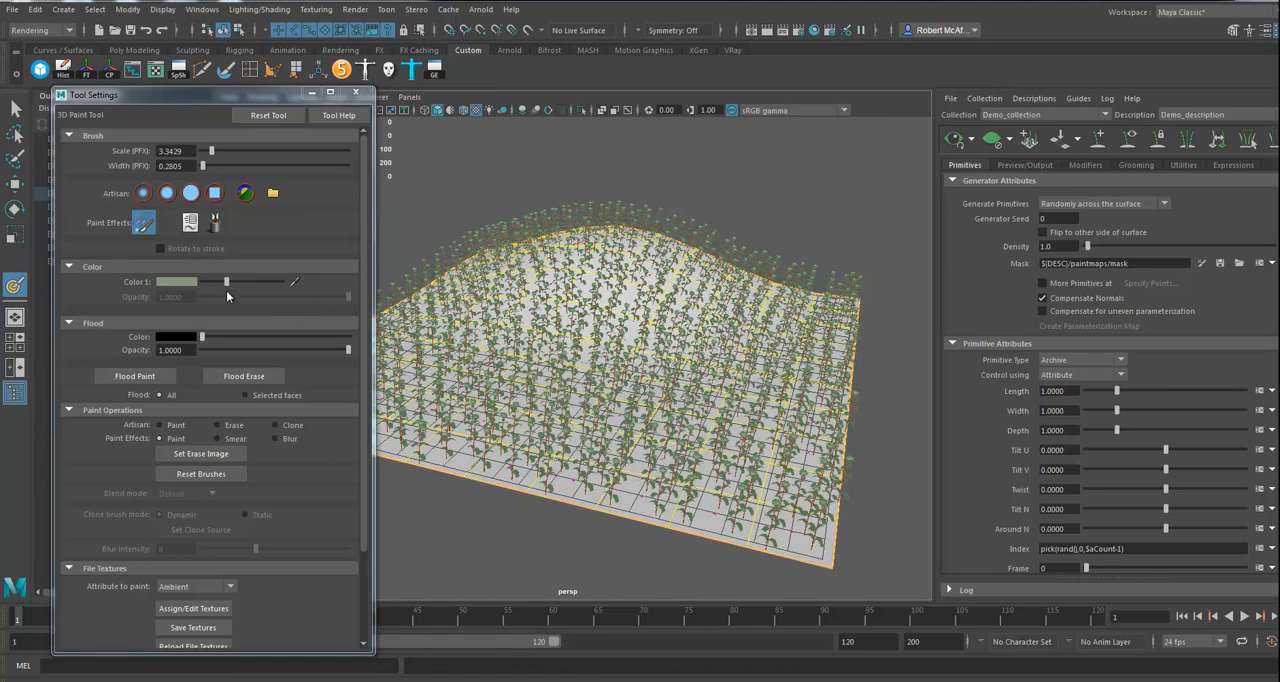
{"action": "mouse_move", "coordinate": [225, 291]}
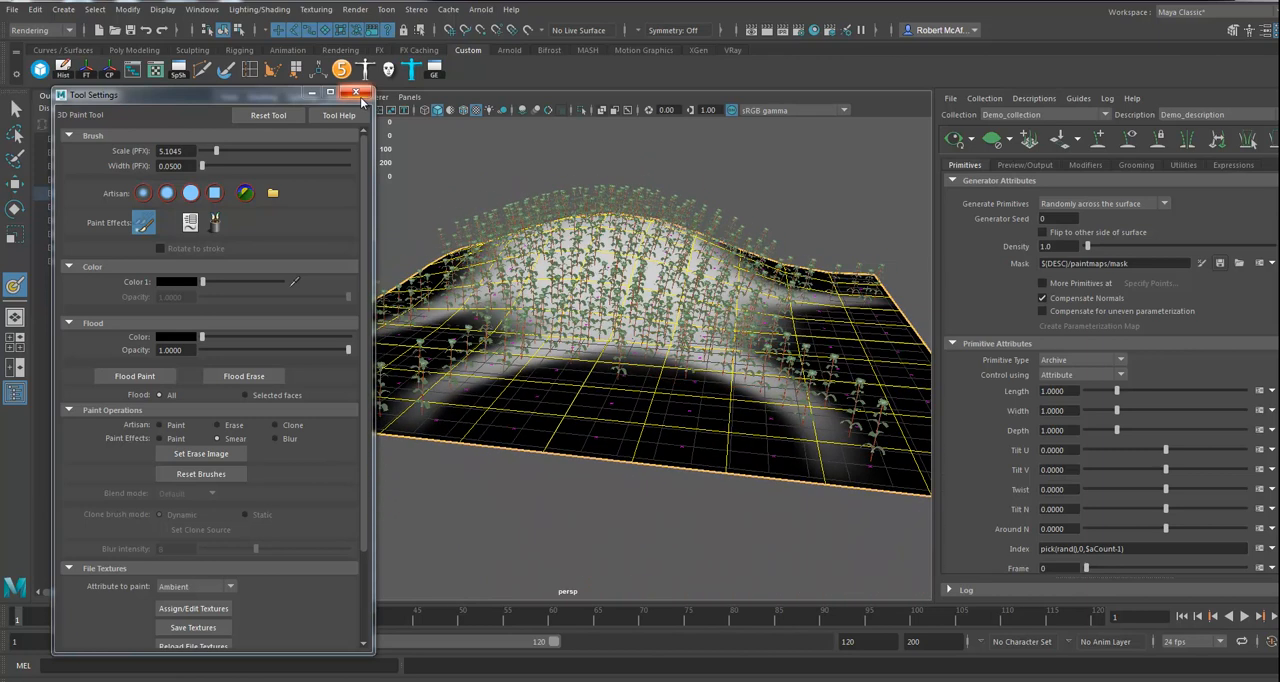
Step: Finish mask painting, set Archive Files Size to 3.125, and scrub Twist to about -3.1
{"action": "left_click", "coordinate": [355, 93]}
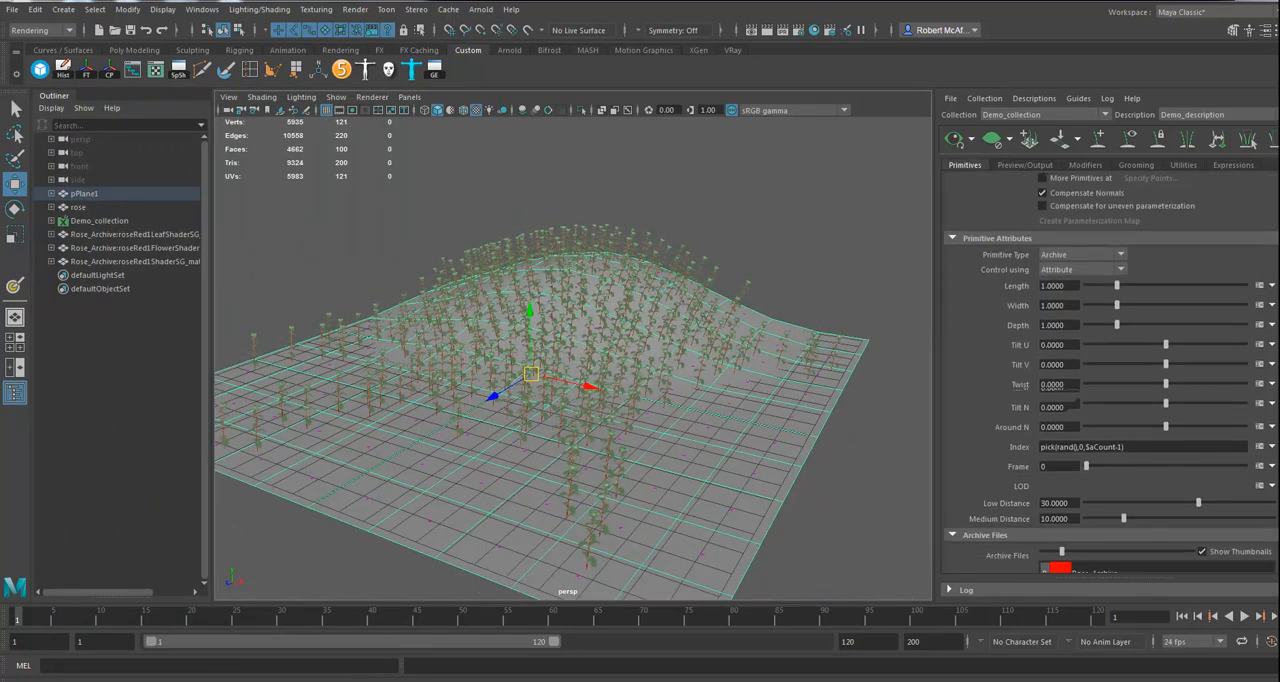
{"action": "scroll", "scroll_direction": "down", "scroll_amount": 3}
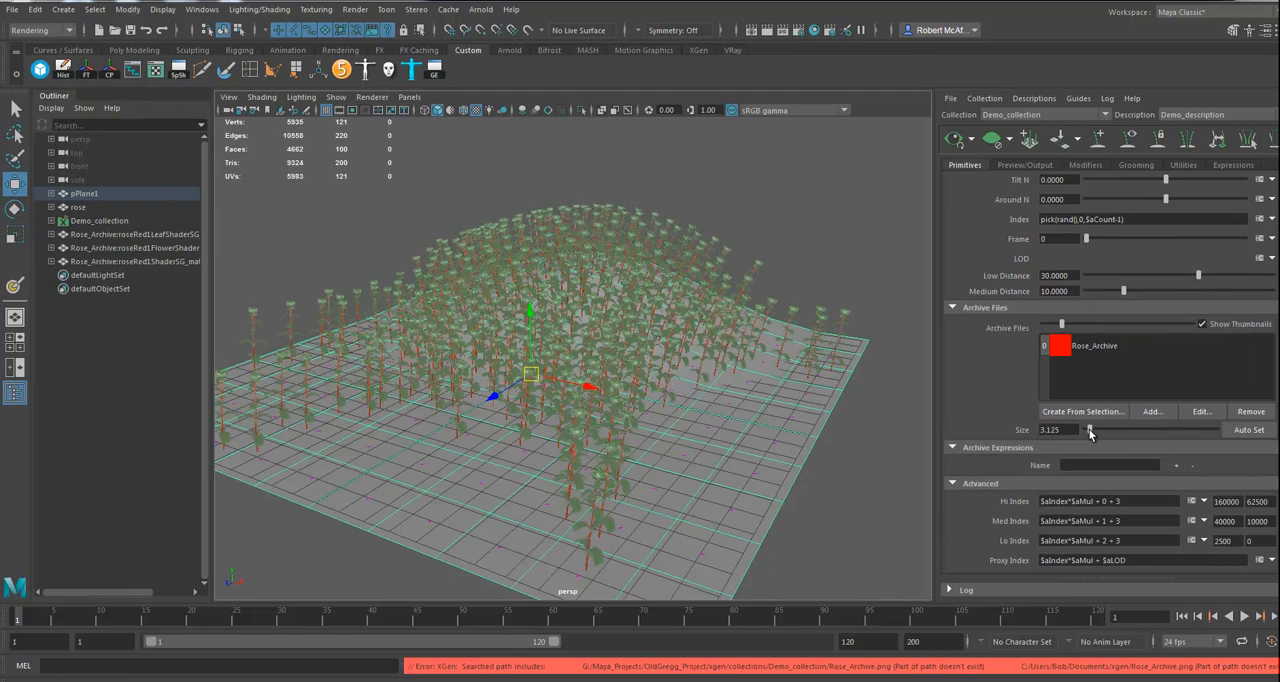
{"action": "left_click_drag", "start_coordinate": [1092, 430], "coordinate": [1089, 430]}
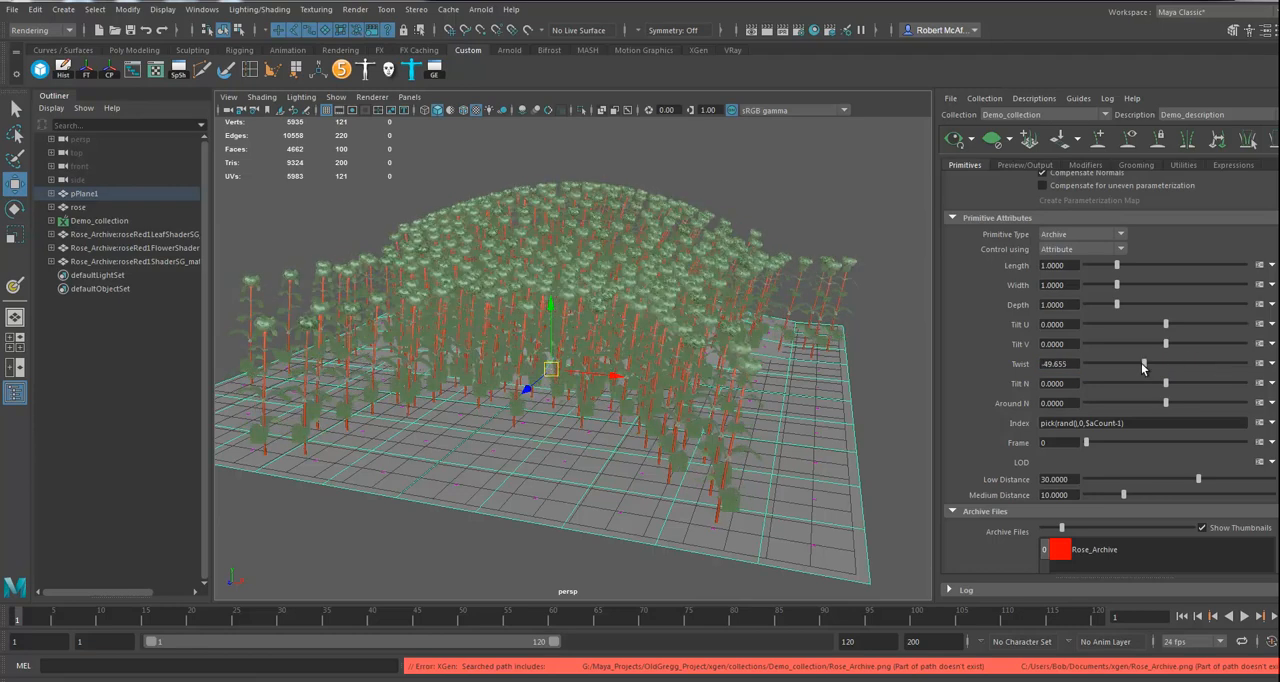
{"action": "left_click_drag", "start_coordinate": [1143, 363], "coordinate": [1163, 363]}
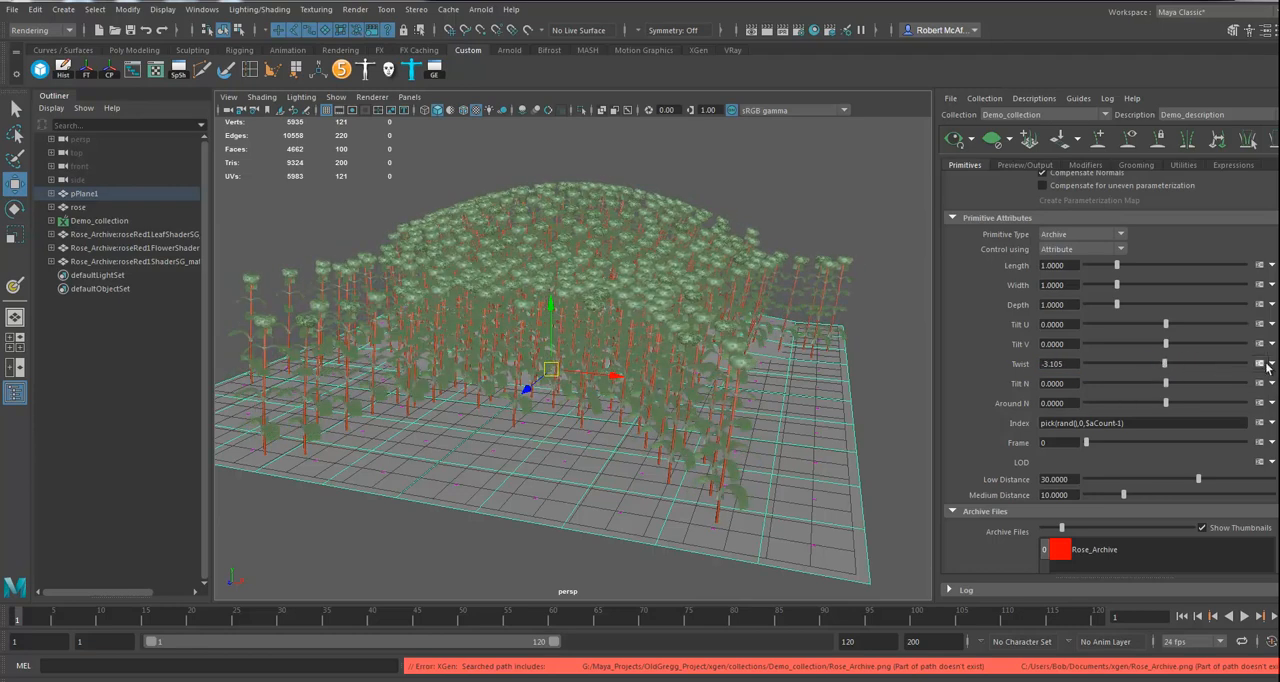
Step: Replace the Twist expression with rand(-180, 180), then apply and accept it
{"action": "left_click", "coordinate": [1262, 363]}
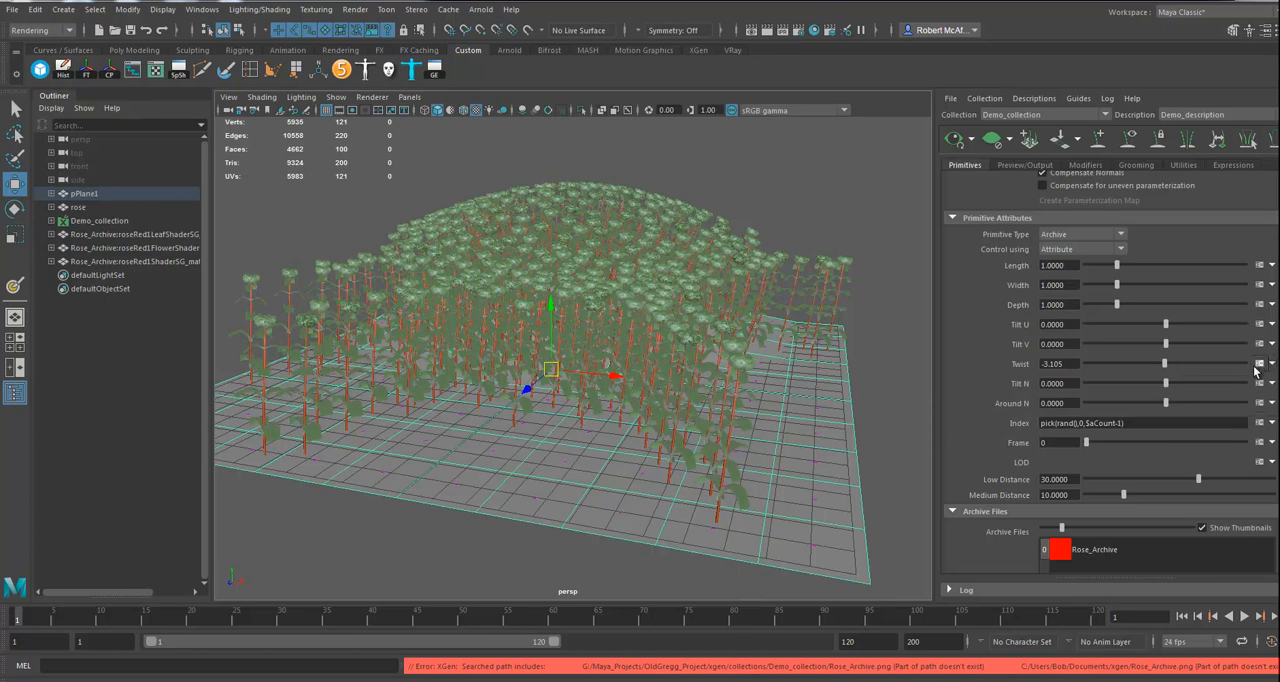
{"action": "left_click", "coordinate": [1262, 363]}
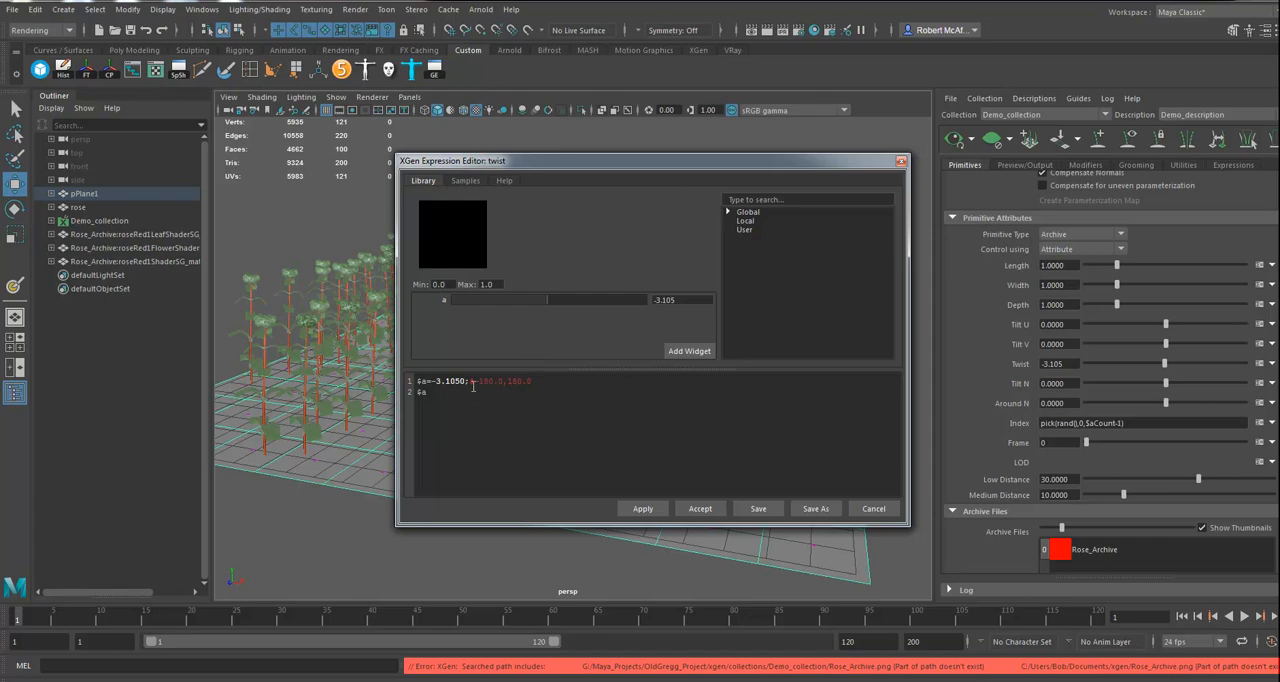
{"action": "double_click", "coordinate": [503, 381]}
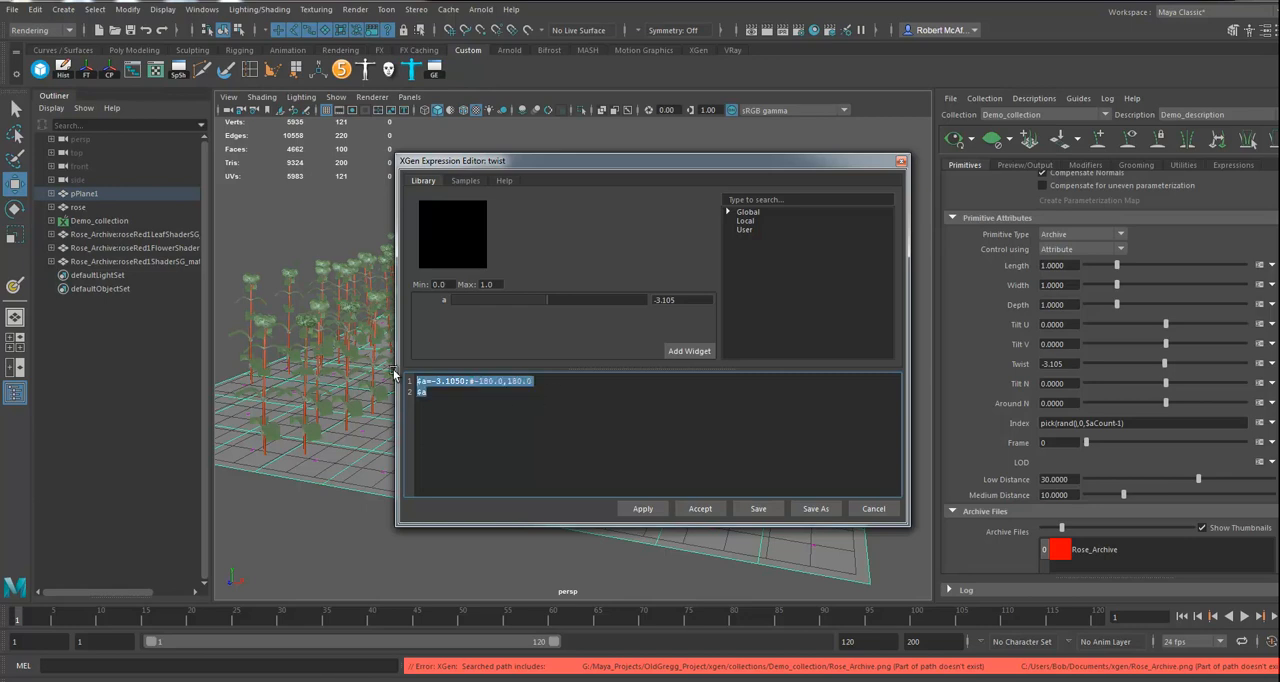
{"action": "type", "text": "rand("}
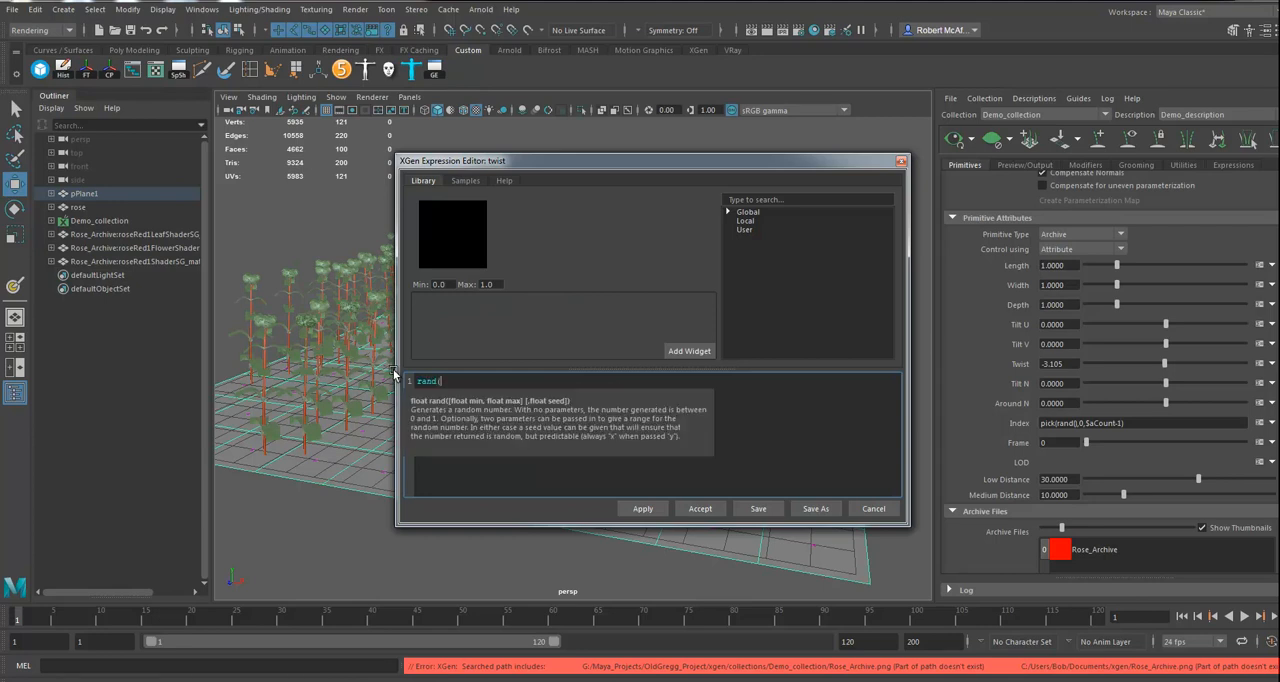
{"action": "type", "text": "-"}
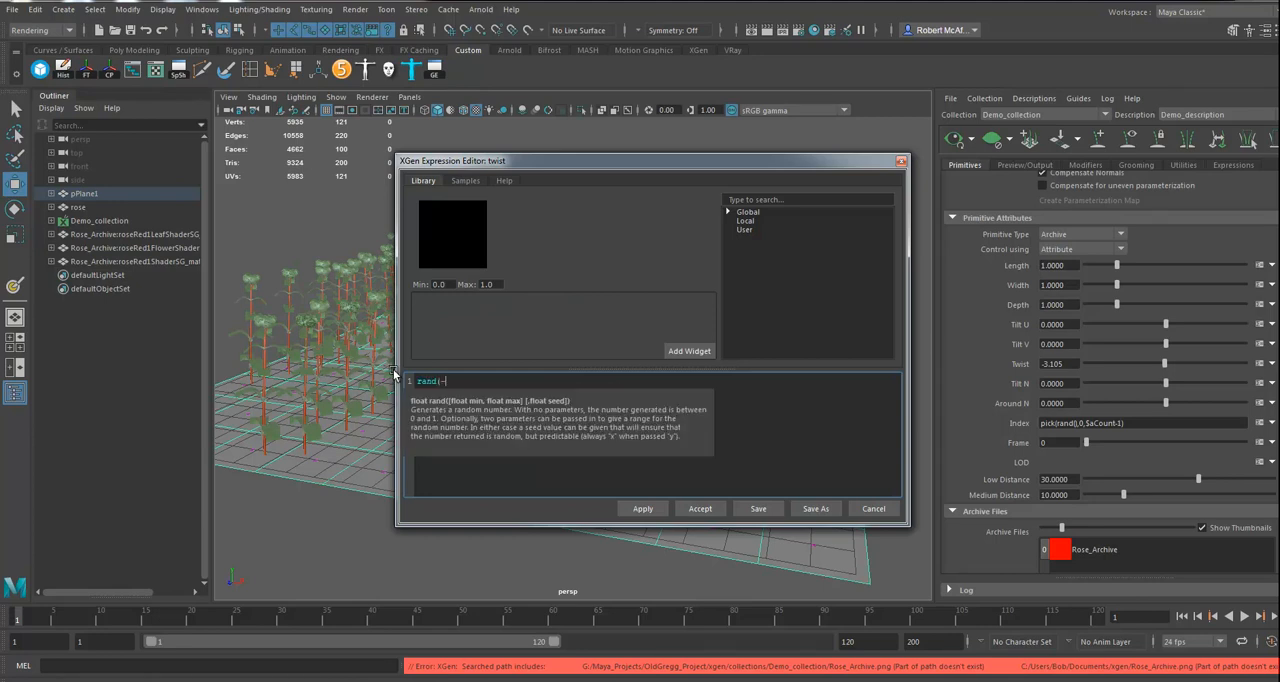
{"action": "type", "text": "180"}
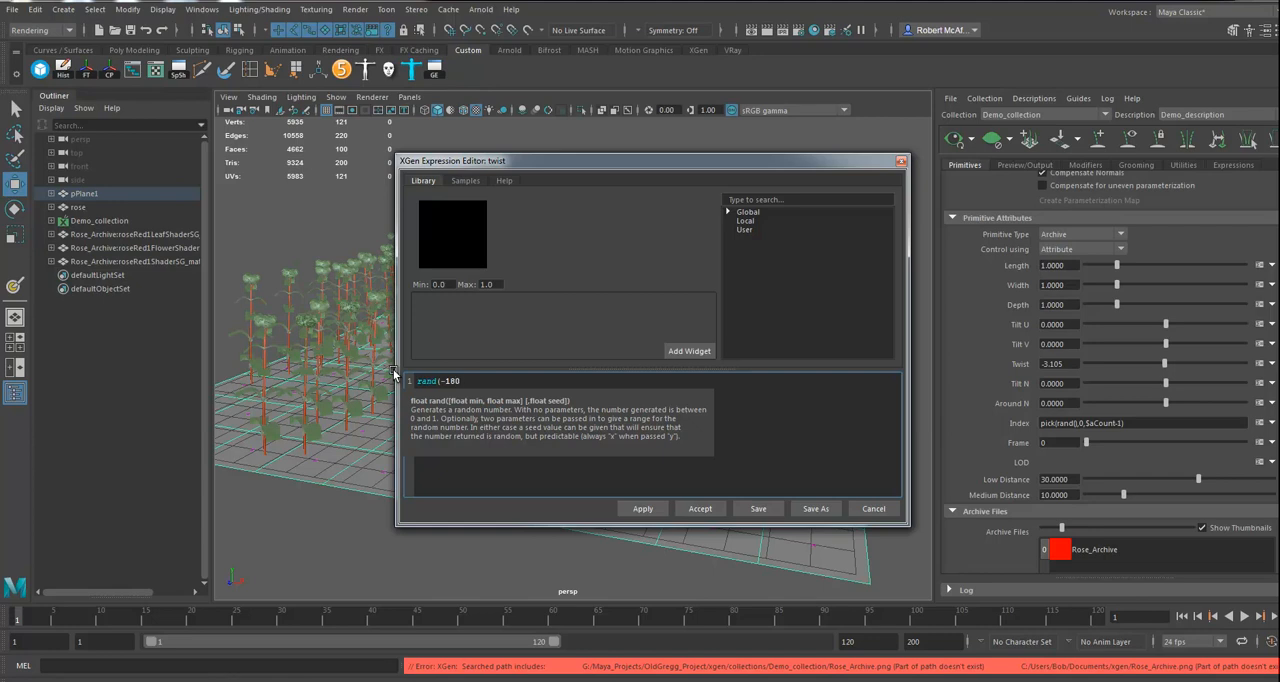
{"action": "type", "text": ", 180)"}
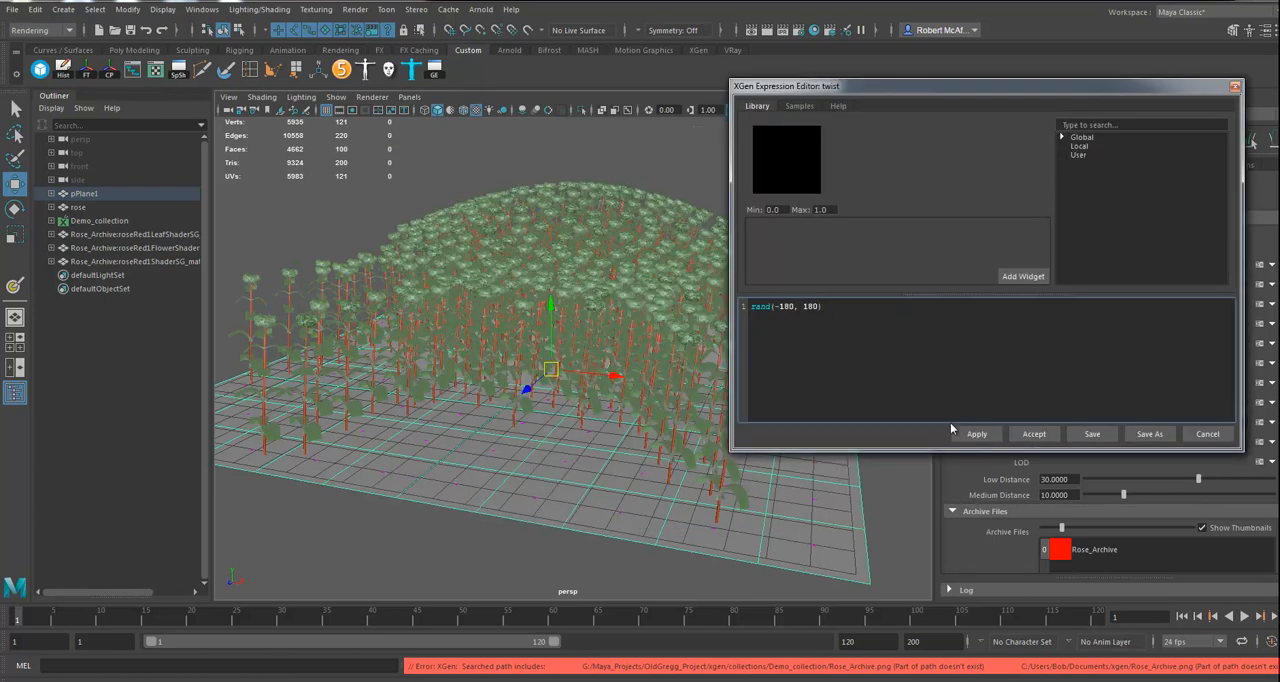
{"action": "left_click", "coordinate": [976, 433]}
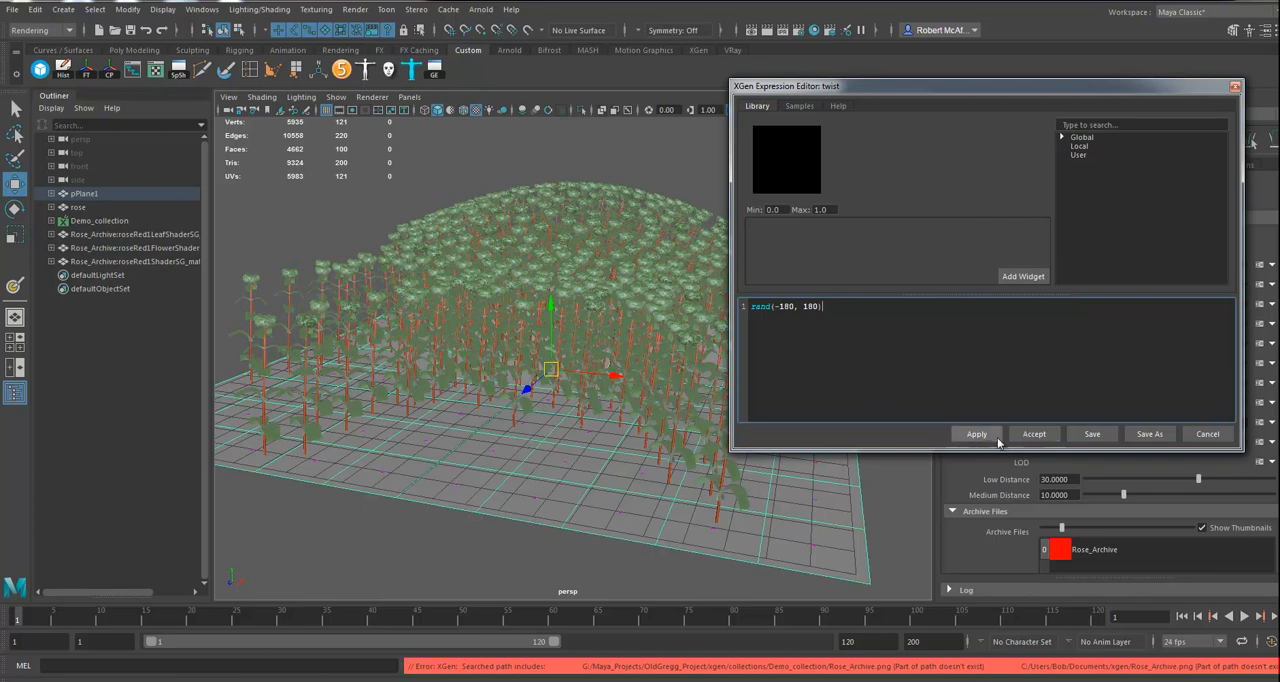
{"action": "left_click", "coordinate": [976, 433]}
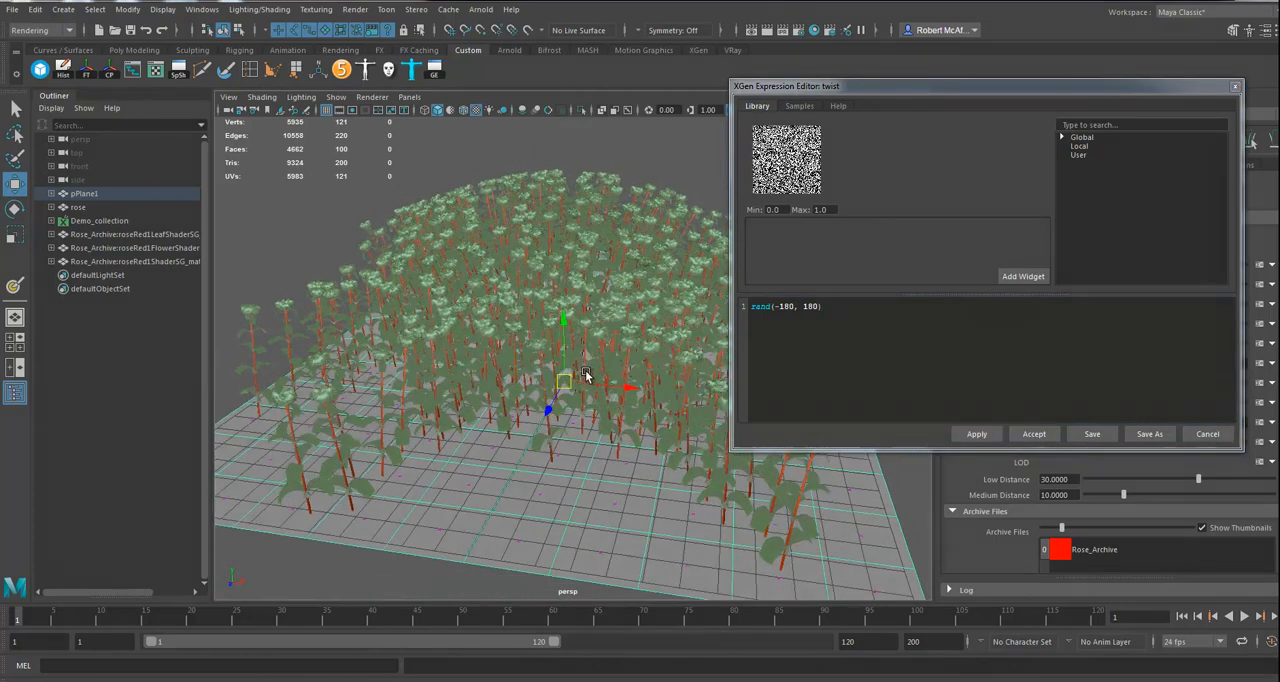
{"action": "left_click", "coordinate": [1034, 433]}
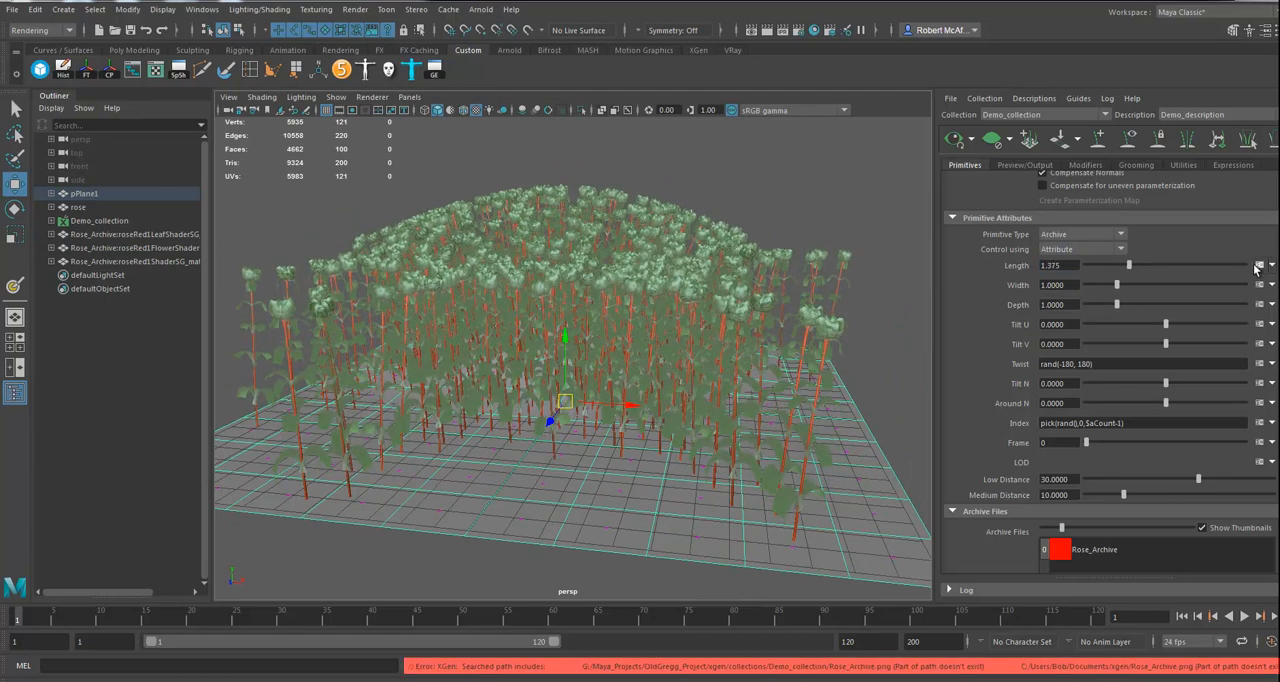
Step: Give the Length attribute a rand(1, 1.3) expression and accept it
{"action": "left_click", "coordinate": [1271, 265]}
{"action": "type", "text": "rand(1"}
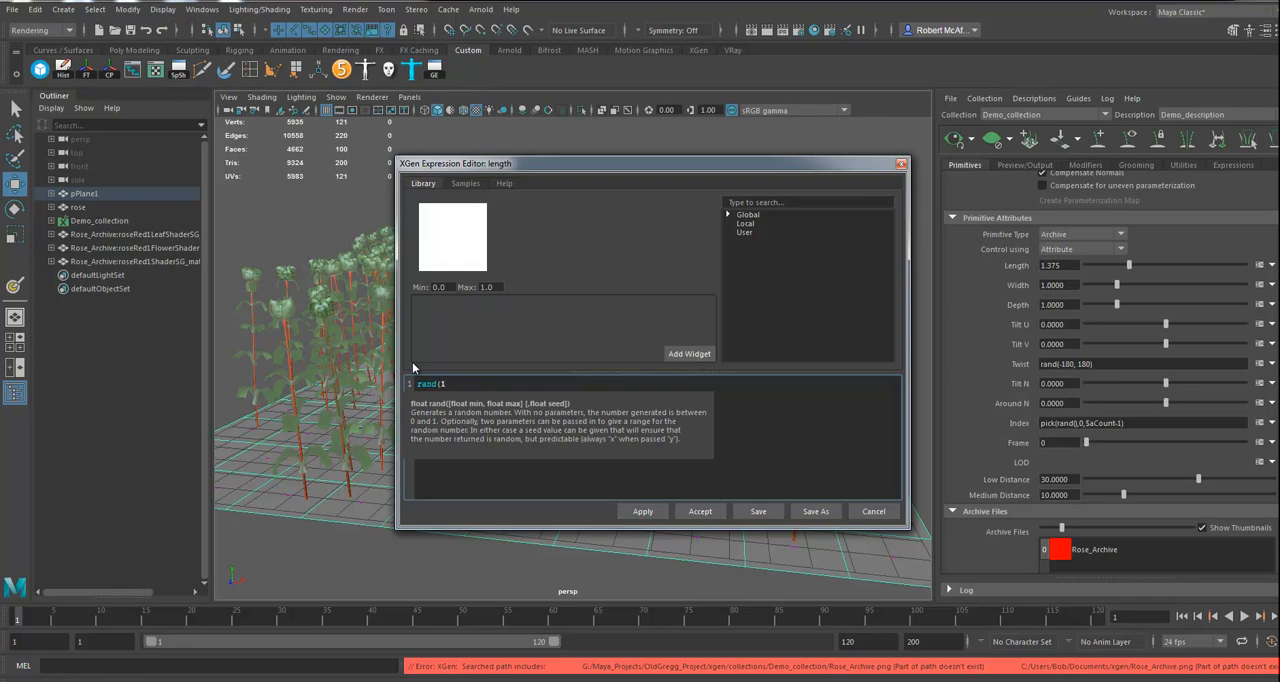
{"action": "type", "text": ", 2)"}
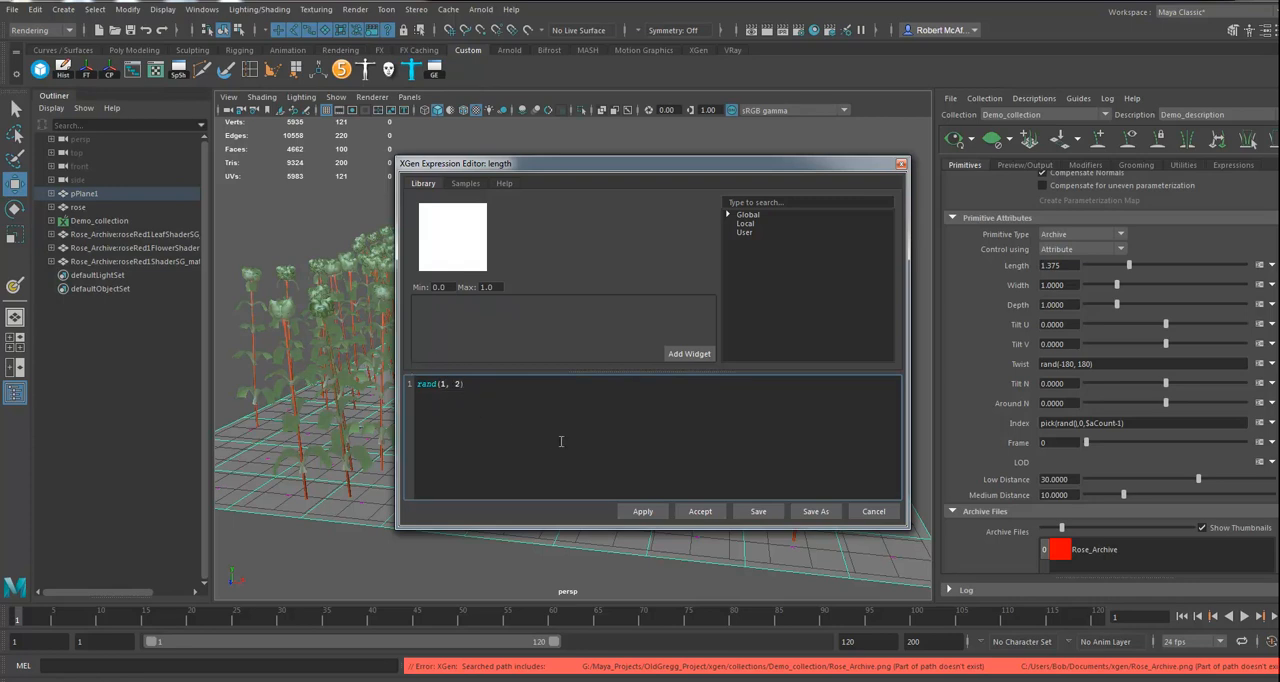
{"action": "left_click", "coordinate": [700, 511]}
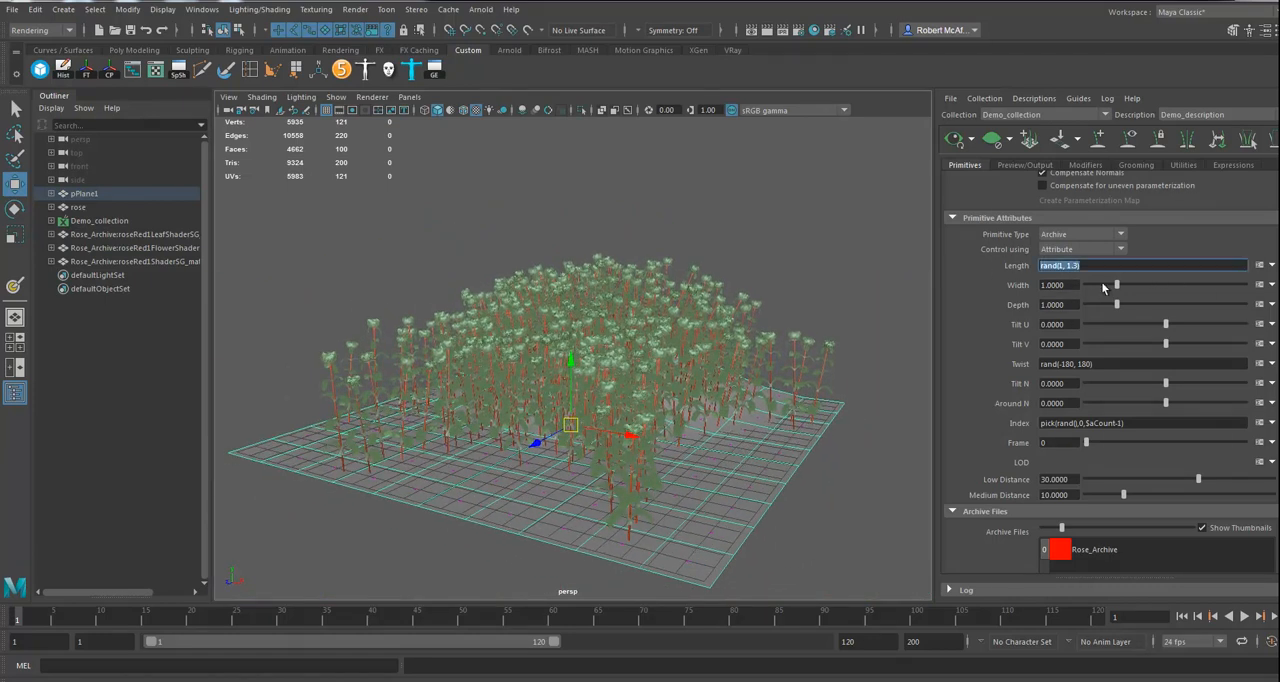
Step: Replace the Width expression with rand(1, 1.3)
{"action": "left_click", "coordinate": [1261, 285]}
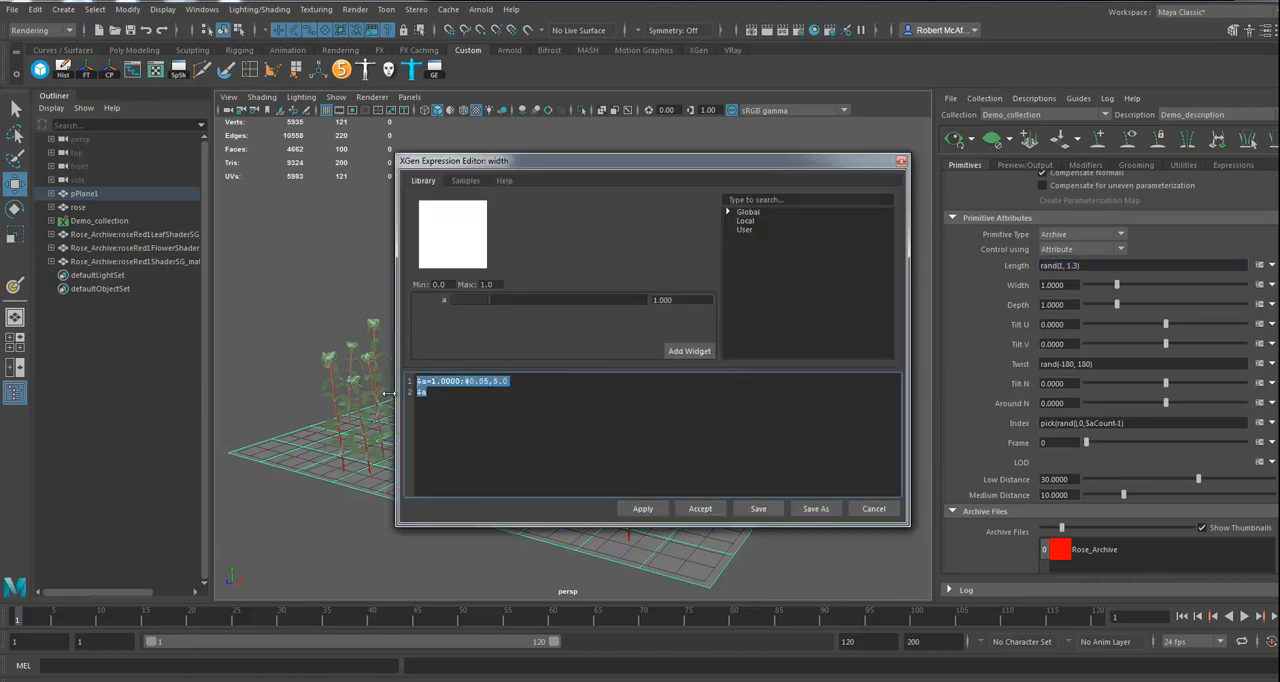
{"action": "left_click", "coordinate": [642, 508]}
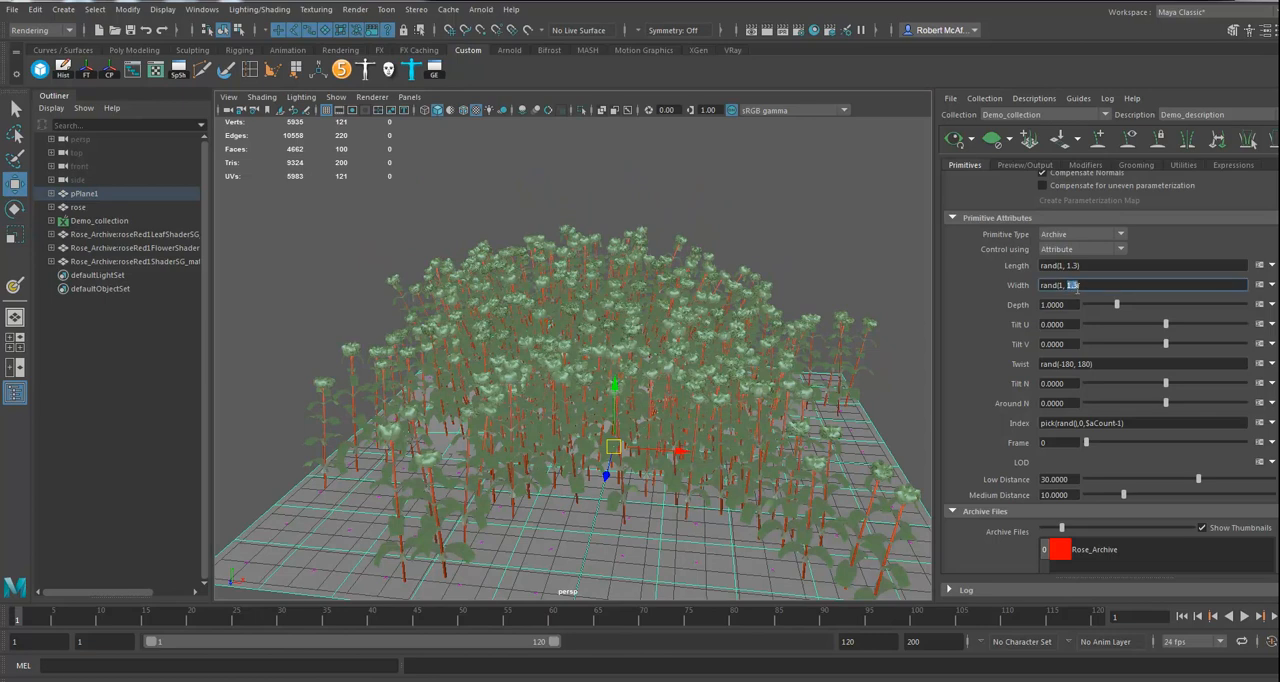
{"action": "type", "text": "rand(1, 3)"}
{"action": "left_click", "coordinate": [1059, 324]}
{"action": "type", "text": "0.085"}
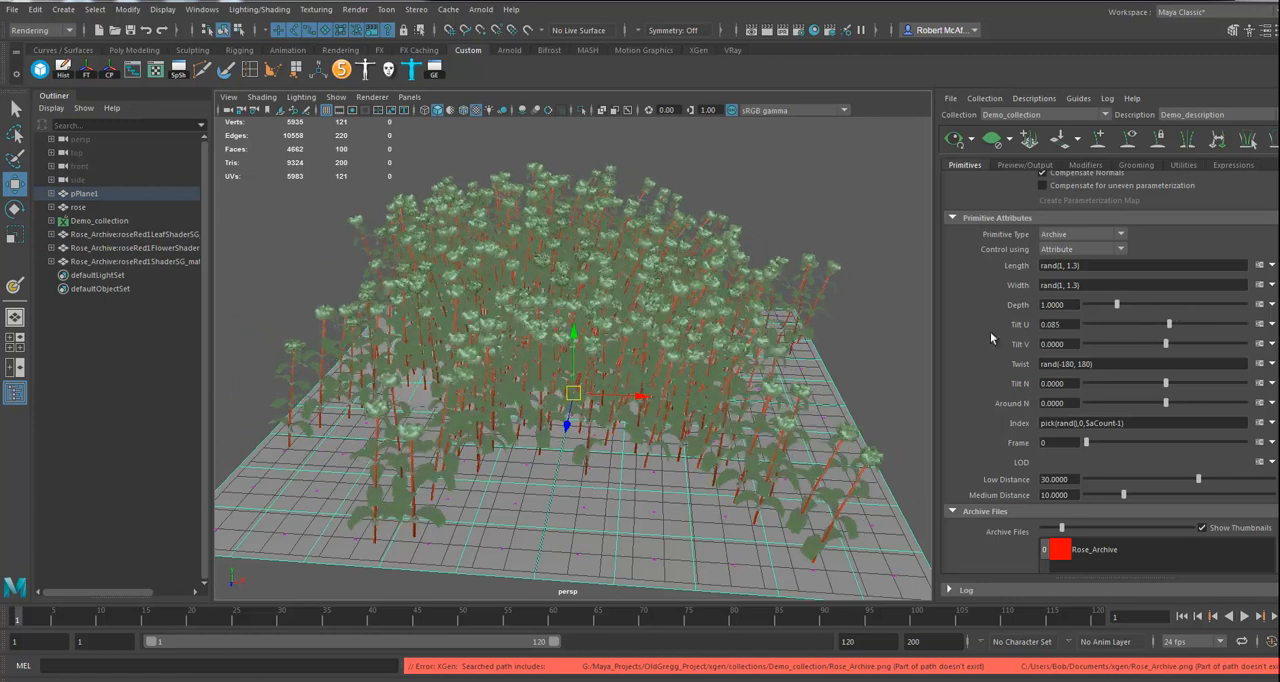
{"action": "mouse_move", "coordinate": [712, 405]}
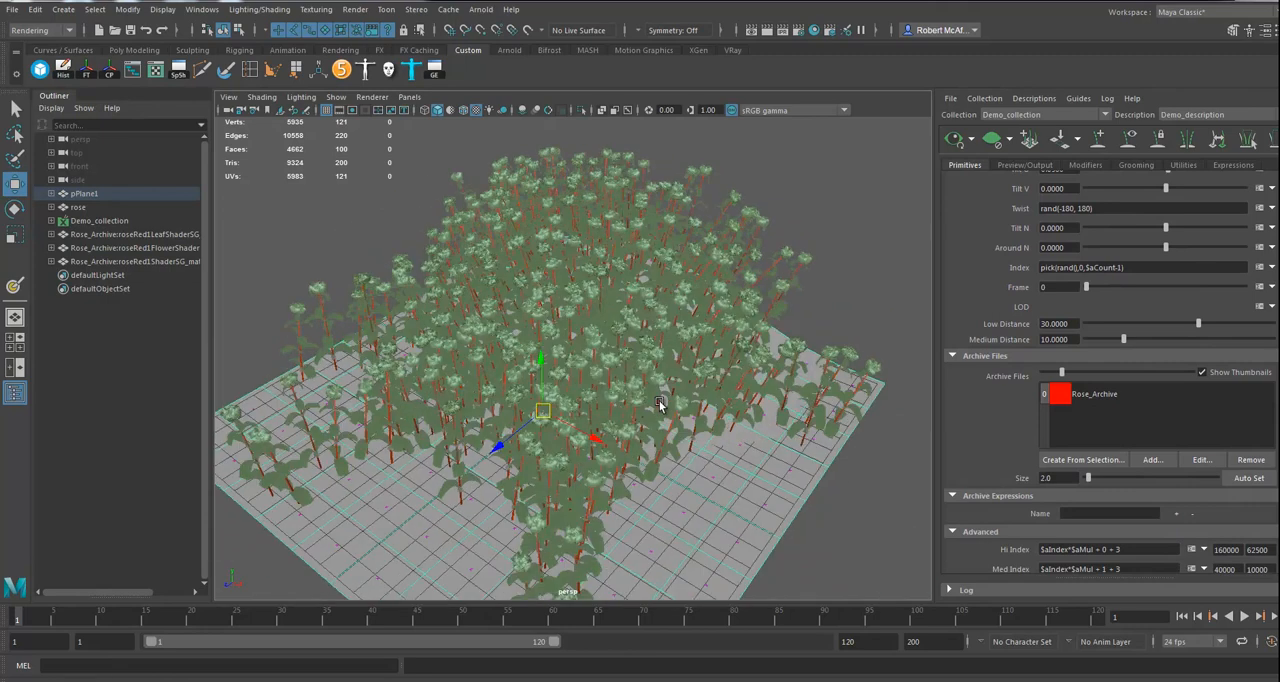
Step: Create Guy_description in Demo_collection as a Custom Geometry/Archives description
{"action": "left_click_drag", "start_coordinate": [660, 405], "coordinate": [585, 430]}
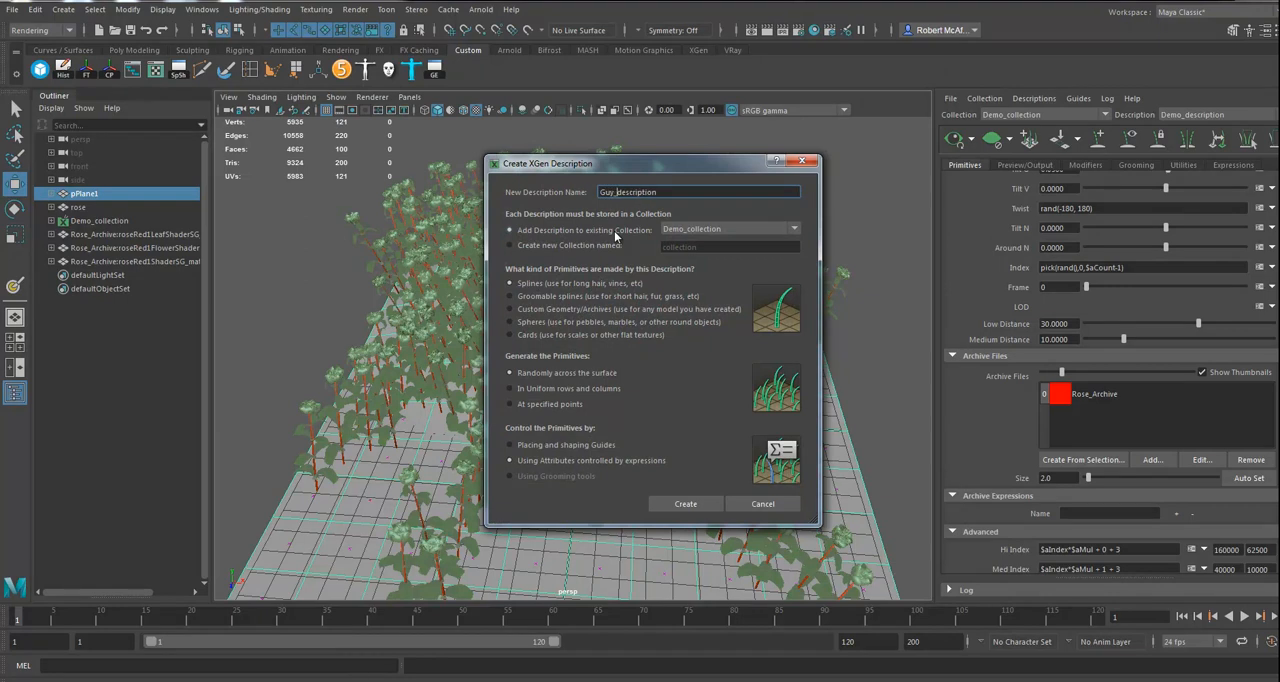
{"action": "left_click", "coordinate": [510, 308]}
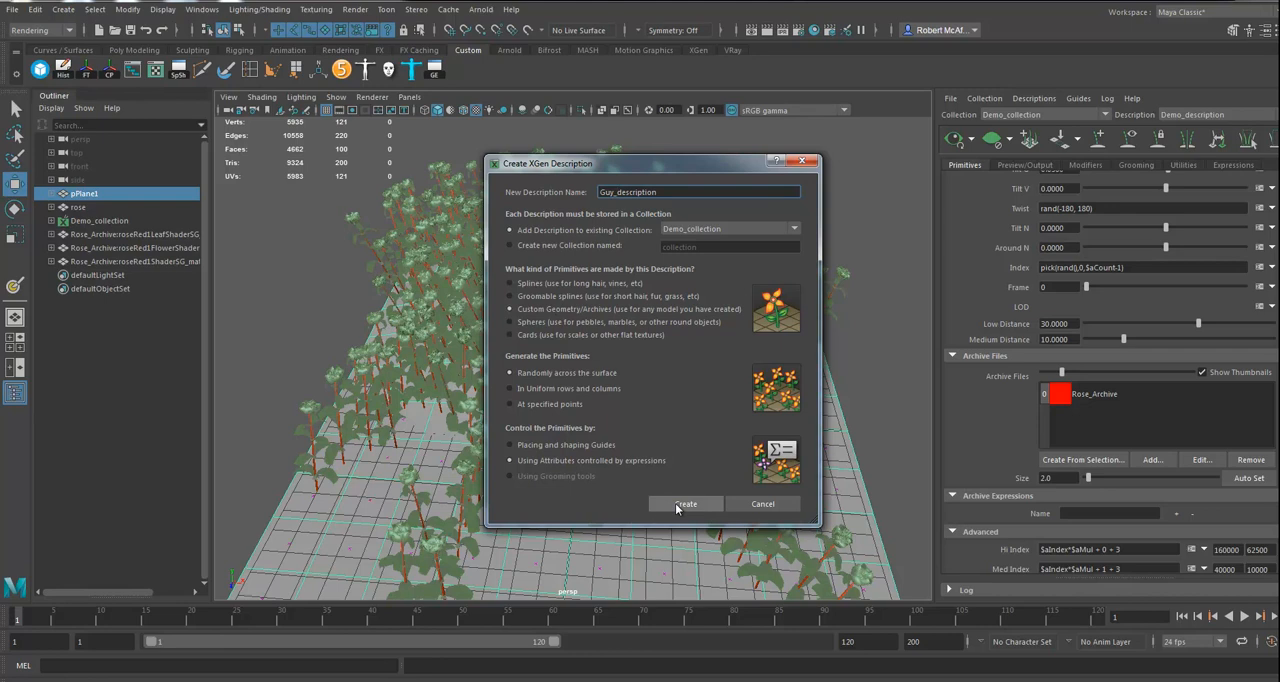
{"action": "left_click", "coordinate": [686, 503]}
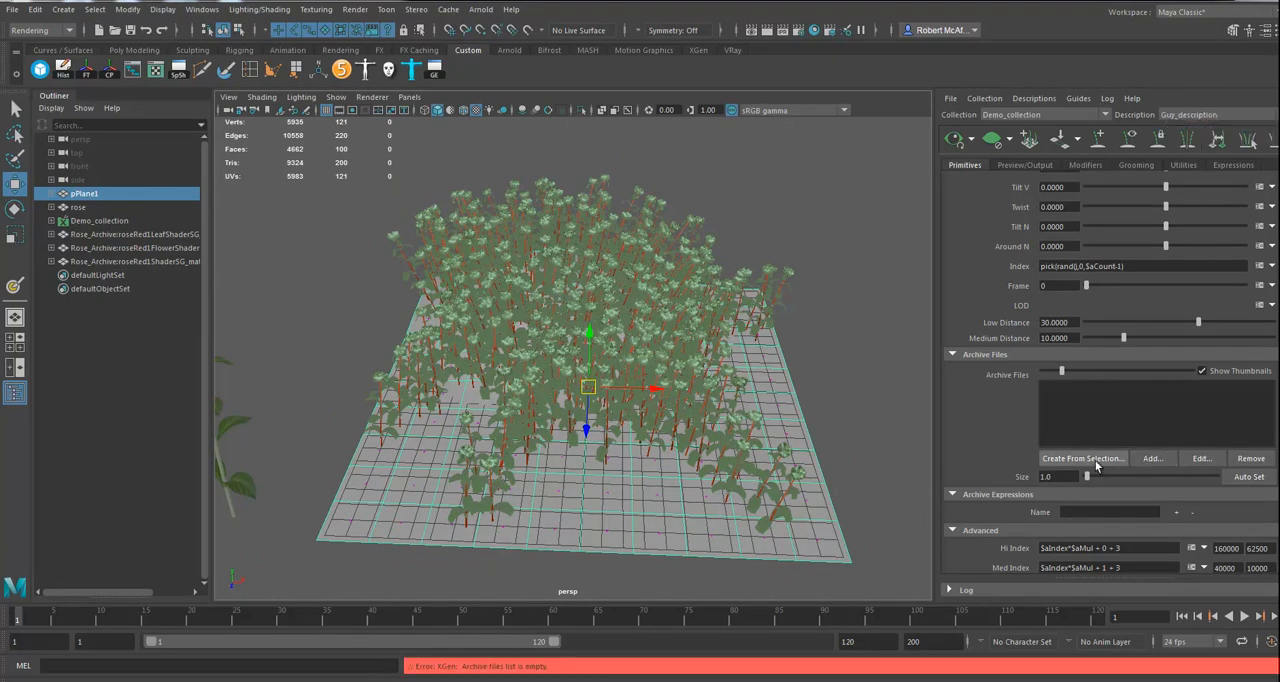
Step: Add guy_Archive.xarc to Guy_description's archive files and import its materials
{"action": "left_click", "coordinate": [1152, 458]}
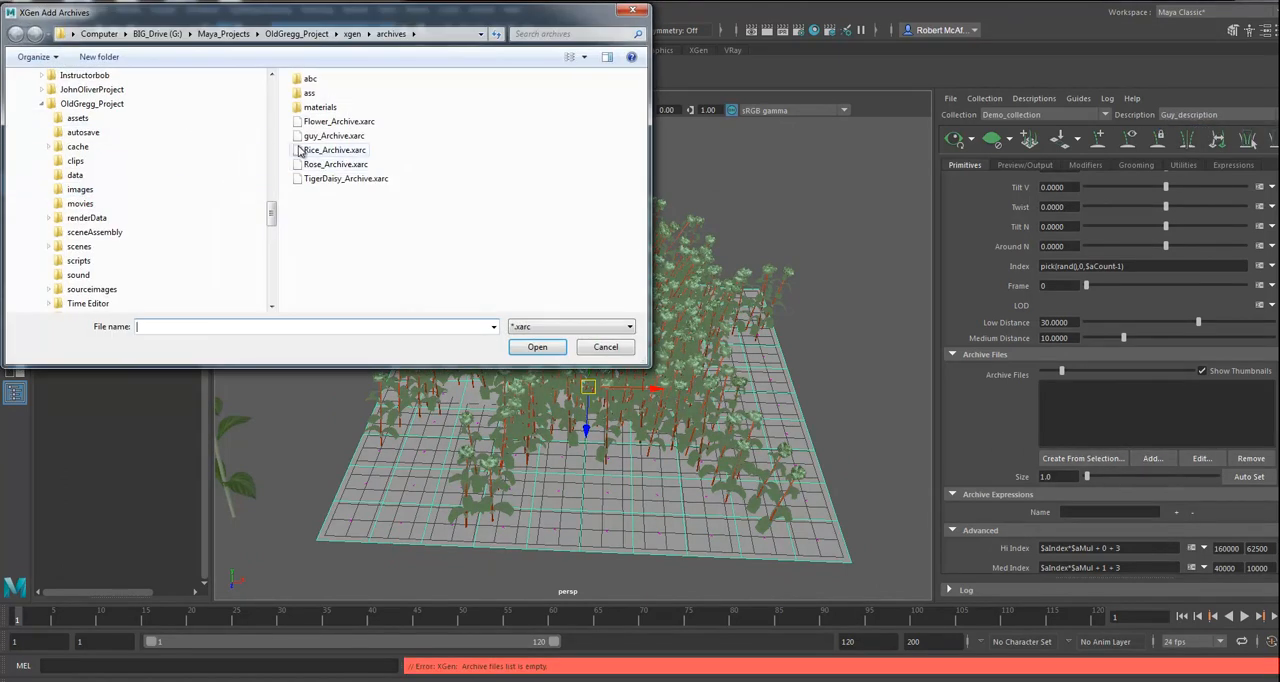
{"action": "left_click", "coordinate": [537, 347]}
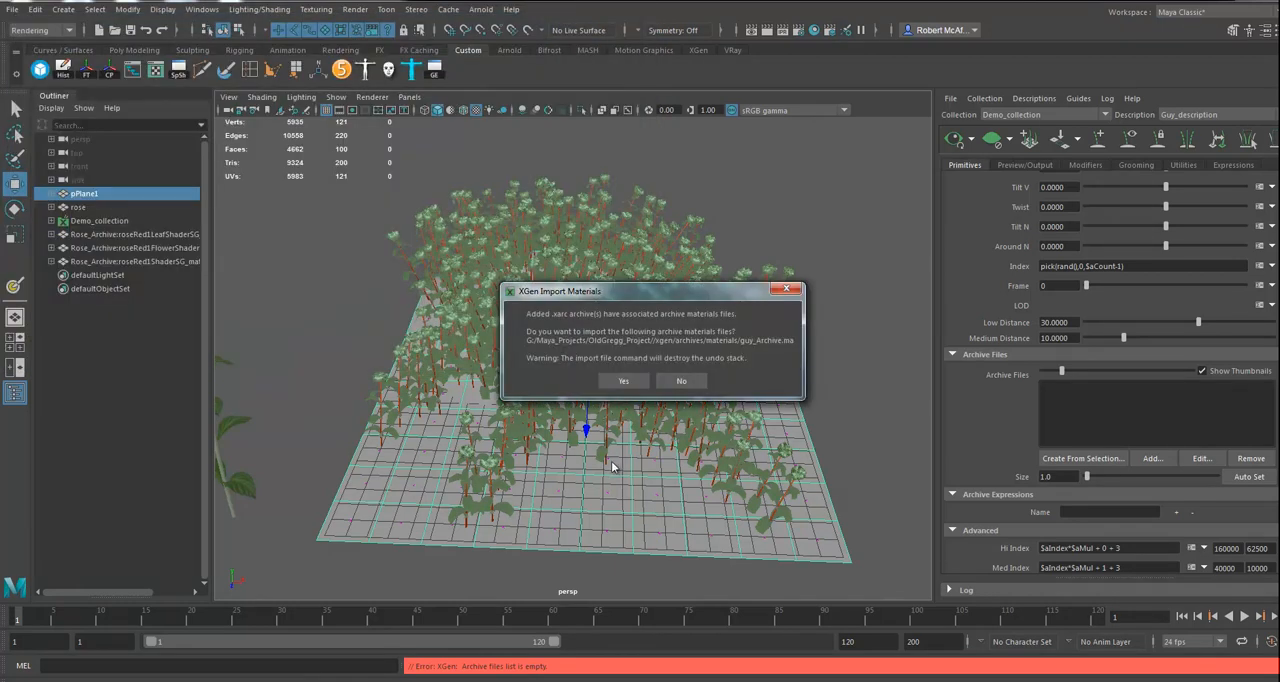
{"action": "left_click", "coordinate": [623, 381]}
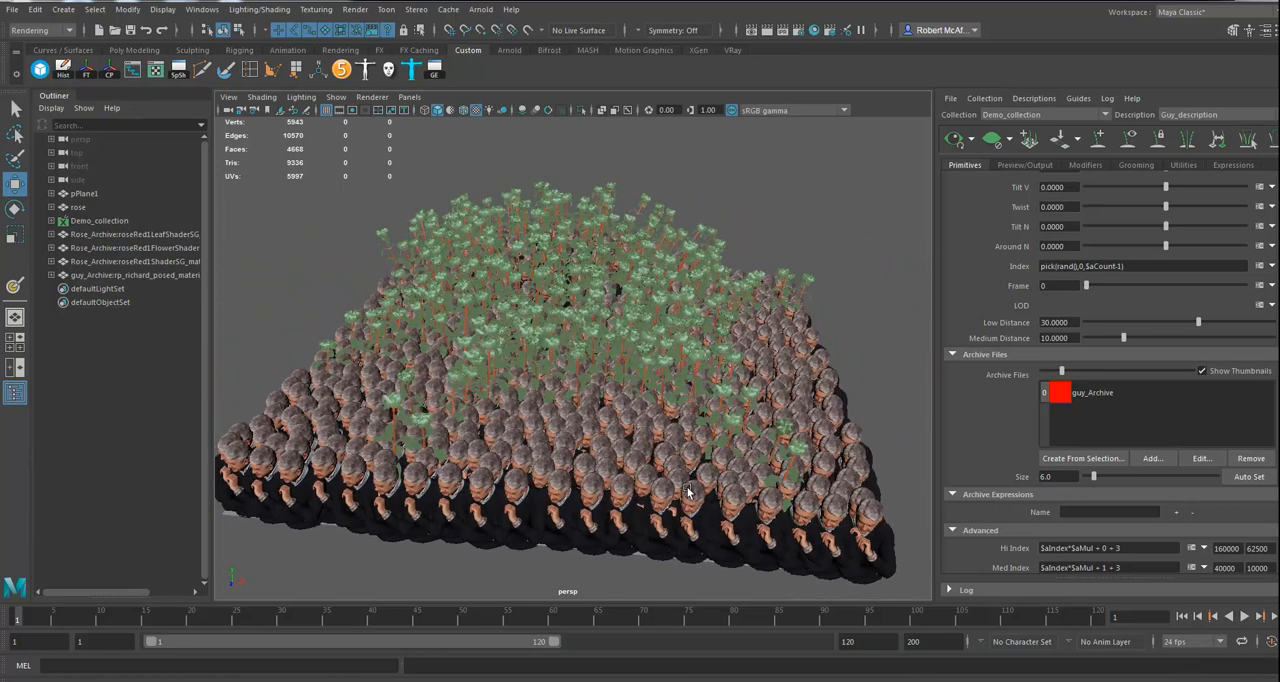
Step: Create a new paint map named mask2 with a black start color for the Mask
{"action": "left_click", "coordinate": [84, 193]}
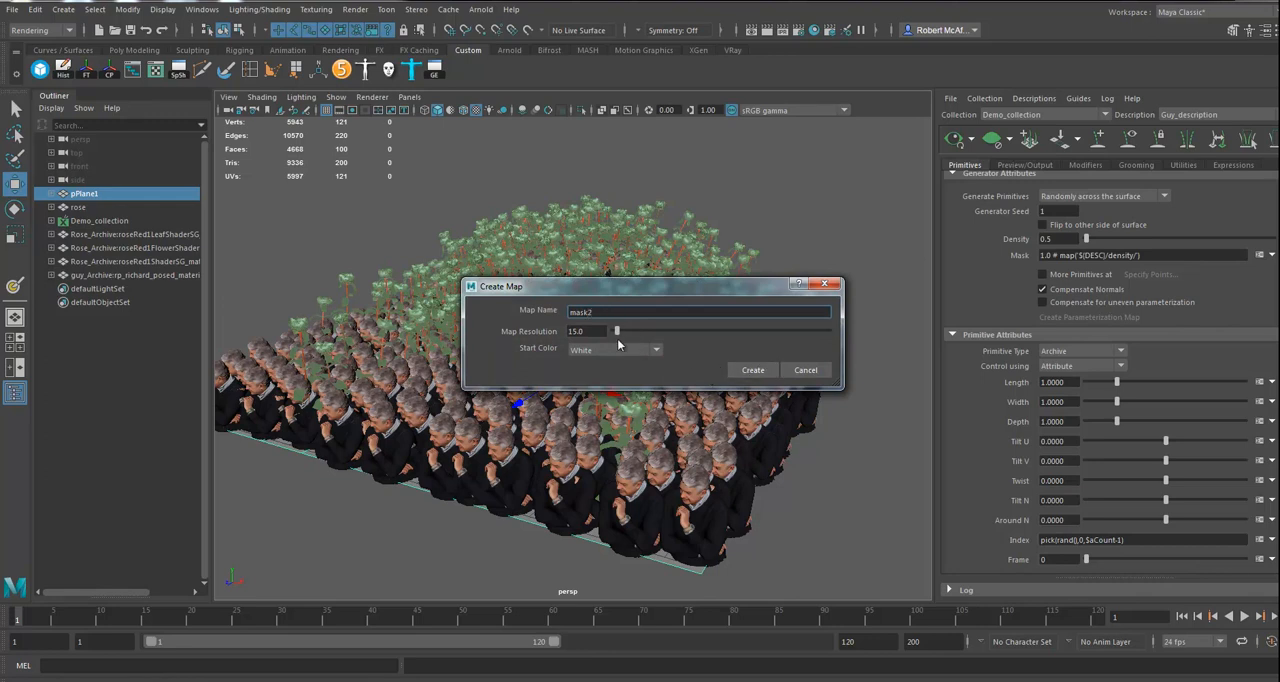
{"action": "left_click", "coordinate": [614, 349]}
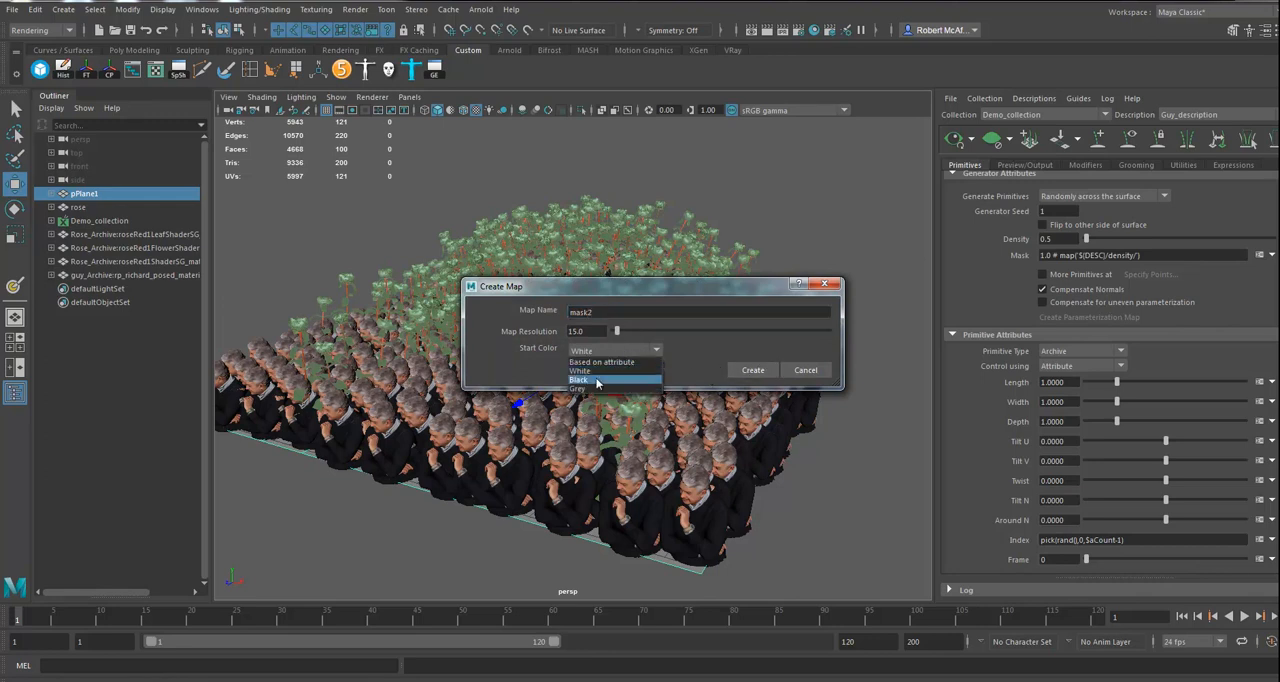
{"action": "left_click", "coordinate": [752, 370]}
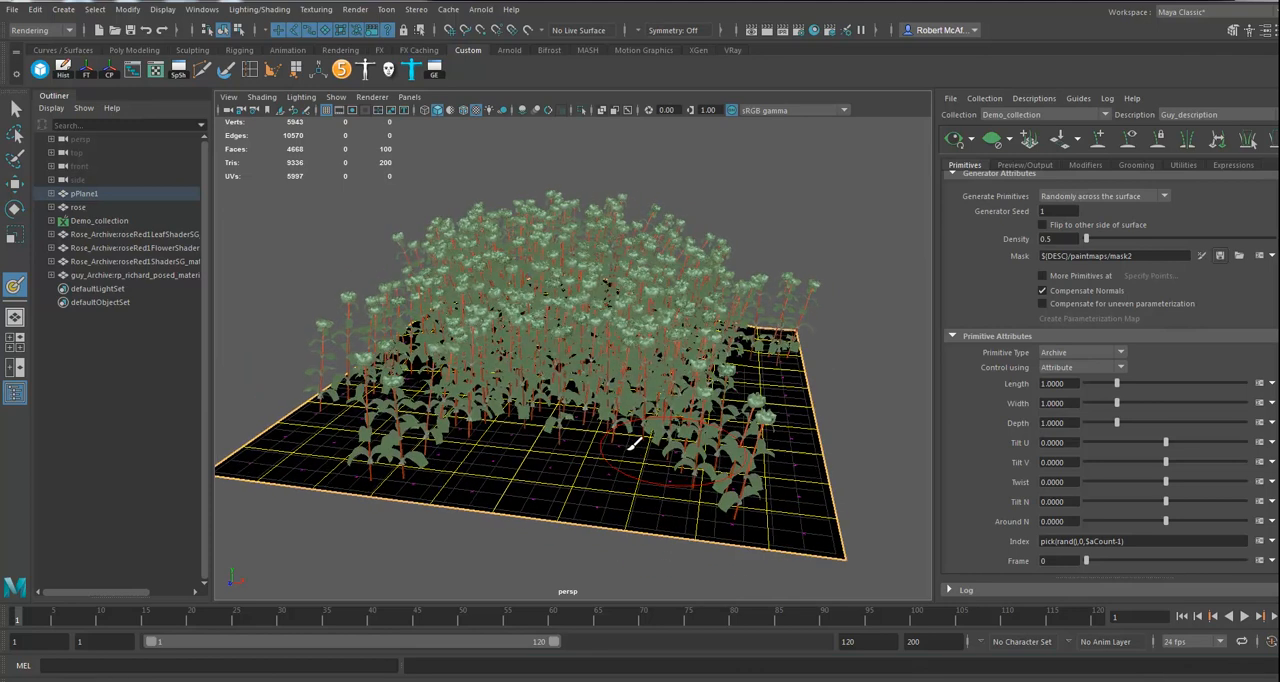
Step: Paint white patches onto the black mask2 with the 3D Paint Tool
{"action": "left_click", "coordinate": [15, 287]}
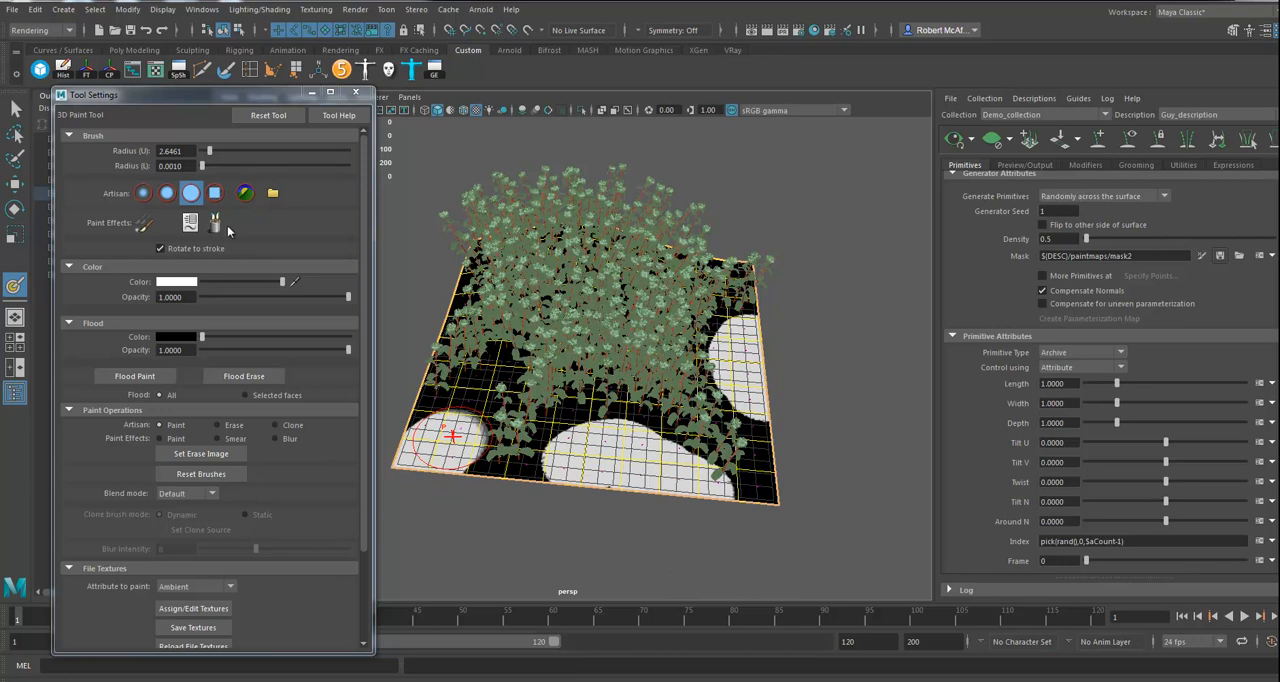
{"action": "mouse_move", "coordinate": [190, 222]}
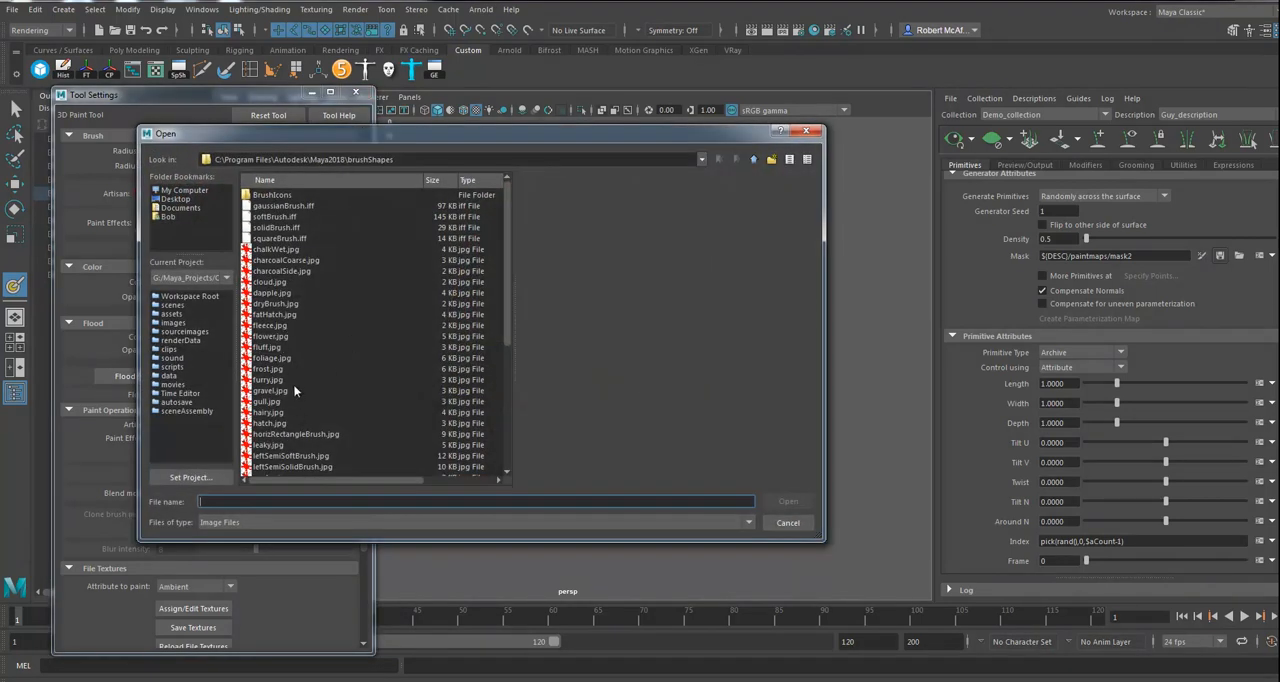
Step: Preview fluff, hatch and fleece, load foliage.jpg as the brush stamp, and dab it onto mask2
{"action": "left_click", "coordinate": [267, 347]}
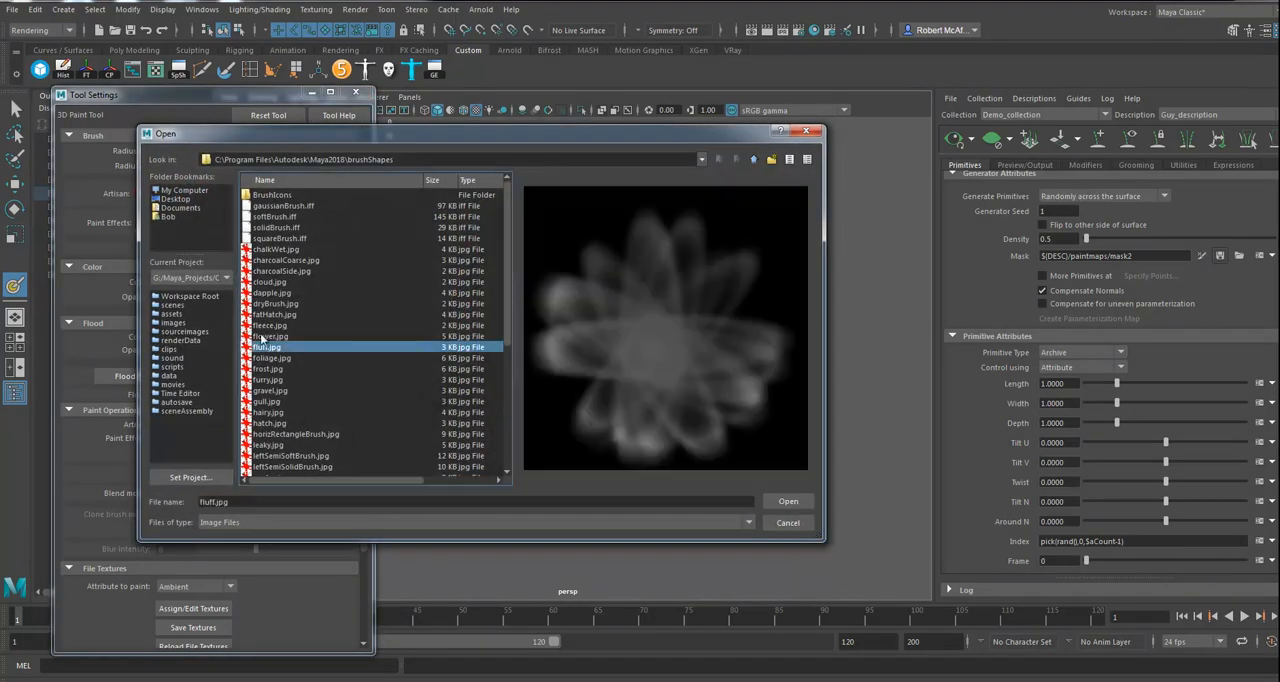
{"action": "scroll", "scroll_direction": "down", "scroll_amount": 3}
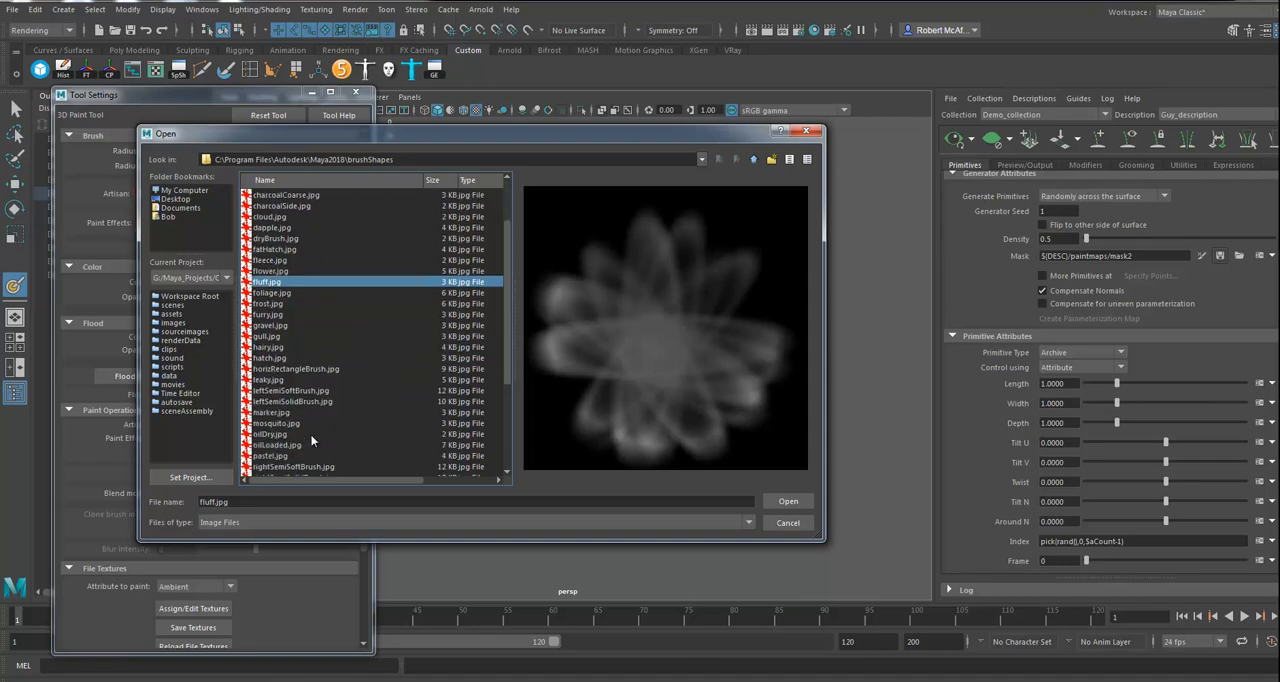
{"action": "left_click", "coordinate": [269, 357]}
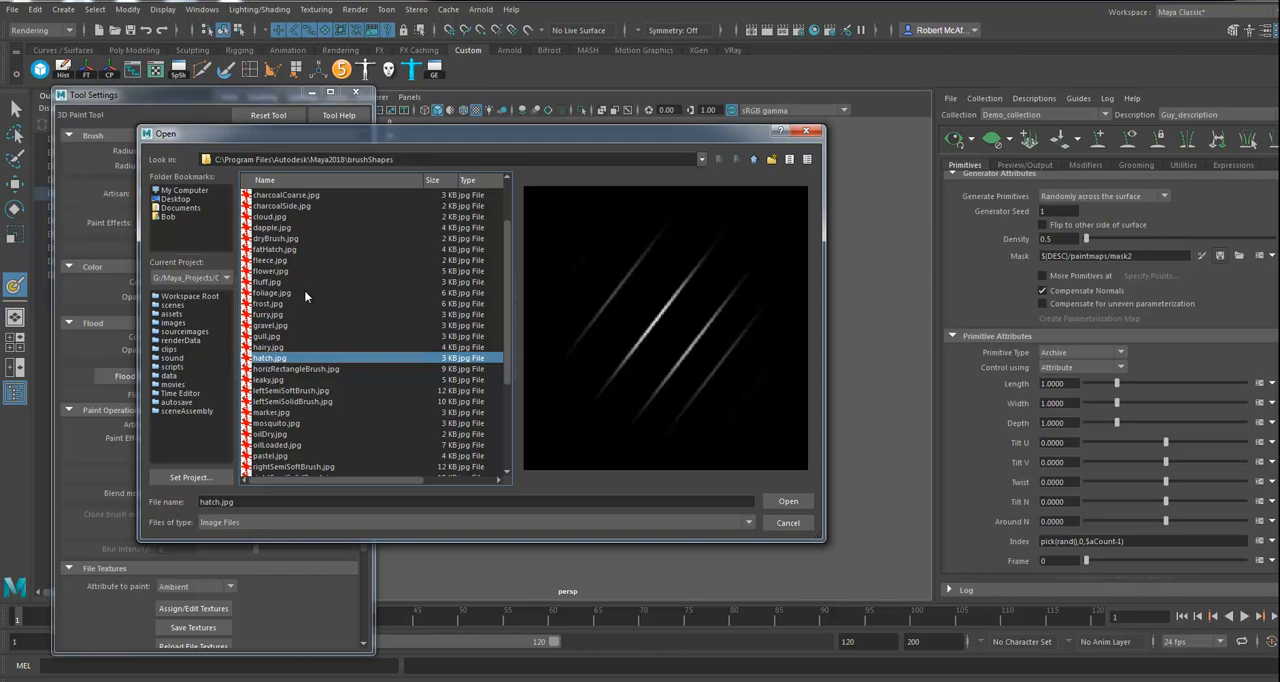
{"action": "left_click", "coordinate": [270, 260]}
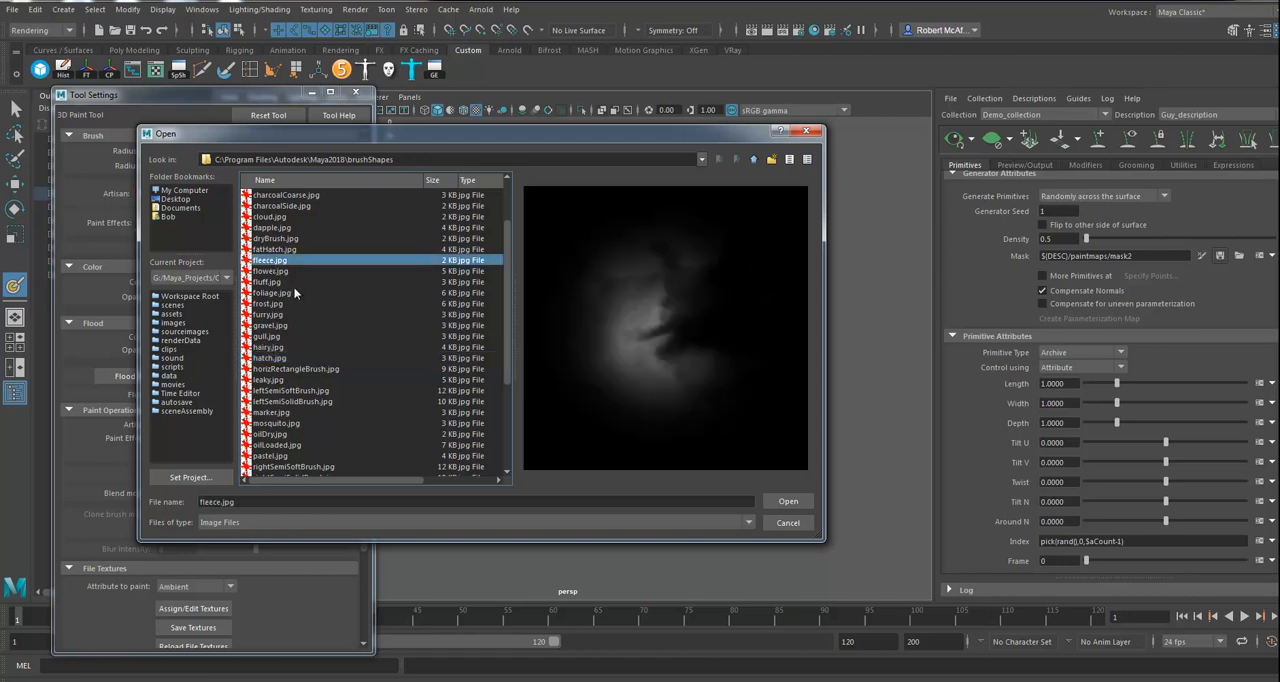
{"action": "left_click", "coordinate": [268, 292]}
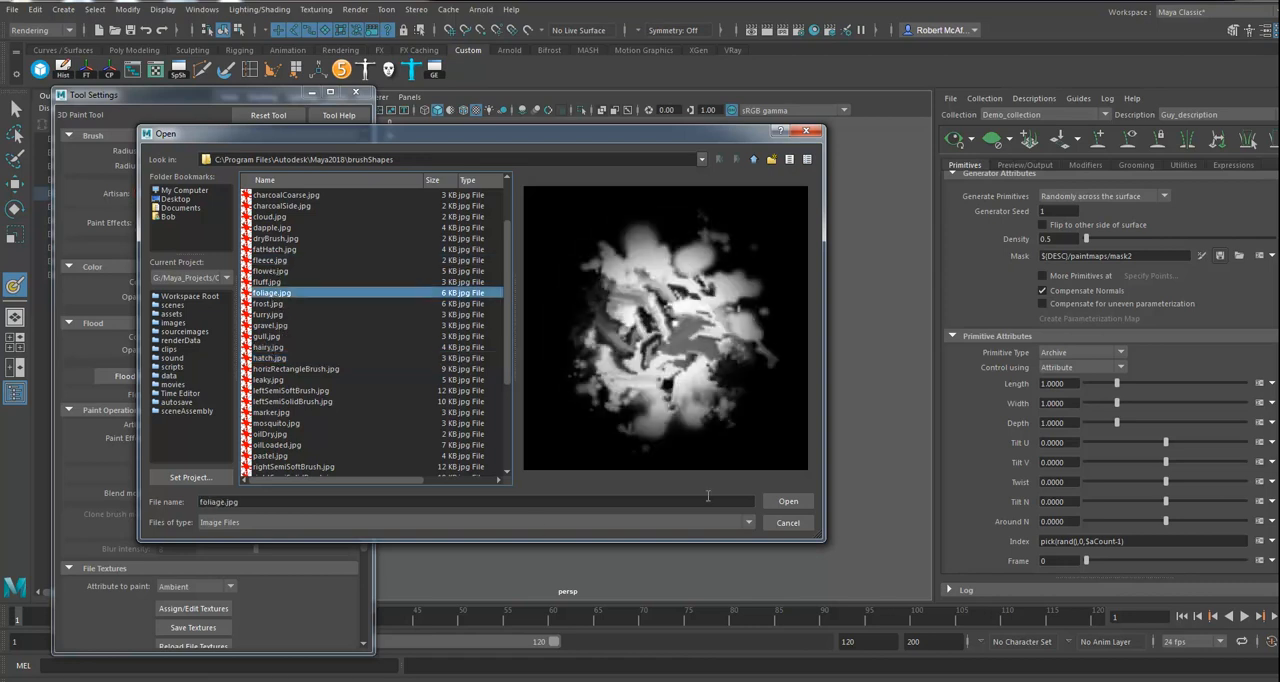
{"action": "left_click", "coordinate": [787, 501]}
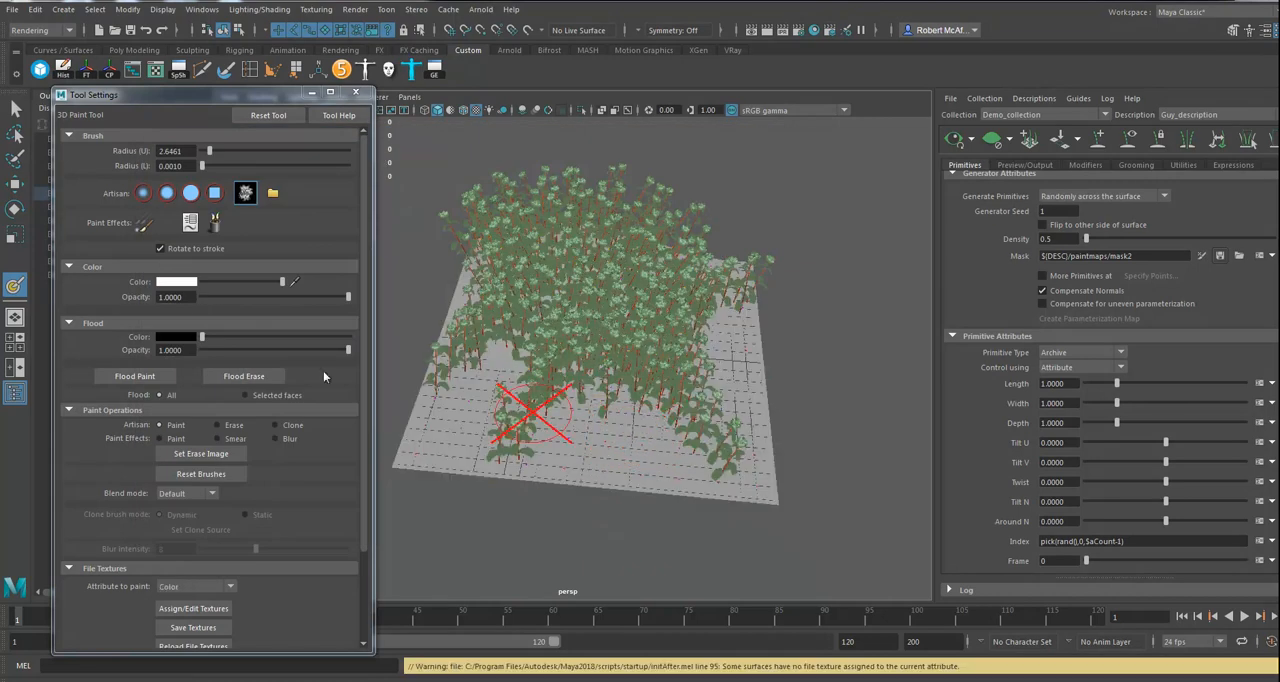
{"action": "mouse_move", "coordinate": [620, 470]}
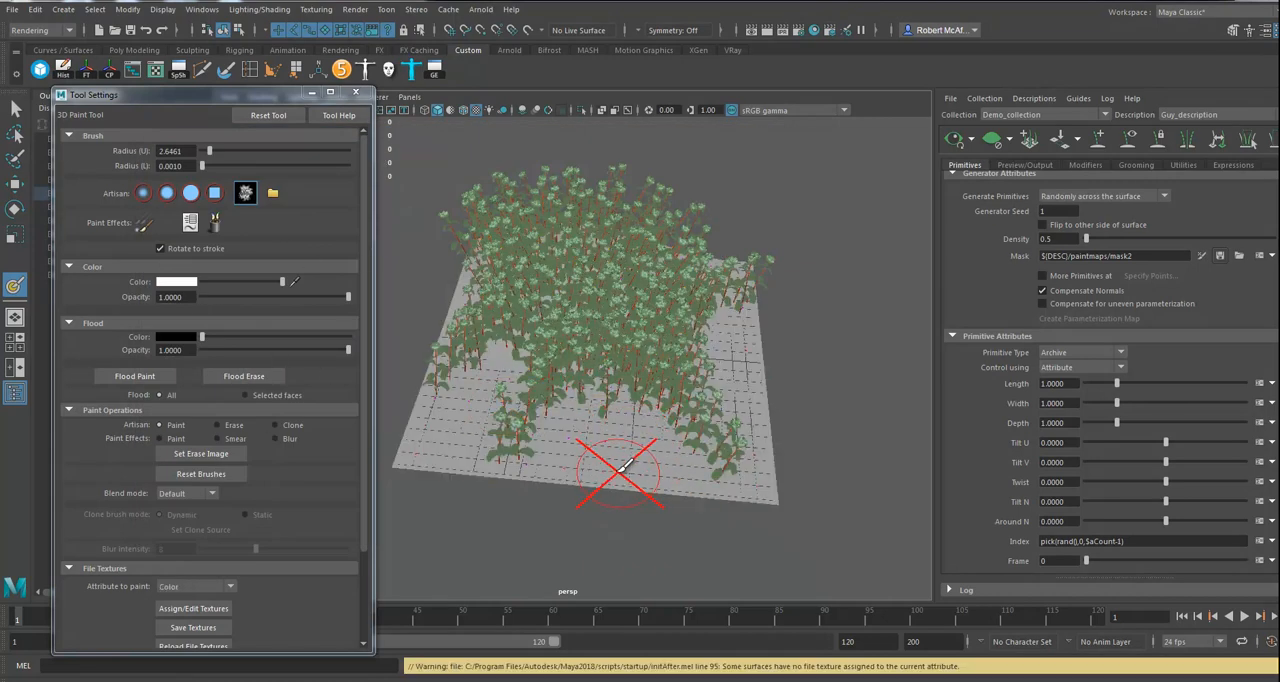
{"action": "mouse_move", "coordinate": [617, 463]}
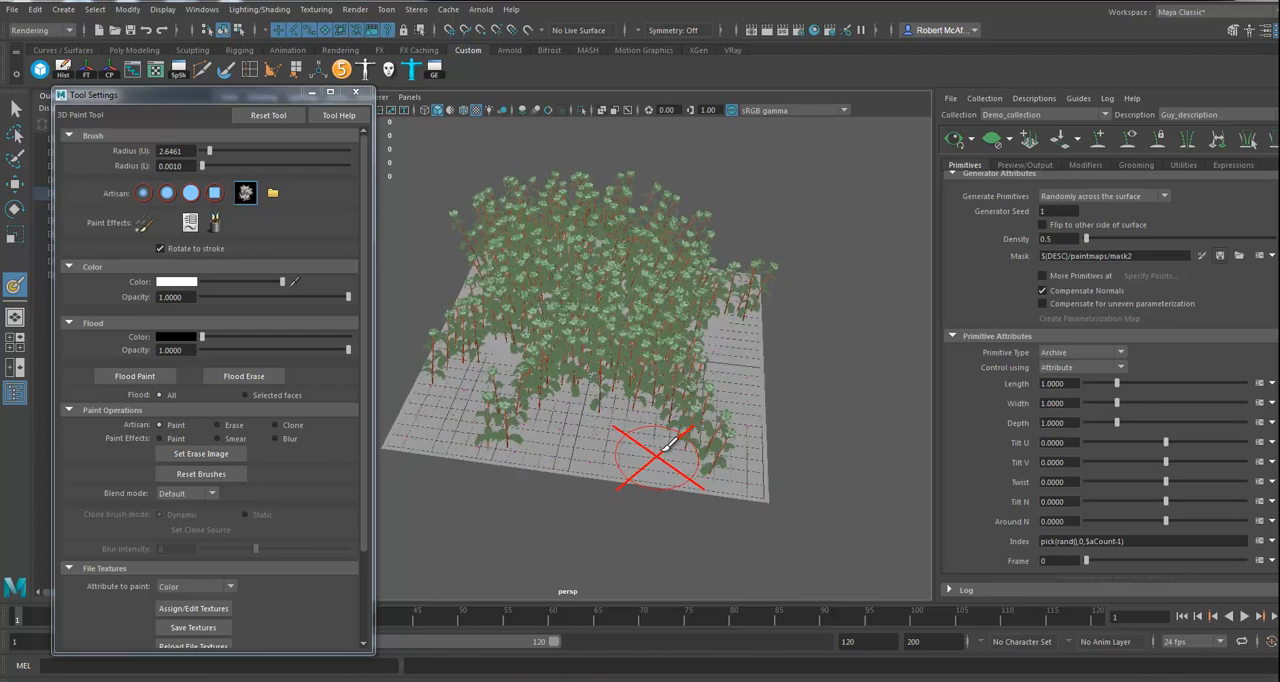
{"action": "left_click", "coordinate": [167, 192]}
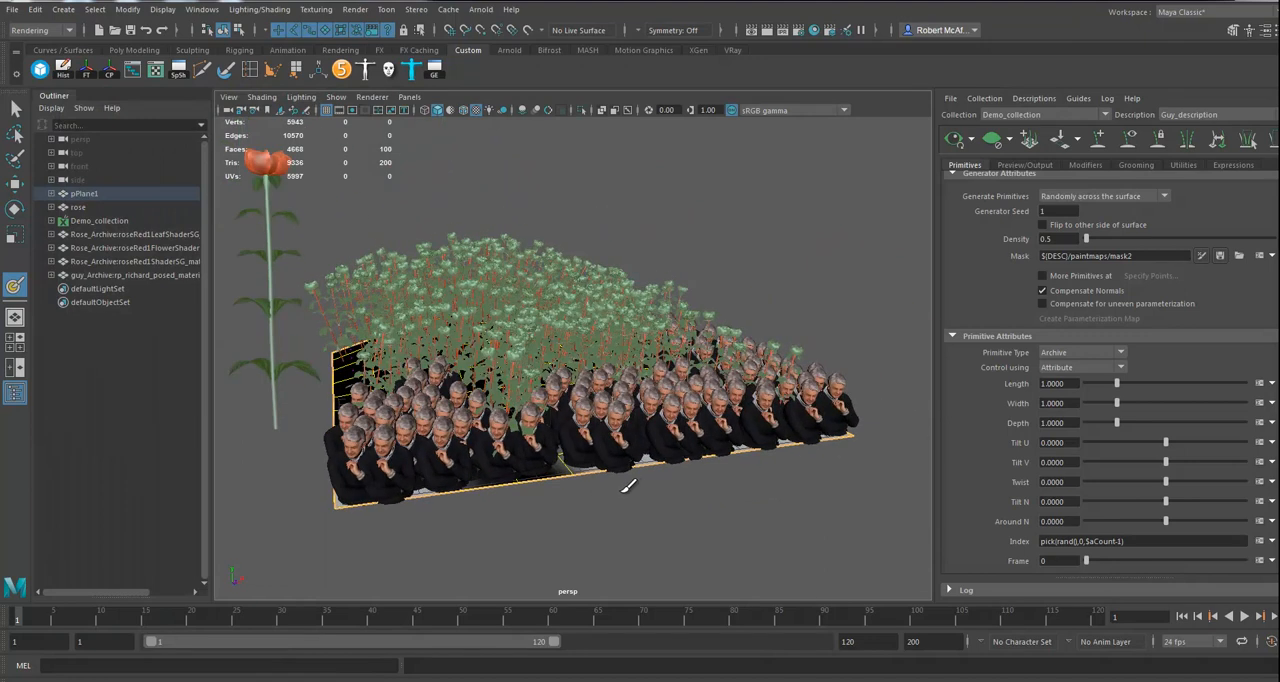
Step: Pick Arnold Renderer as the output renderer on the Preview/Output tab
{"action": "left_click", "coordinate": [1024, 165]}
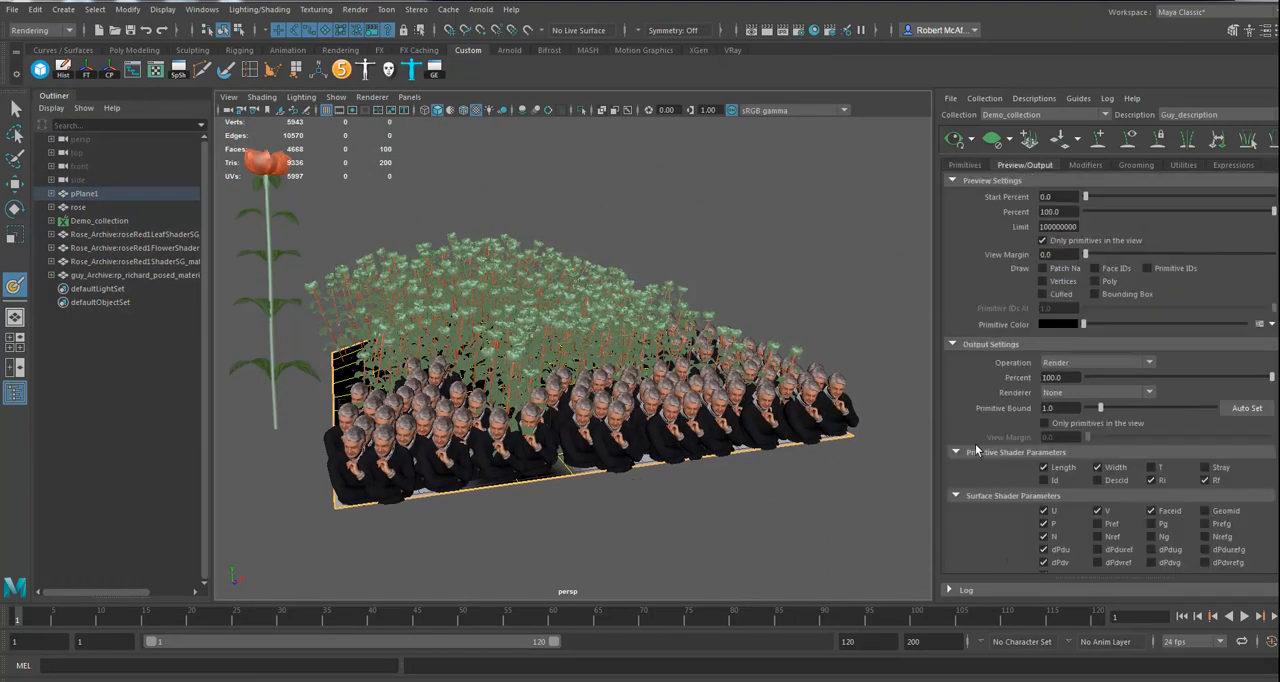
{"action": "left_click", "coordinate": [1097, 392]}
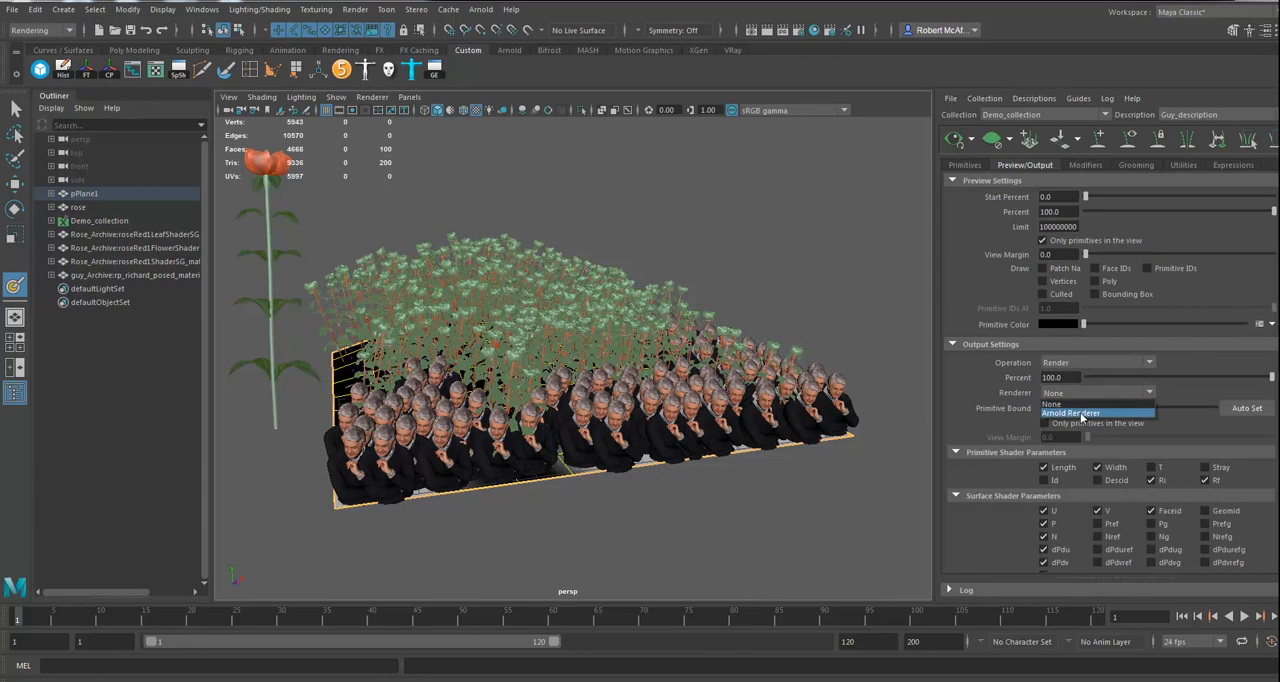
{"action": "left_click", "coordinate": [1071, 413]}
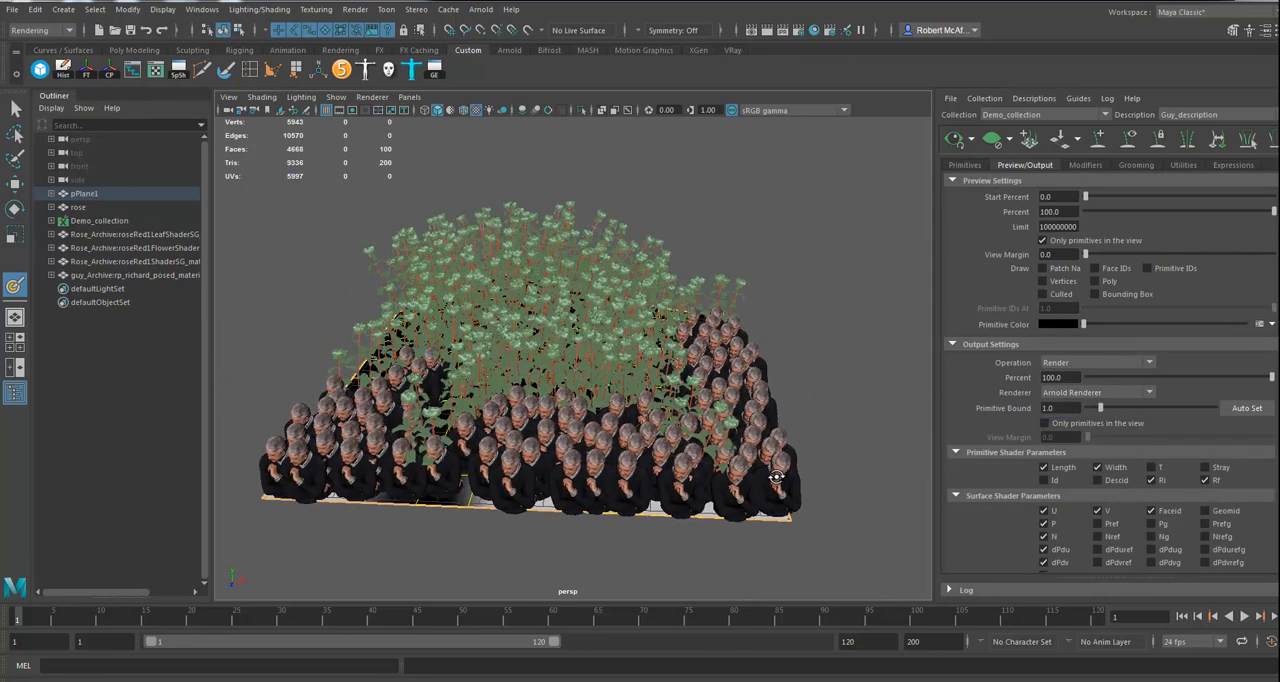